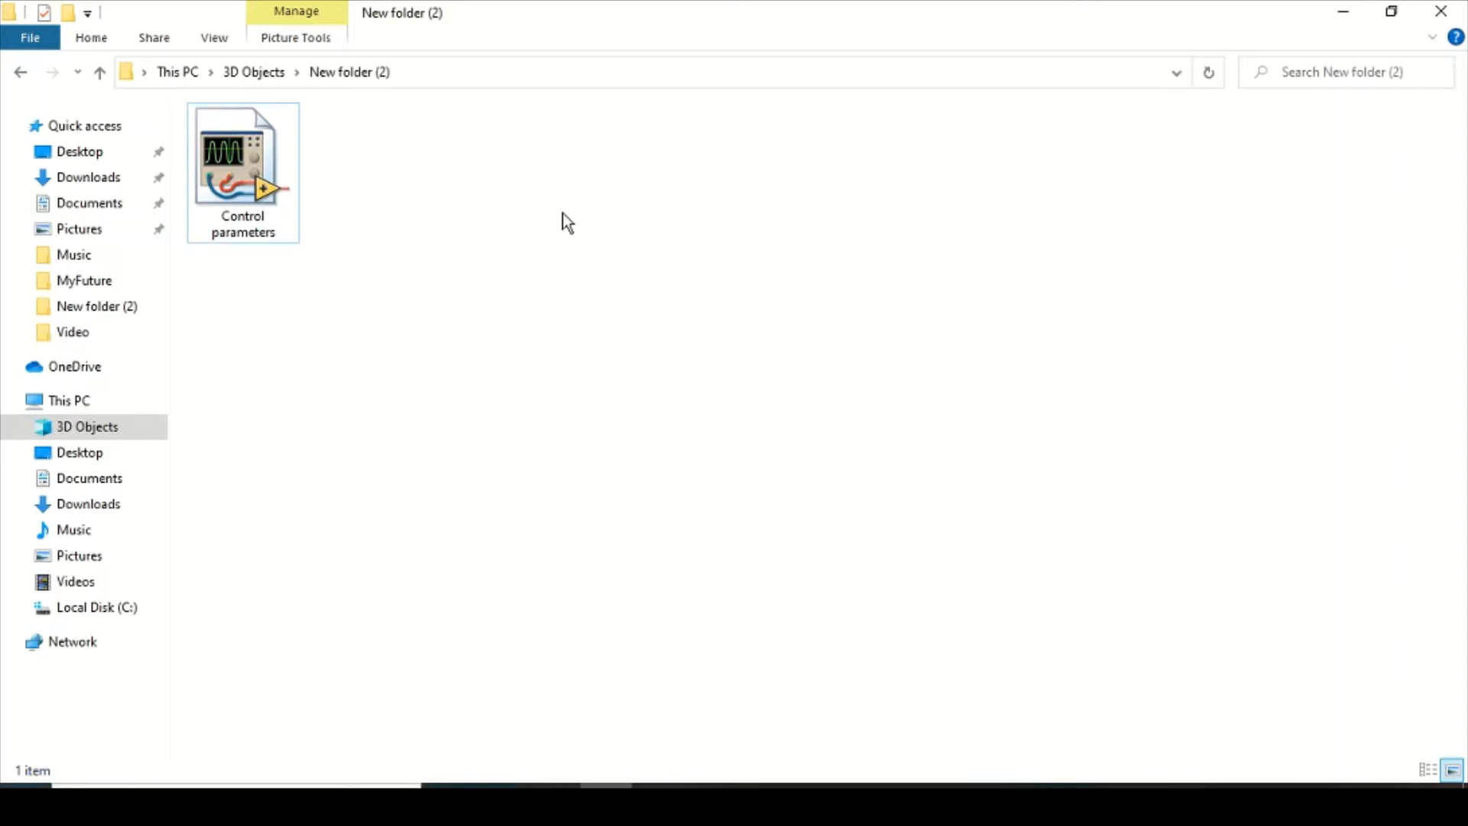
- Create a new blank VI from the LabVIEW launcher
{"action": "right_click", "coordinate": [561, 222]}
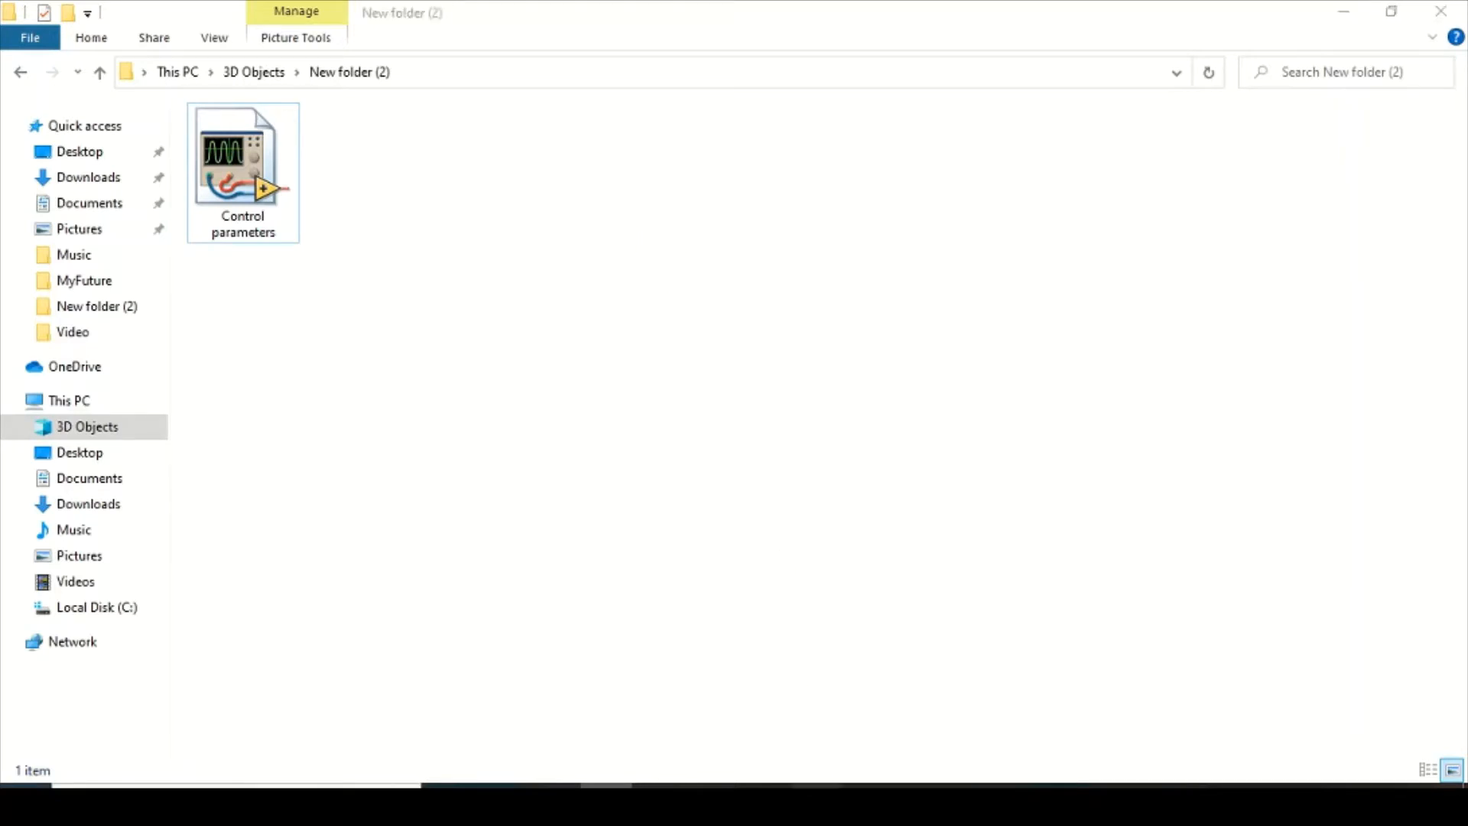
{"action": "left_click", "coordinate": [301, 130]}
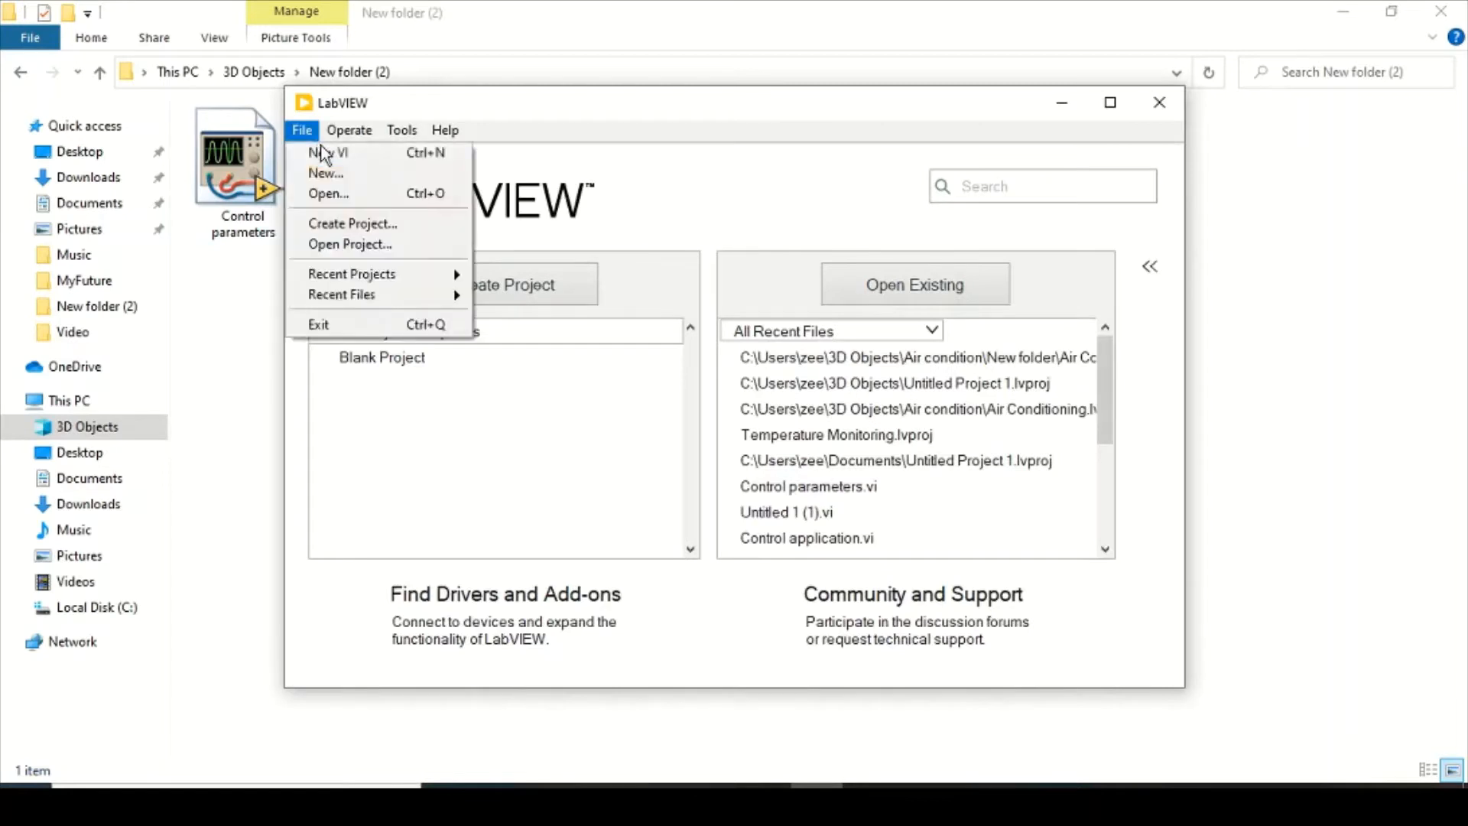
{"action": "left_click", "coordinate": [327, 153]}
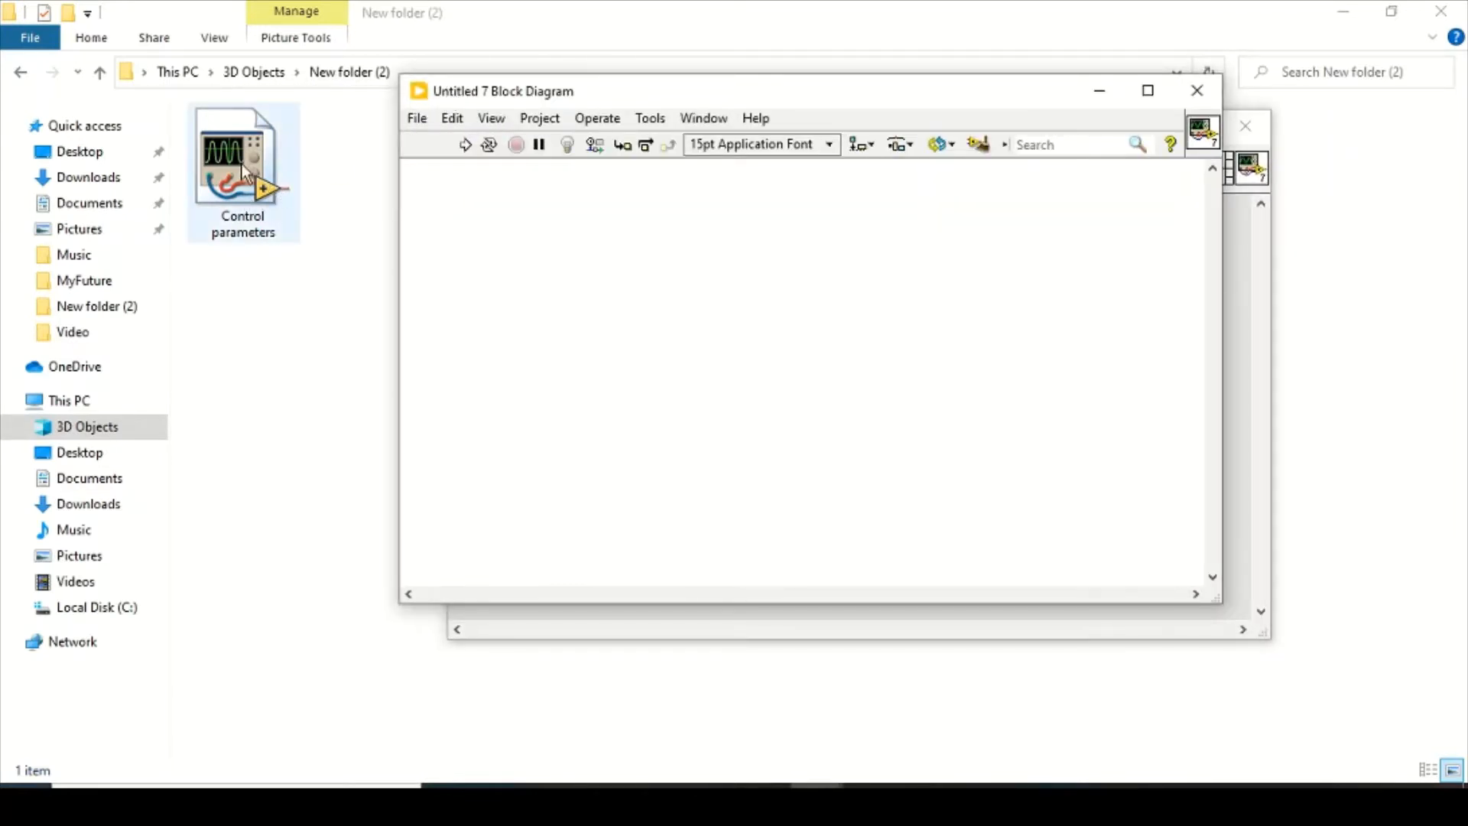
- Drop the Control parameters subVI onto the diagram, then close the trial VI
{"action": "left_click", "coordinate": [242, 154]}
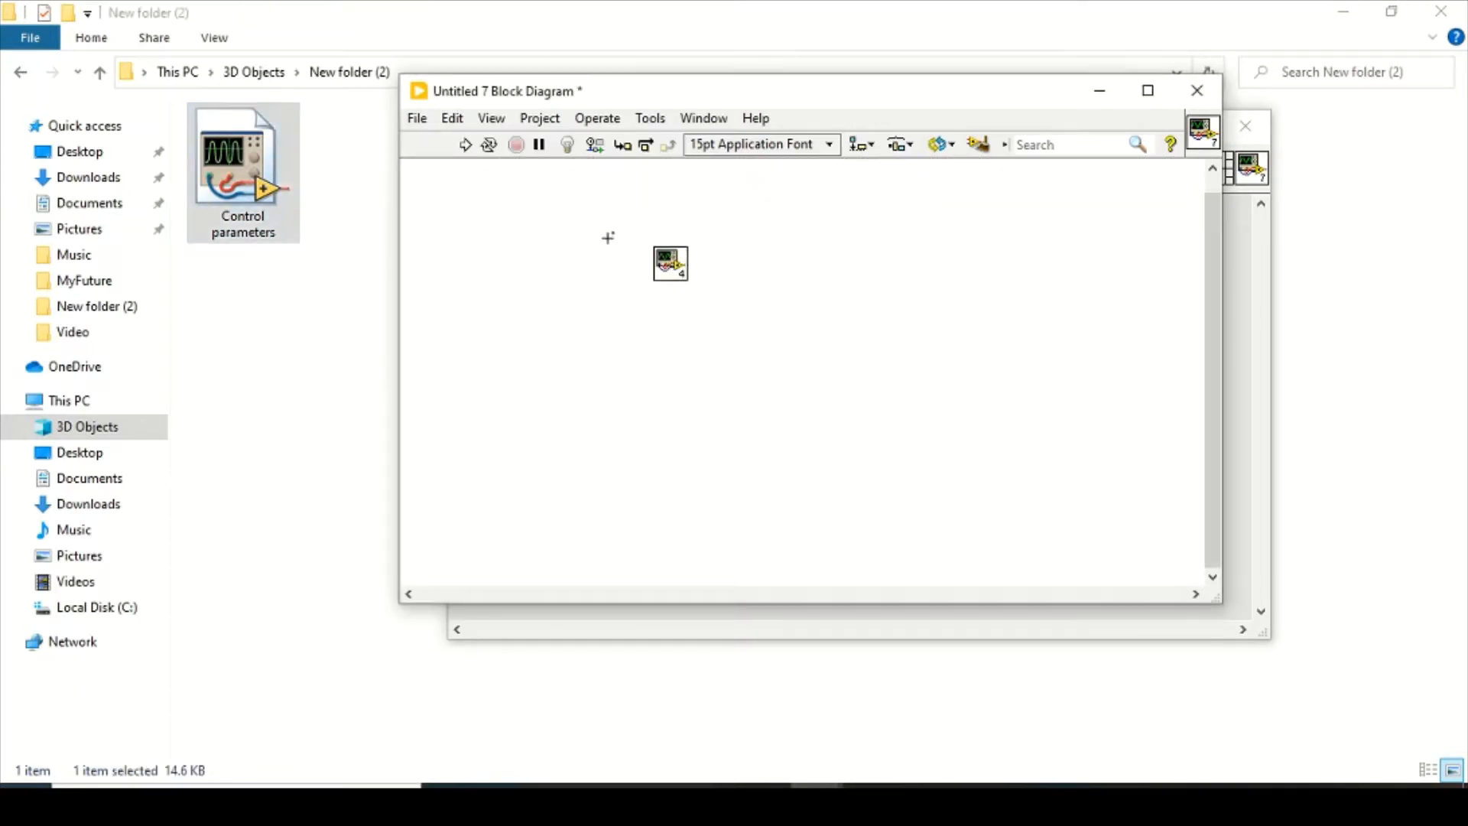
{"action": "mouse_move", "coordinate": [654, 231]}
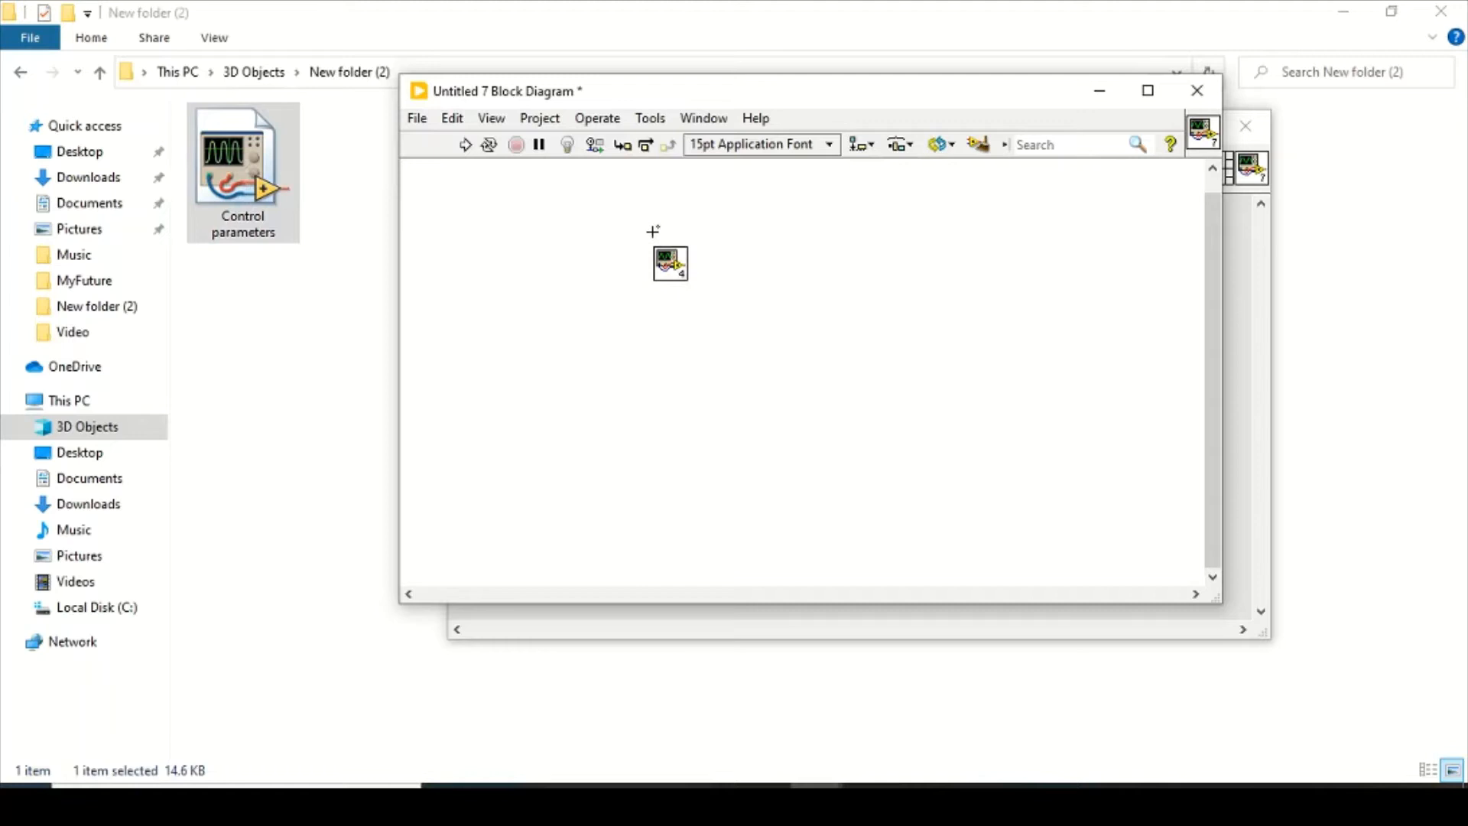
{"action": "mouse_move", "coordinate": [658, 285]}
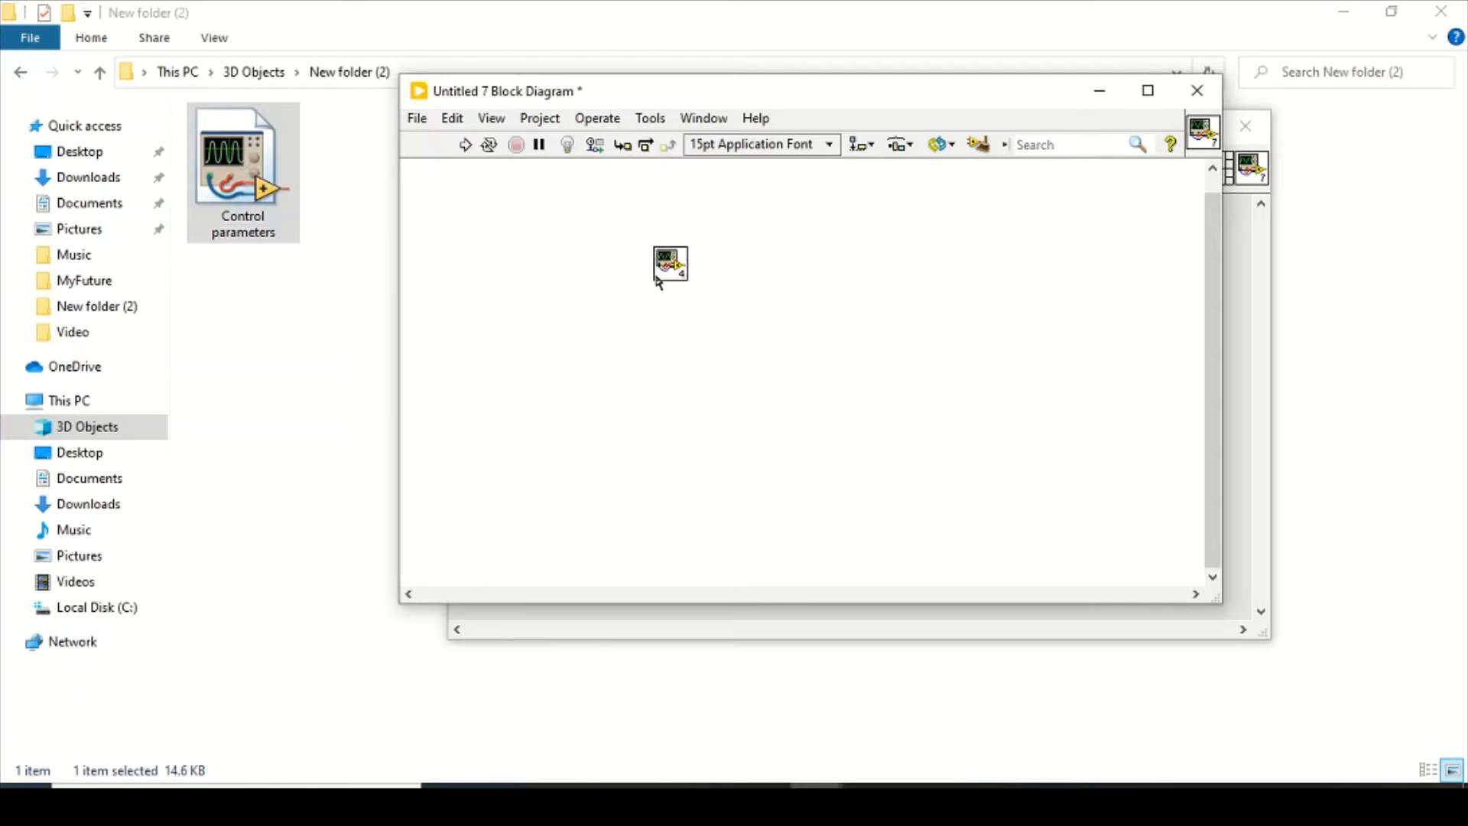
{"action": "mouse_move", "coordinate": [688, 213]}
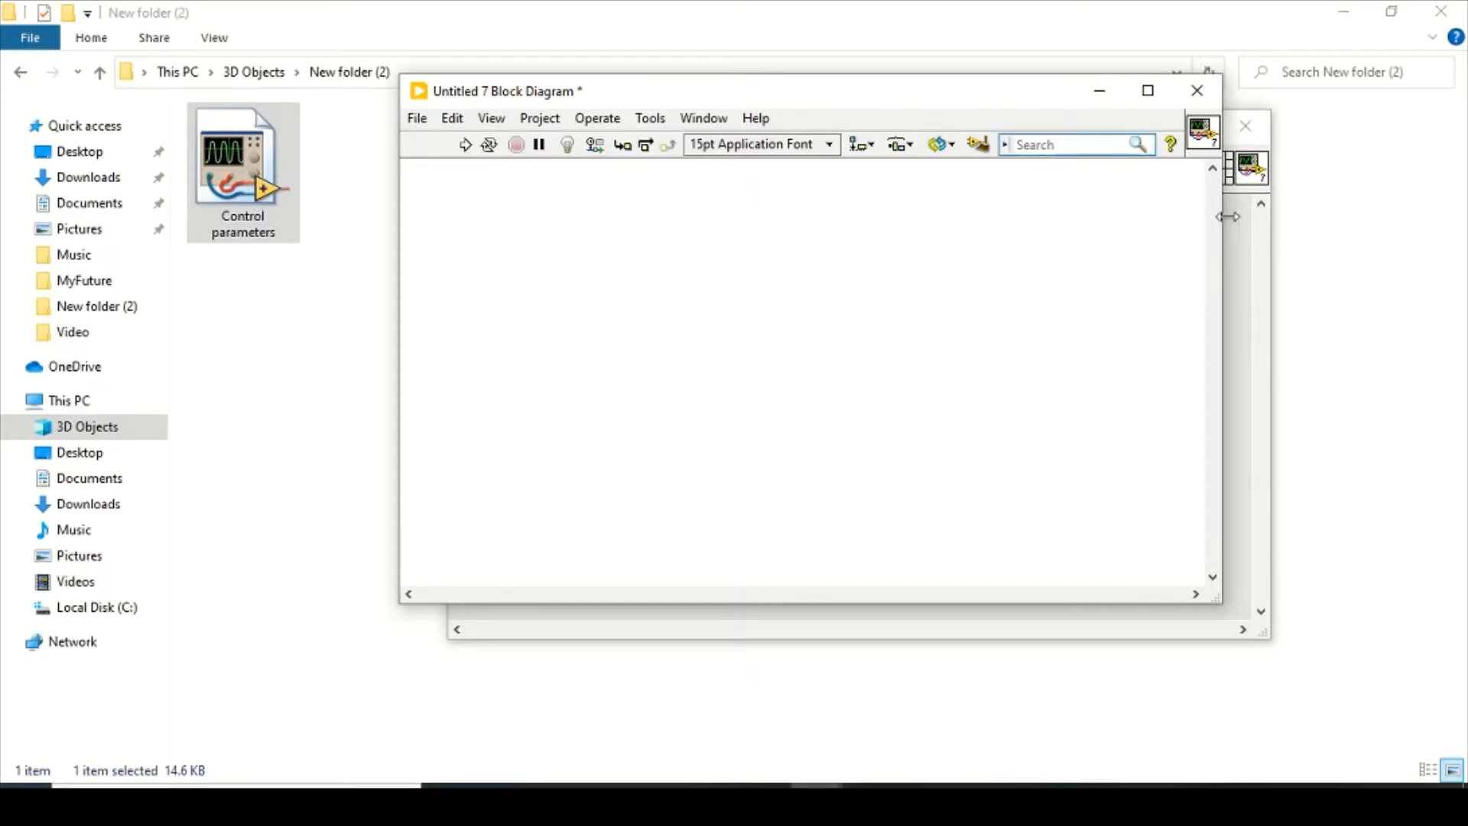
{"action": "left_click", "coordinate": [1196, 91]}
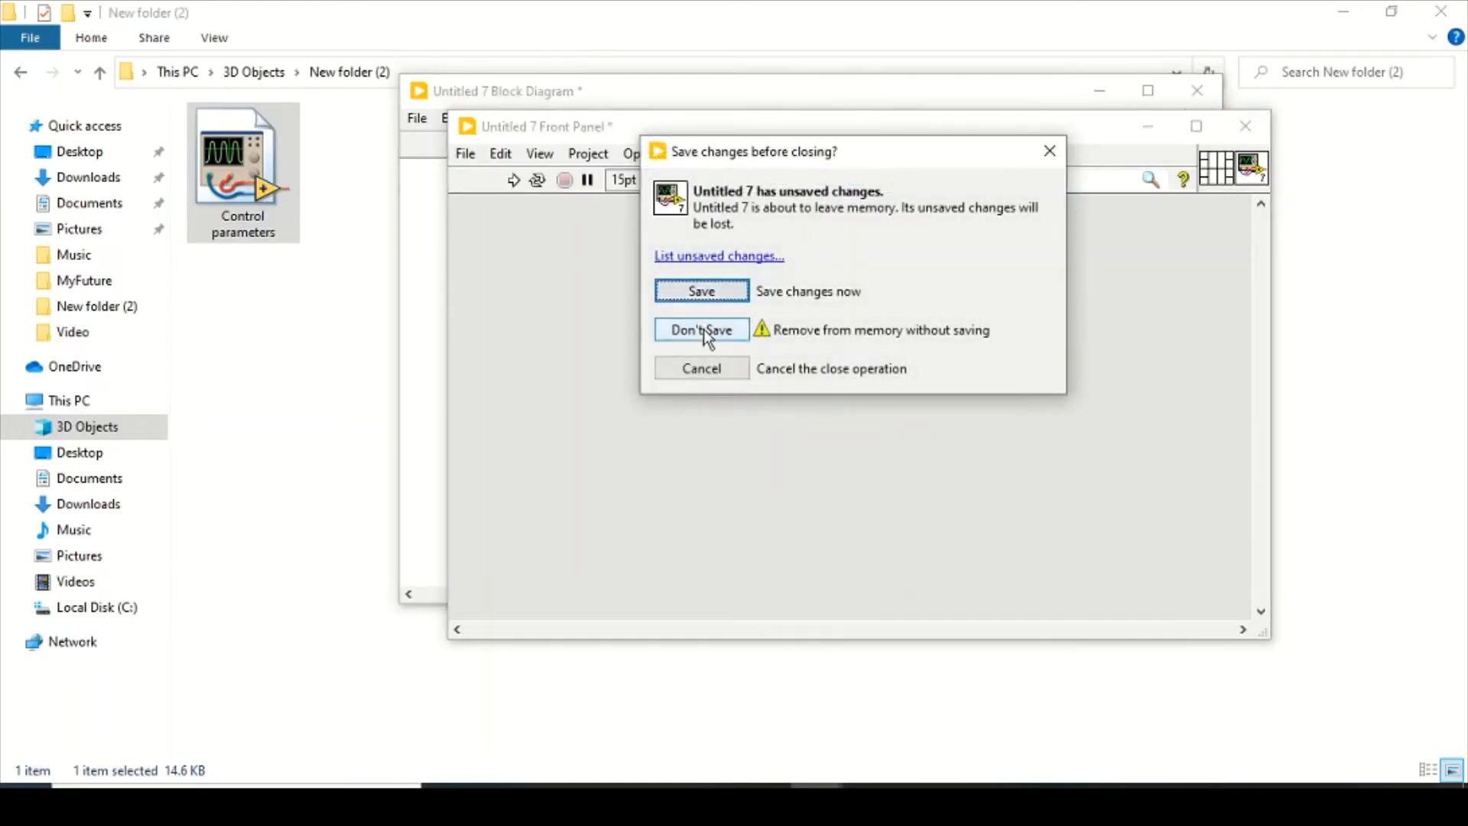
- Discard the untitled VI and open Control parameters.vi with its a, b, da/dt, db/dt diagram
{"action": "left_click", "coordinate": [700, 331]}
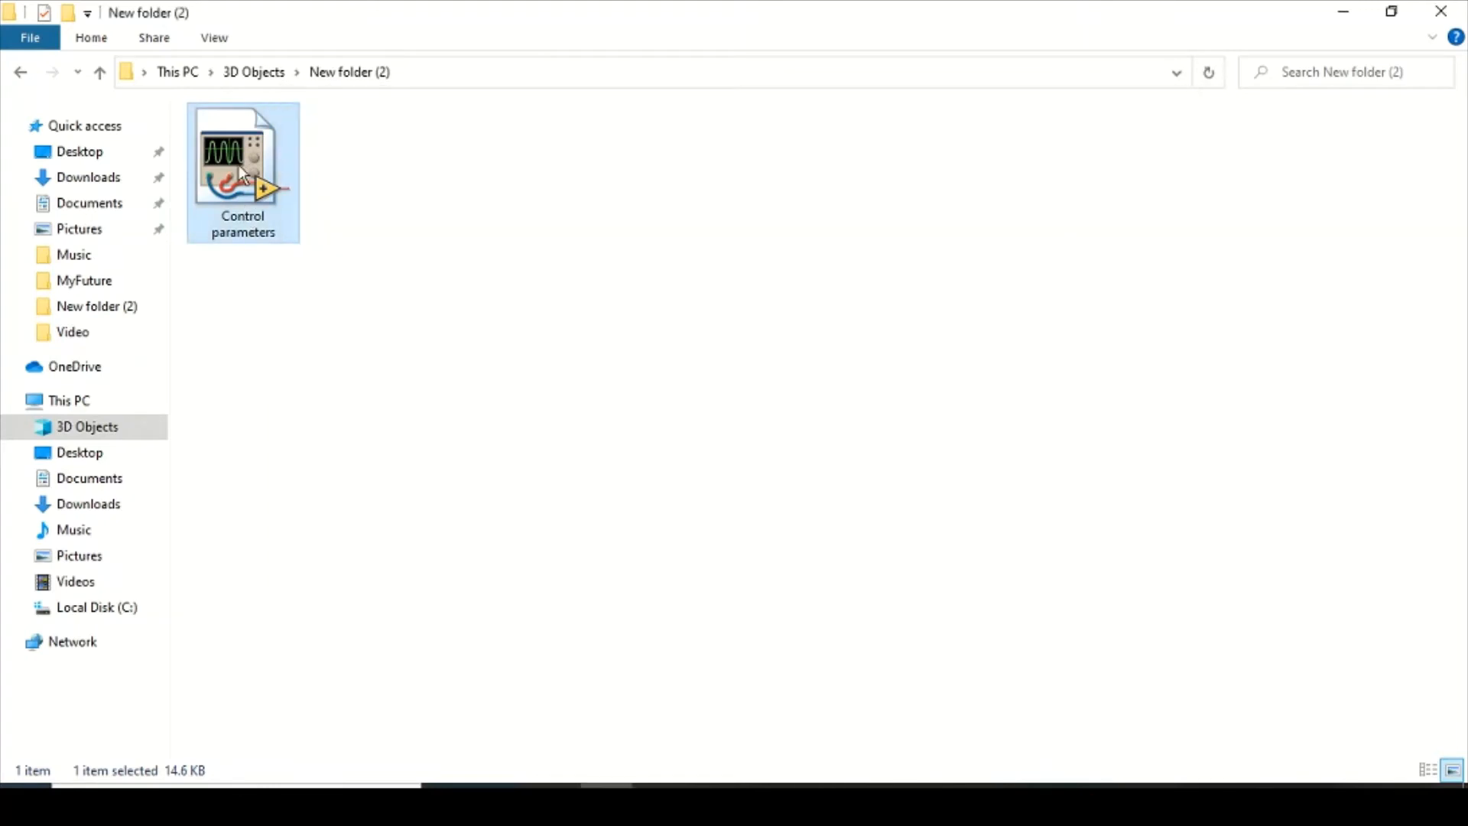
{"action": "double_click", "coordinate": [243, 163]}
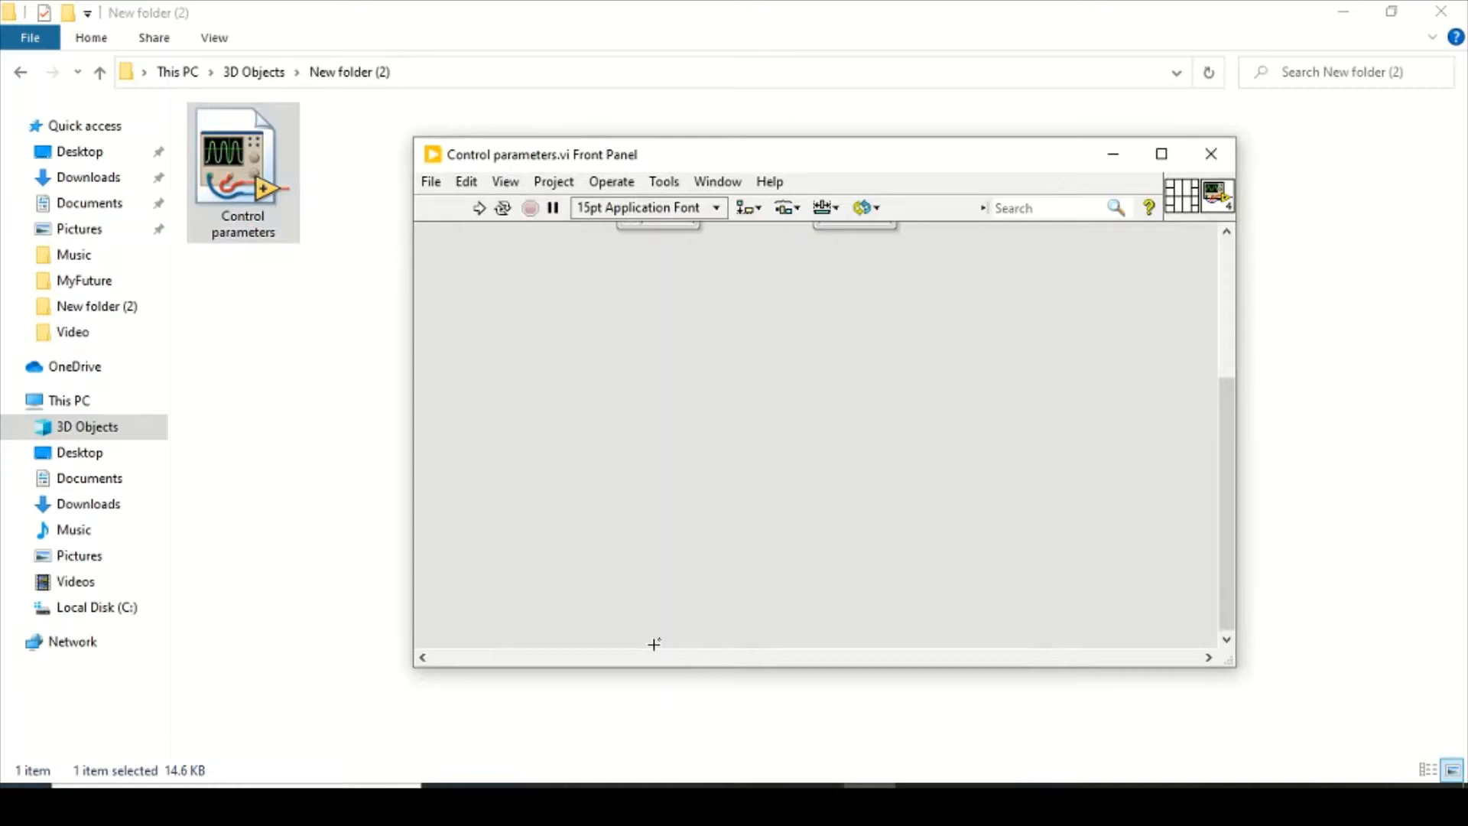
{"action": "scroll", "scroll_direction": "up", "scroll_amount": 3}
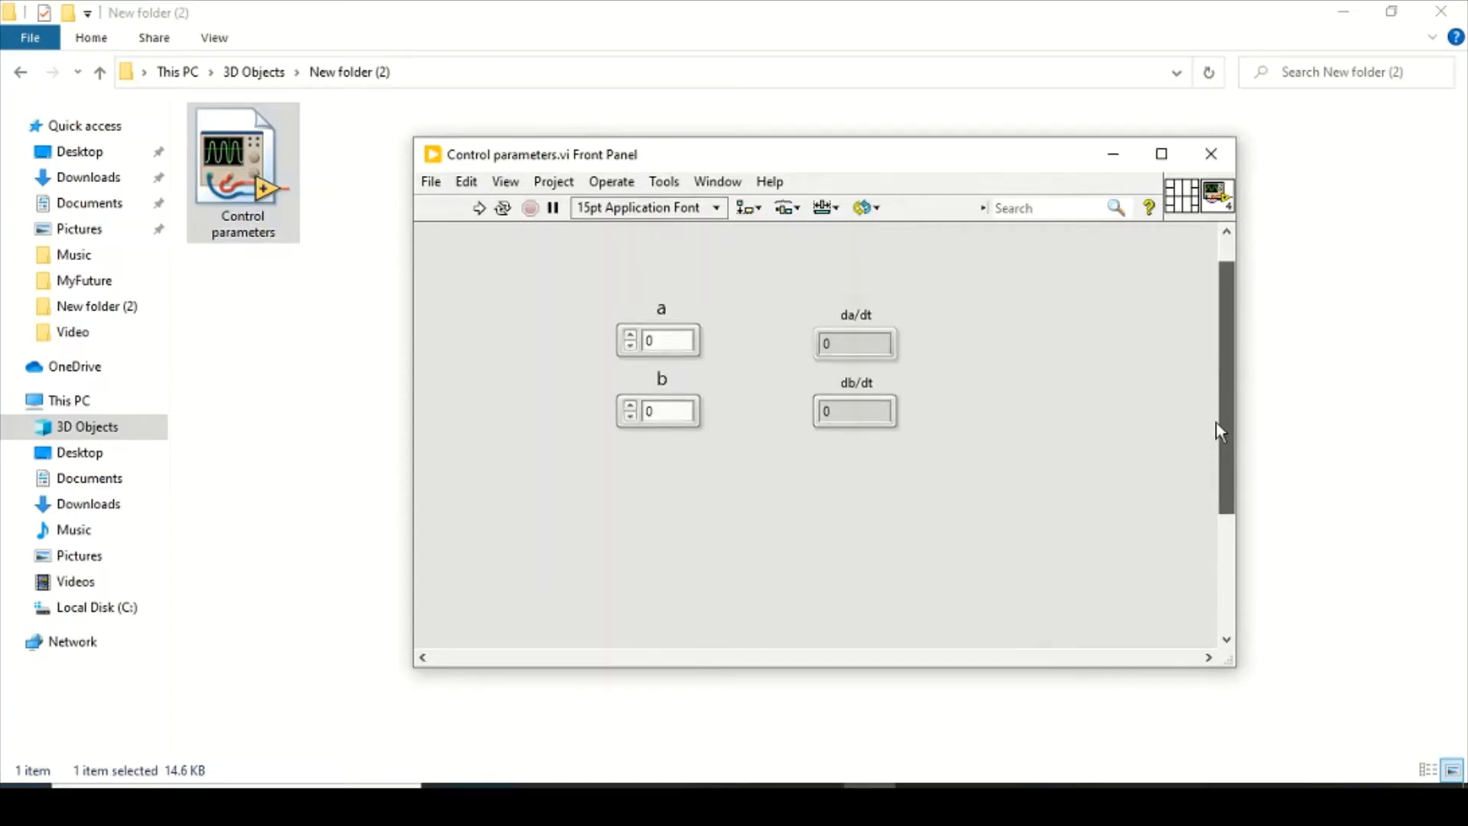
{"action": "left_click", "coordinate": [1161, 153]}
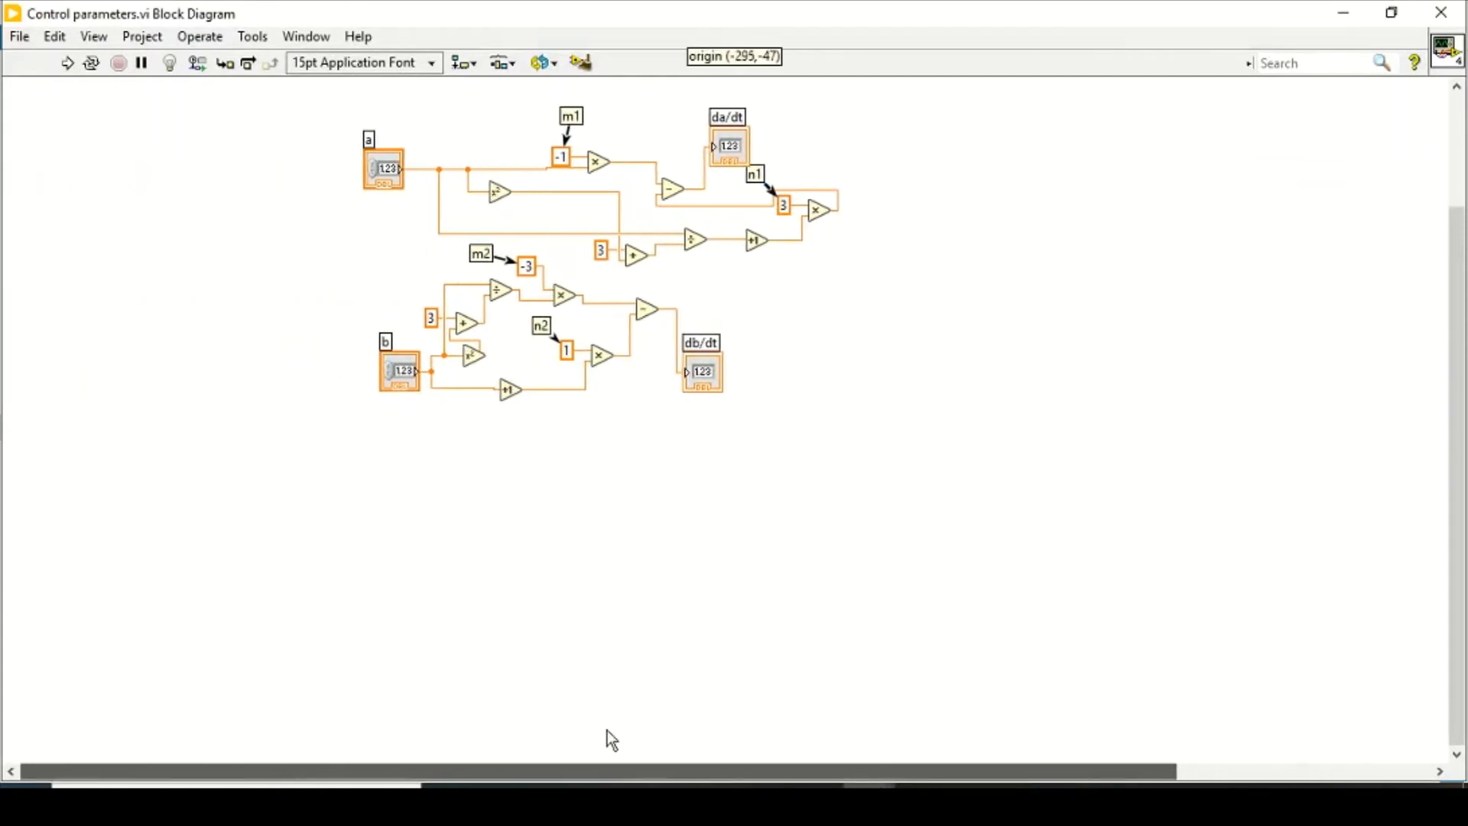
{"action": "mouse_move", "coordinate": [416, 398]}
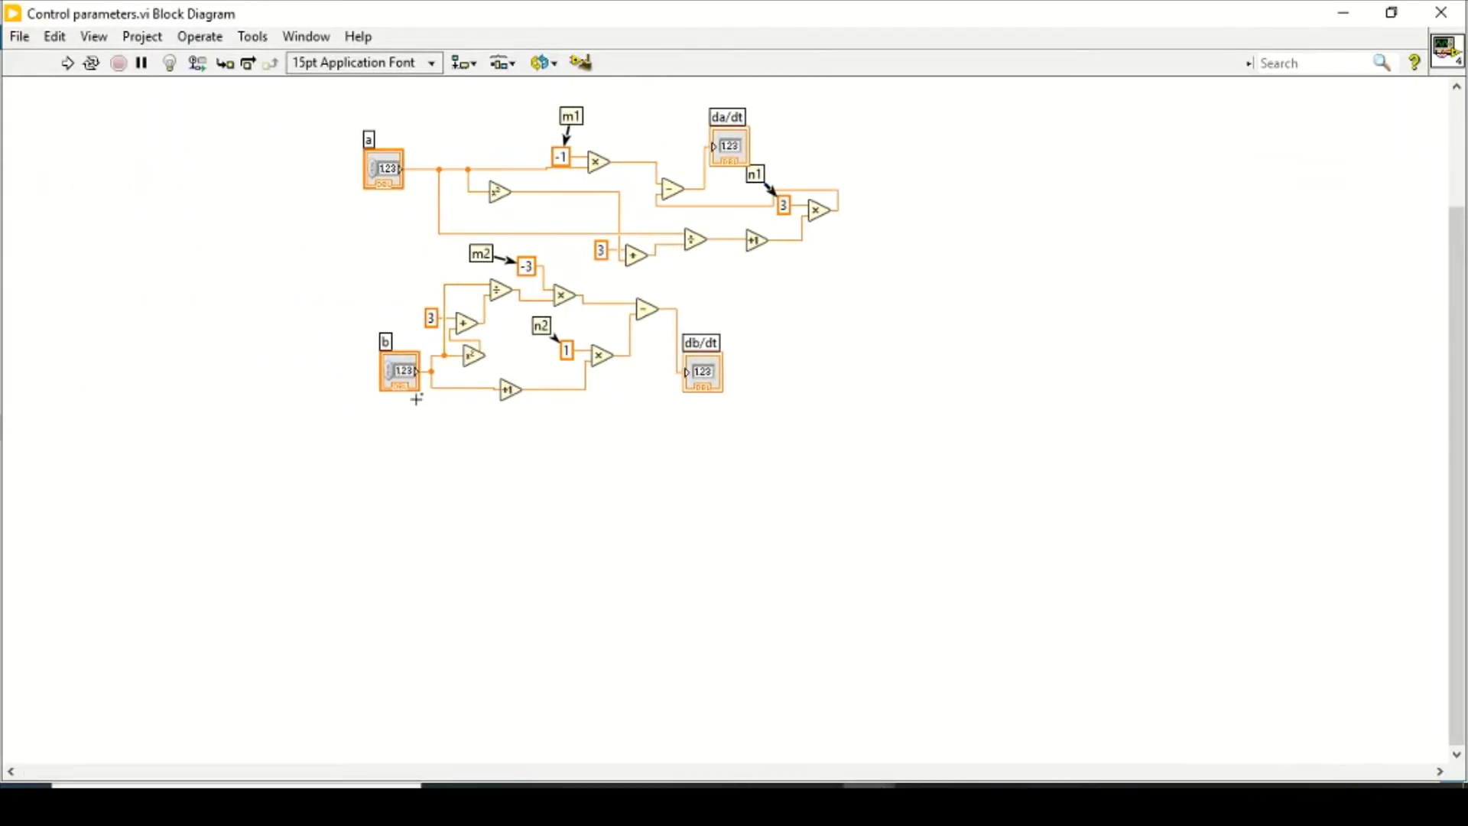
{"action": "mouse_move", "coordinate": [407, 384]}
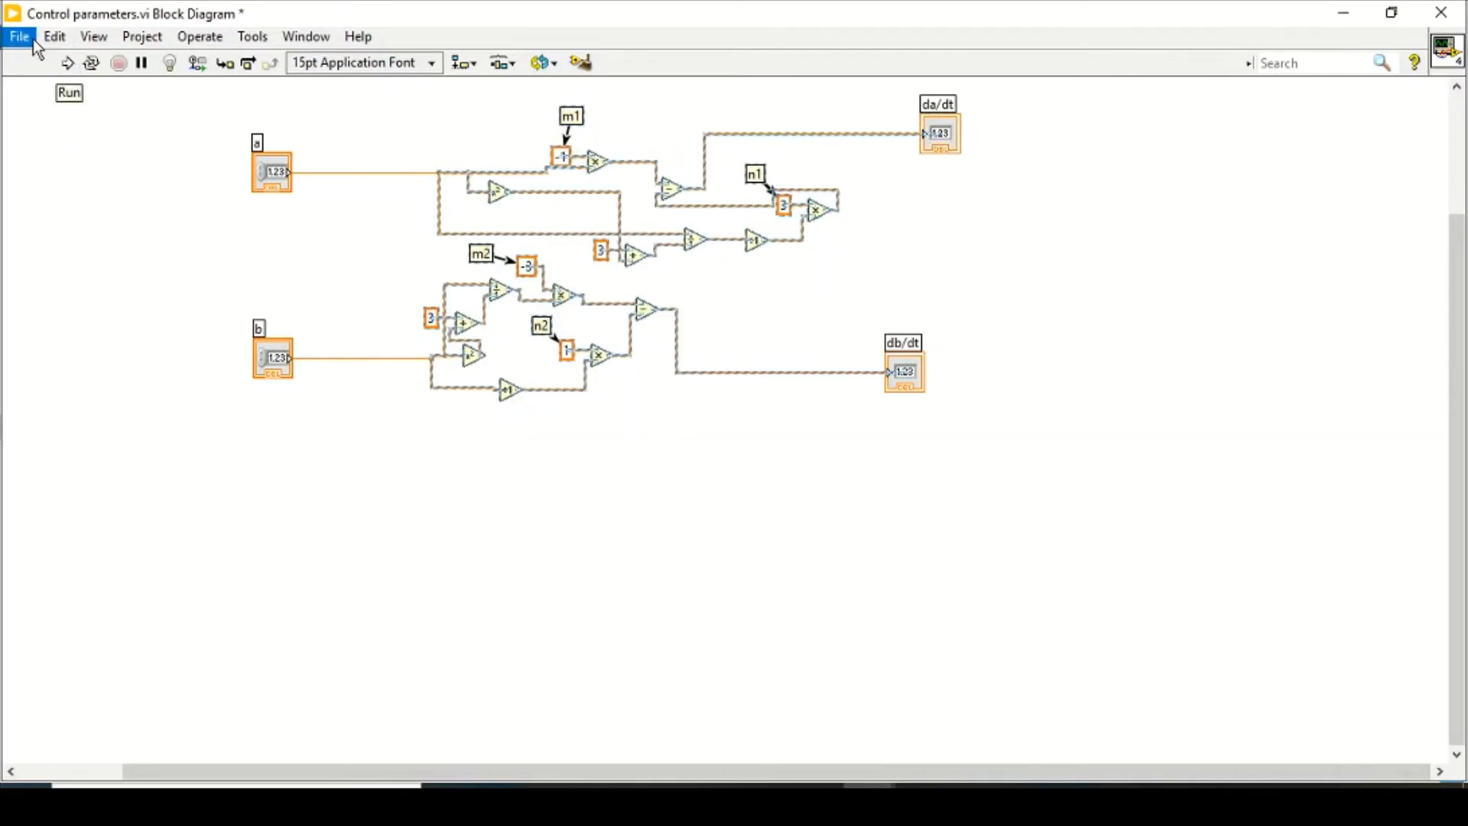
- Collapse the selected da/dt and db/dt calculation nodes into one subVI via Edit > Create SubVI
{"action": "left_click", "coordinate": [54, 35]}
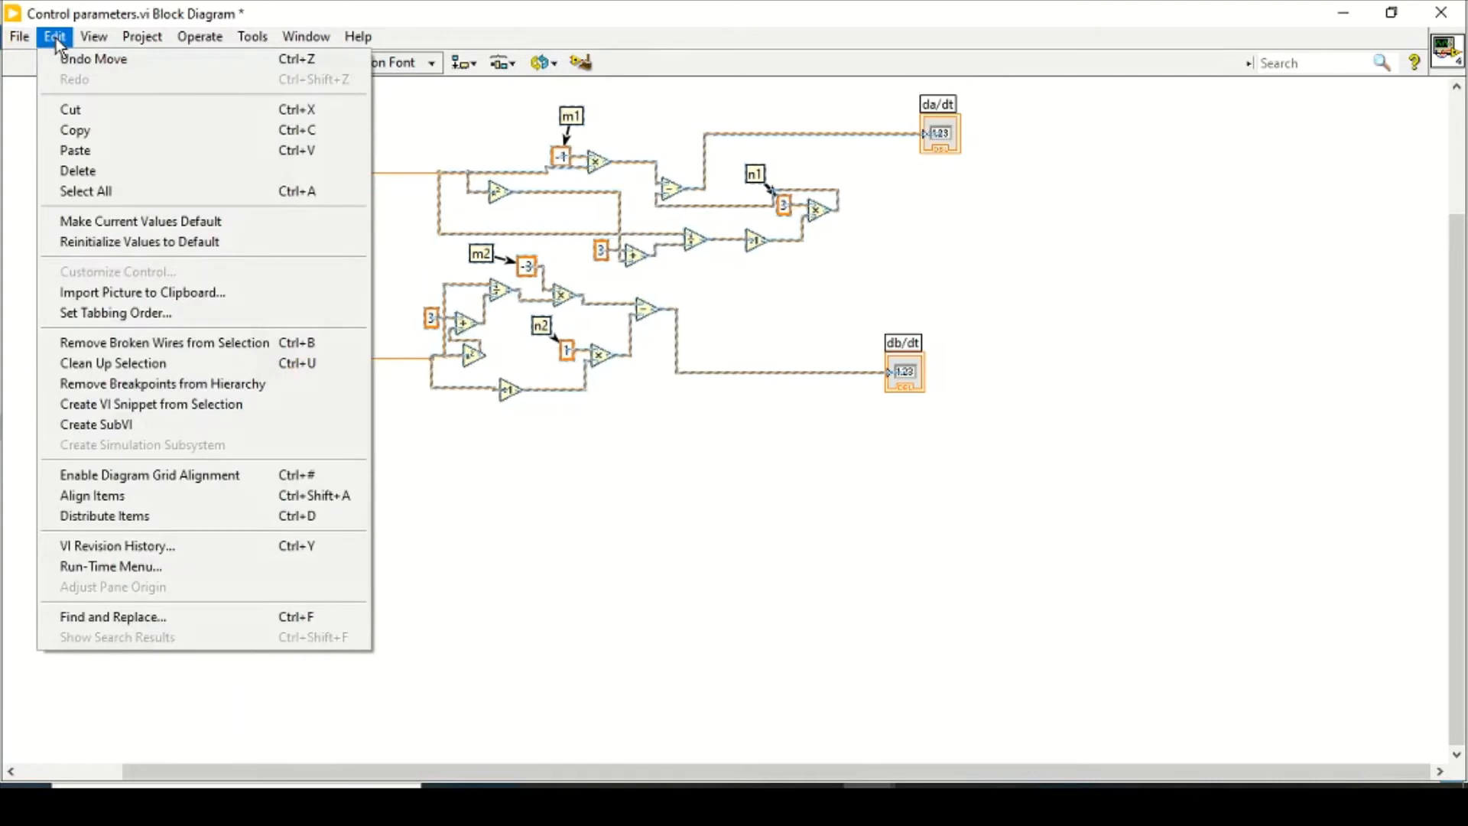
{"action": "mouse_move", "coordinate": [95, 424]}
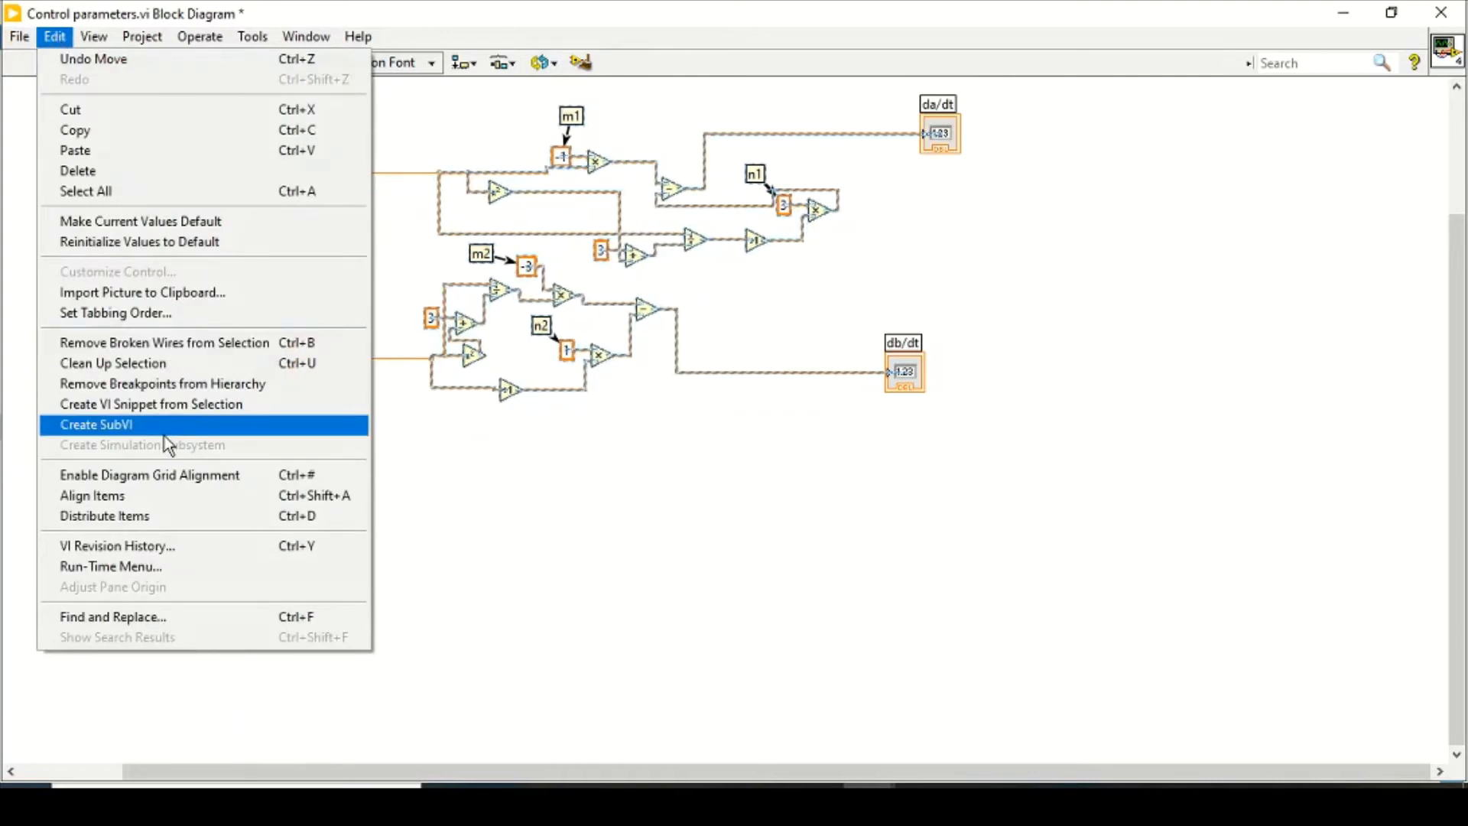
{"action": "left_click", "coordinate": [95, 424]}
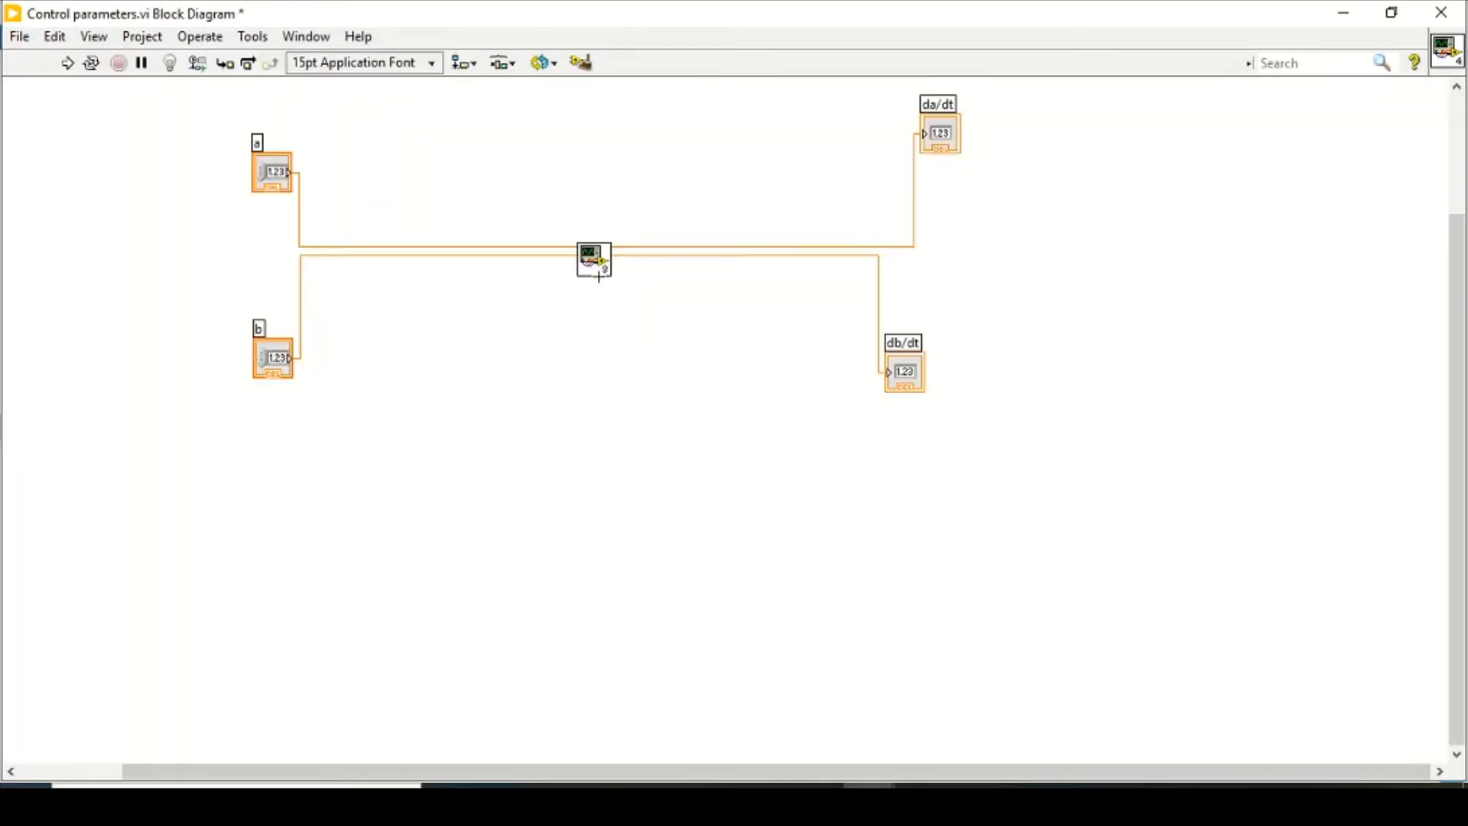
- Inspect the new subVI's panel, close it deferring the decision, undo the conversion and discard it unsaved
{"action": "double_click", "coordinate": [593, 260]}
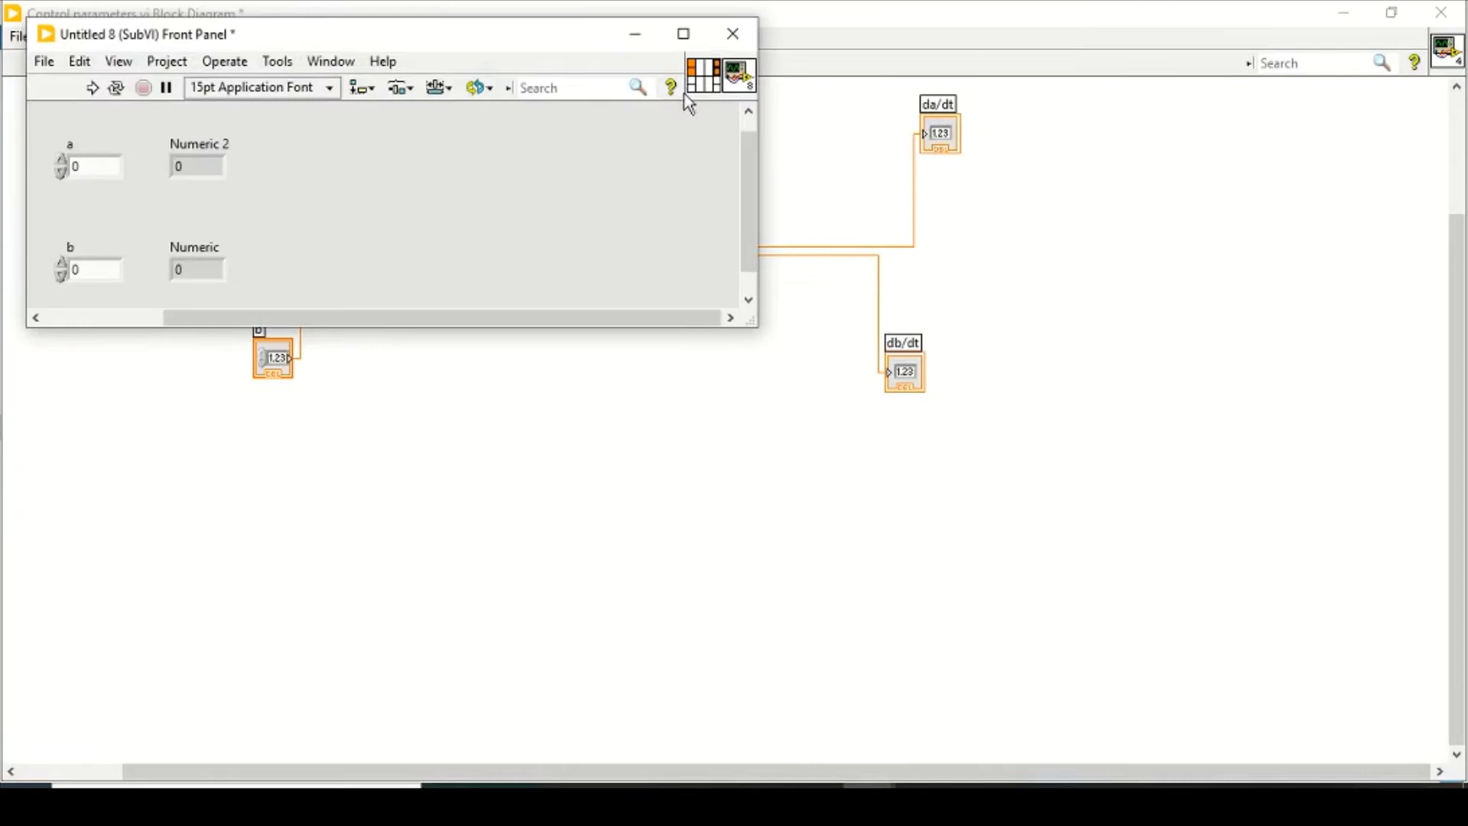
{"action": "mouse_move", "coordinate": [698, 75]}
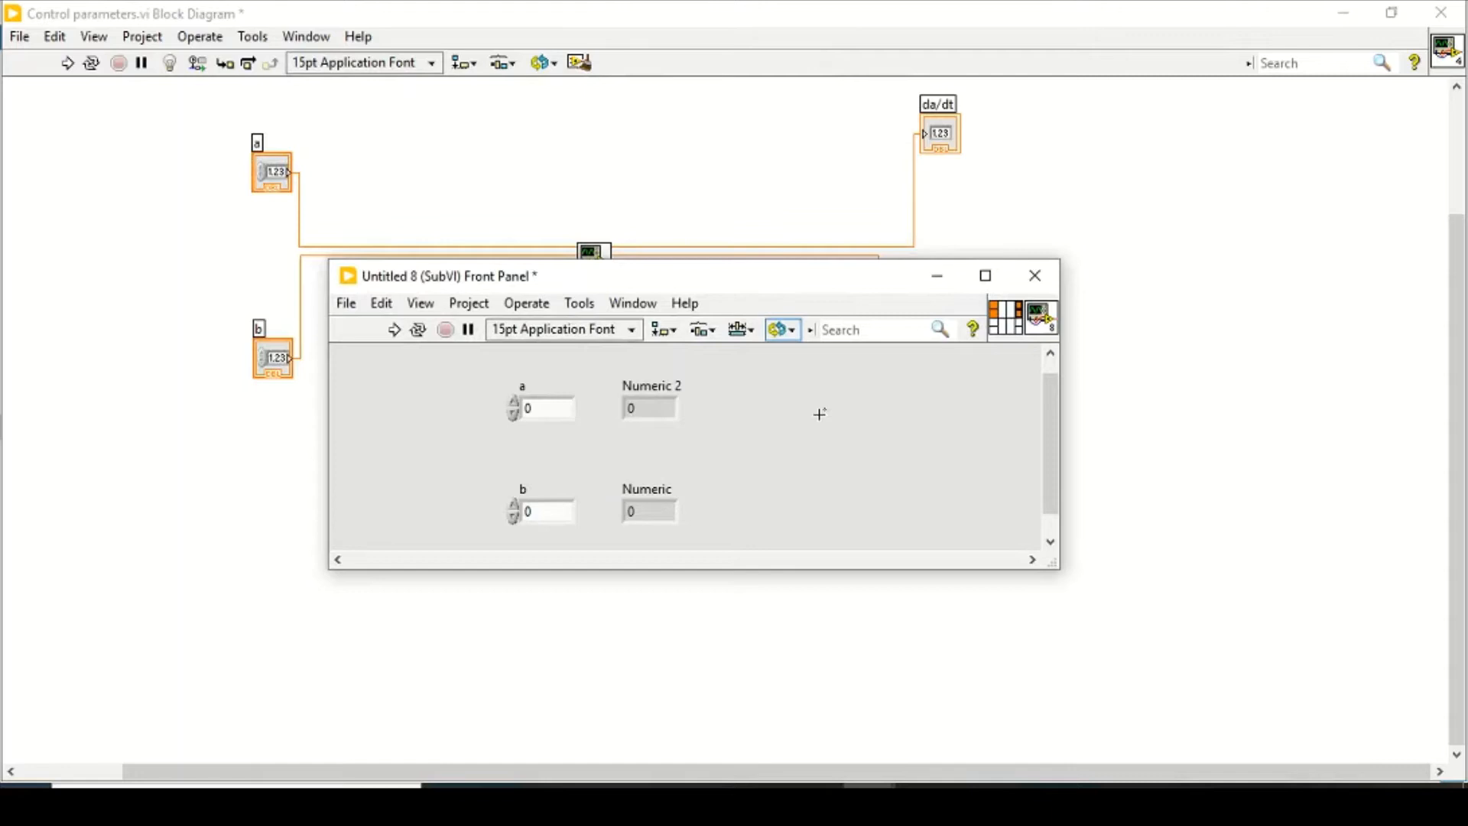
{"action": "mouse_move", "coordinate": [1035, 276]}
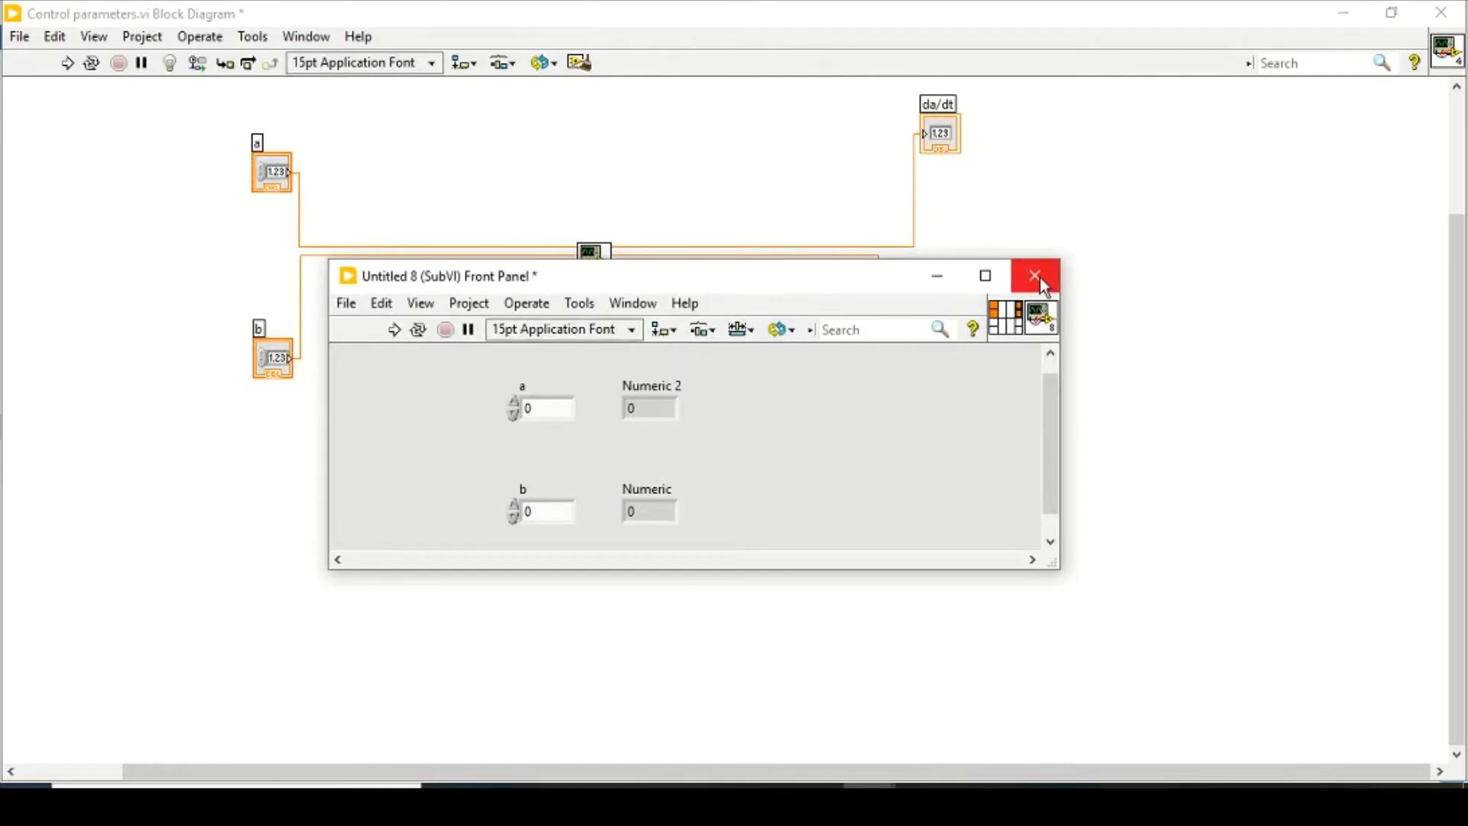
{"action": "mouse_move", "coordinate": [1035, 275]}
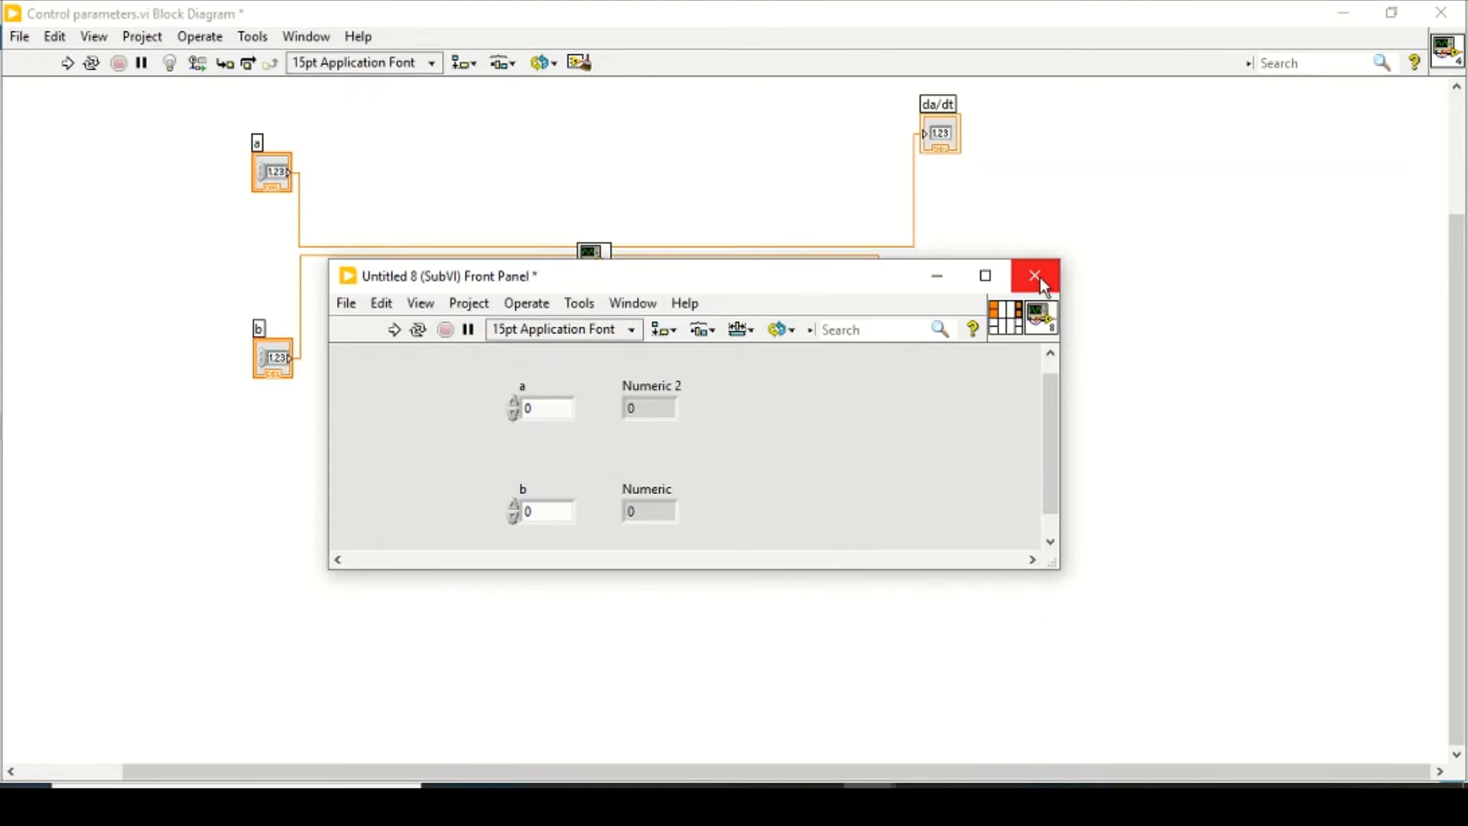
{"action": "left_click", "coordinate": [1035, 275]}
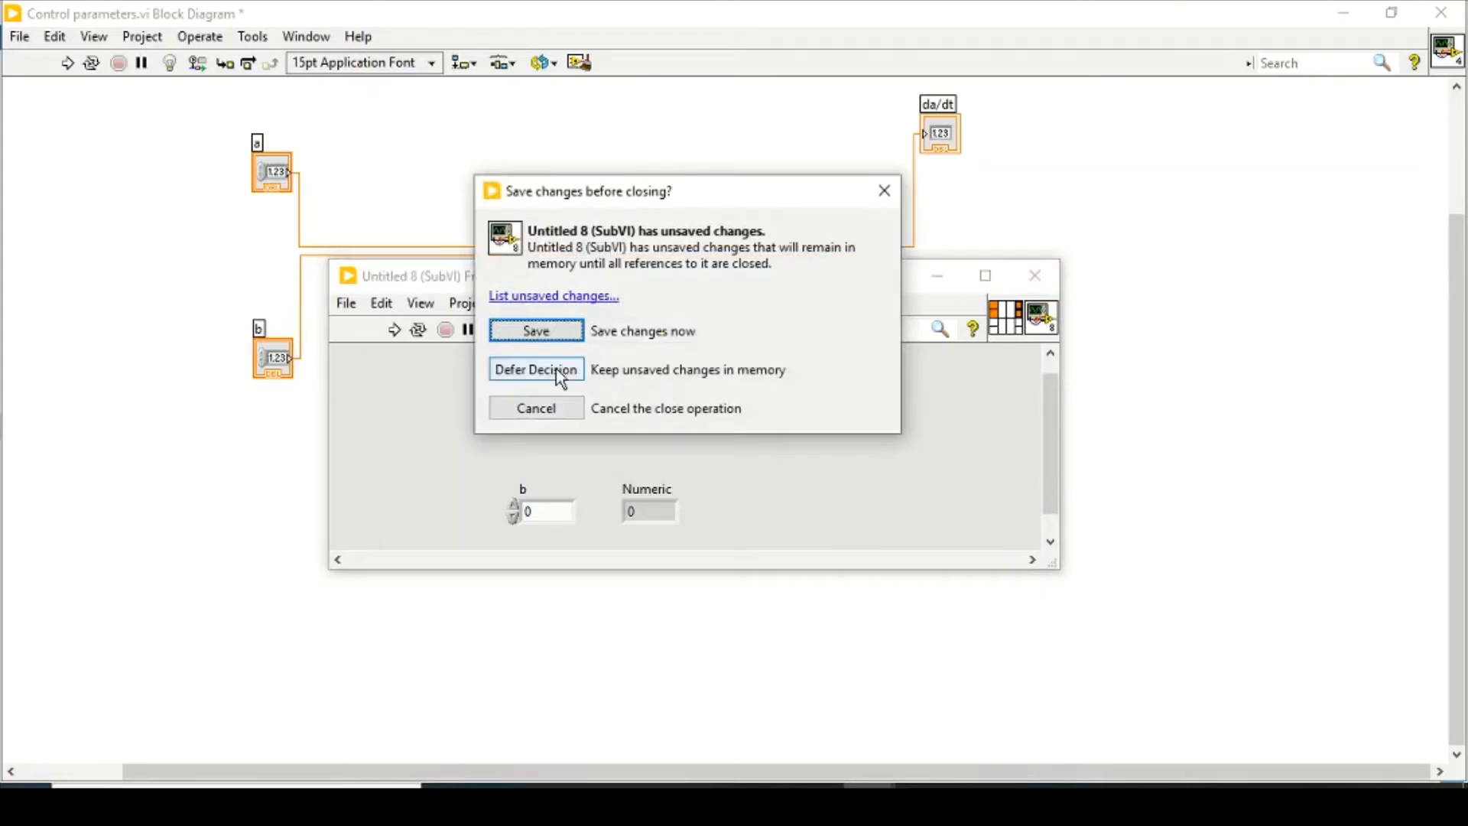
{"action": "left_click", "coordinate": [536, 369]}
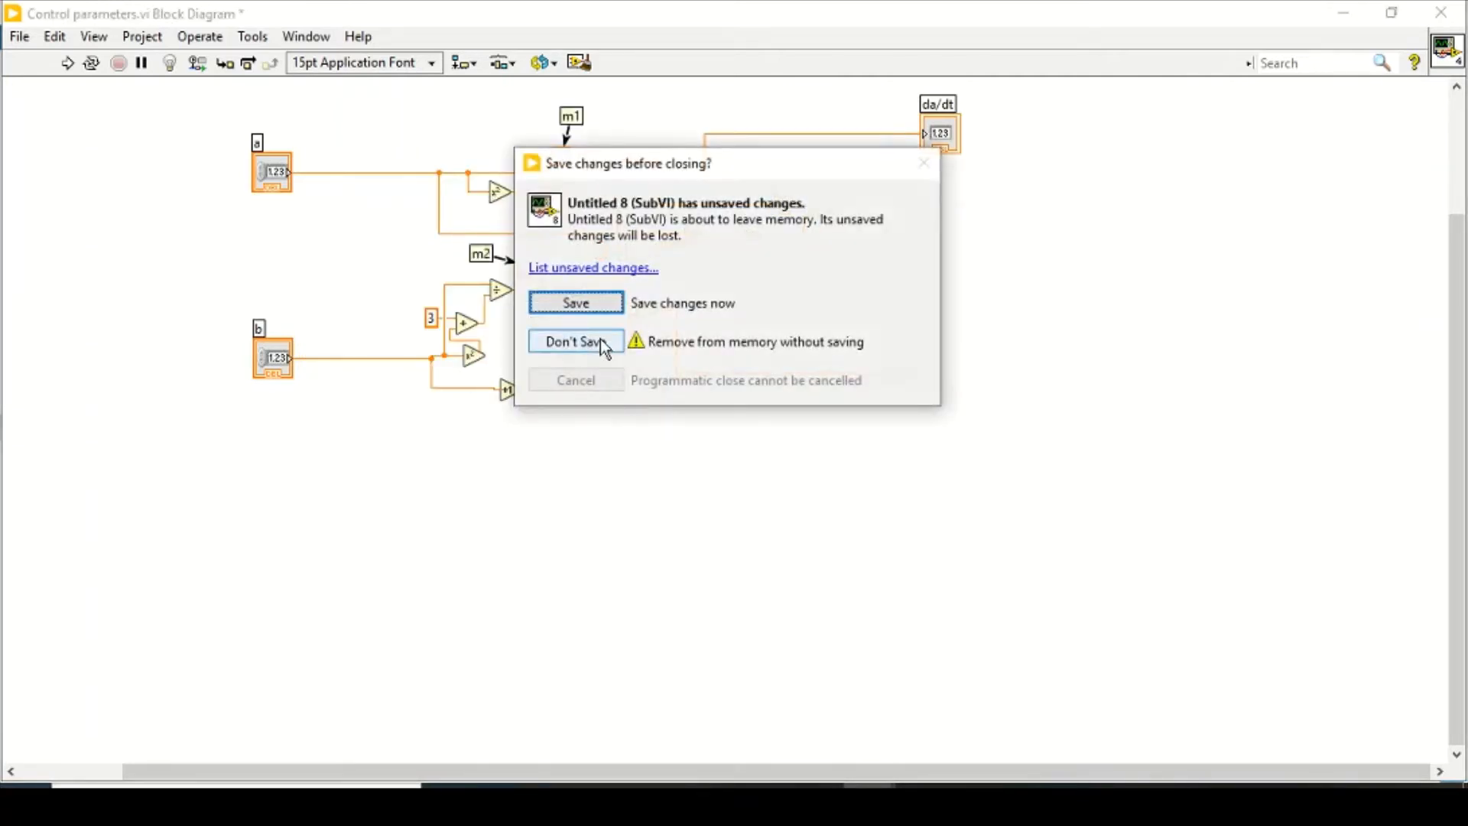
{"action": "left_click", "coordinate": [575, 341]}
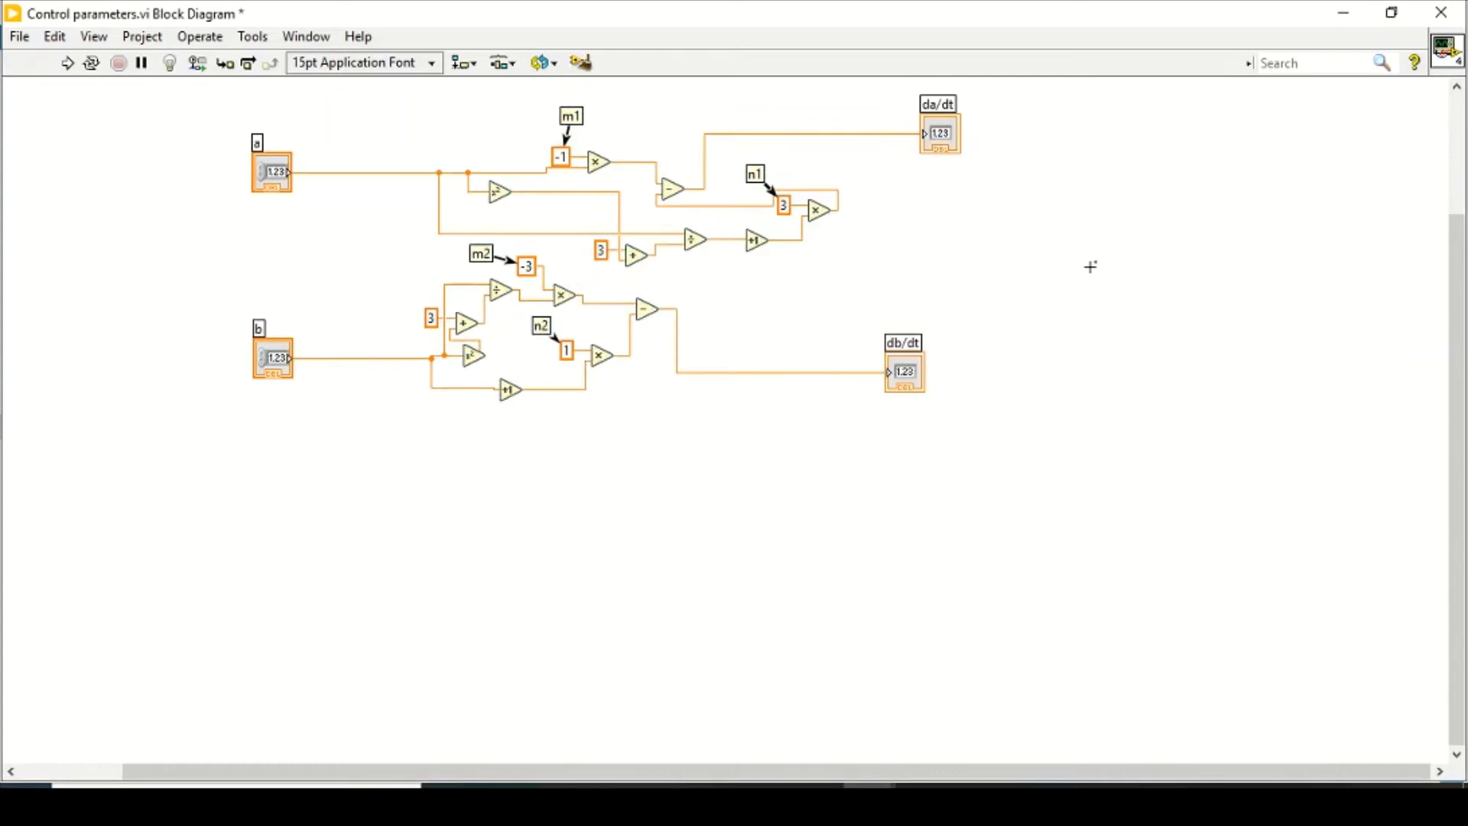
{"action": "mouse_move", "coordinate": [1236, 183]}
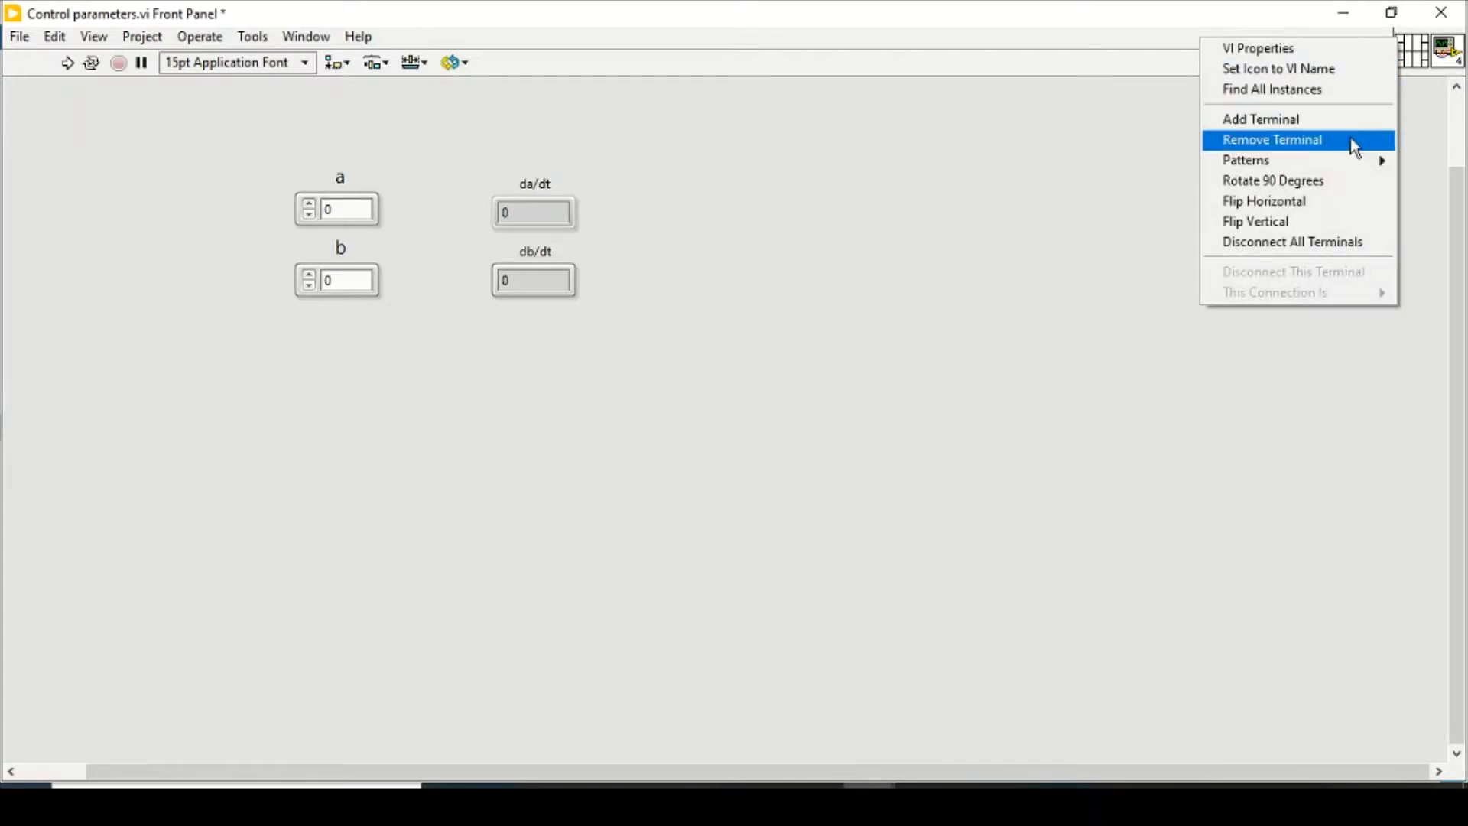
{"action": "mouse_move", "coordinate": [1340, 120]}
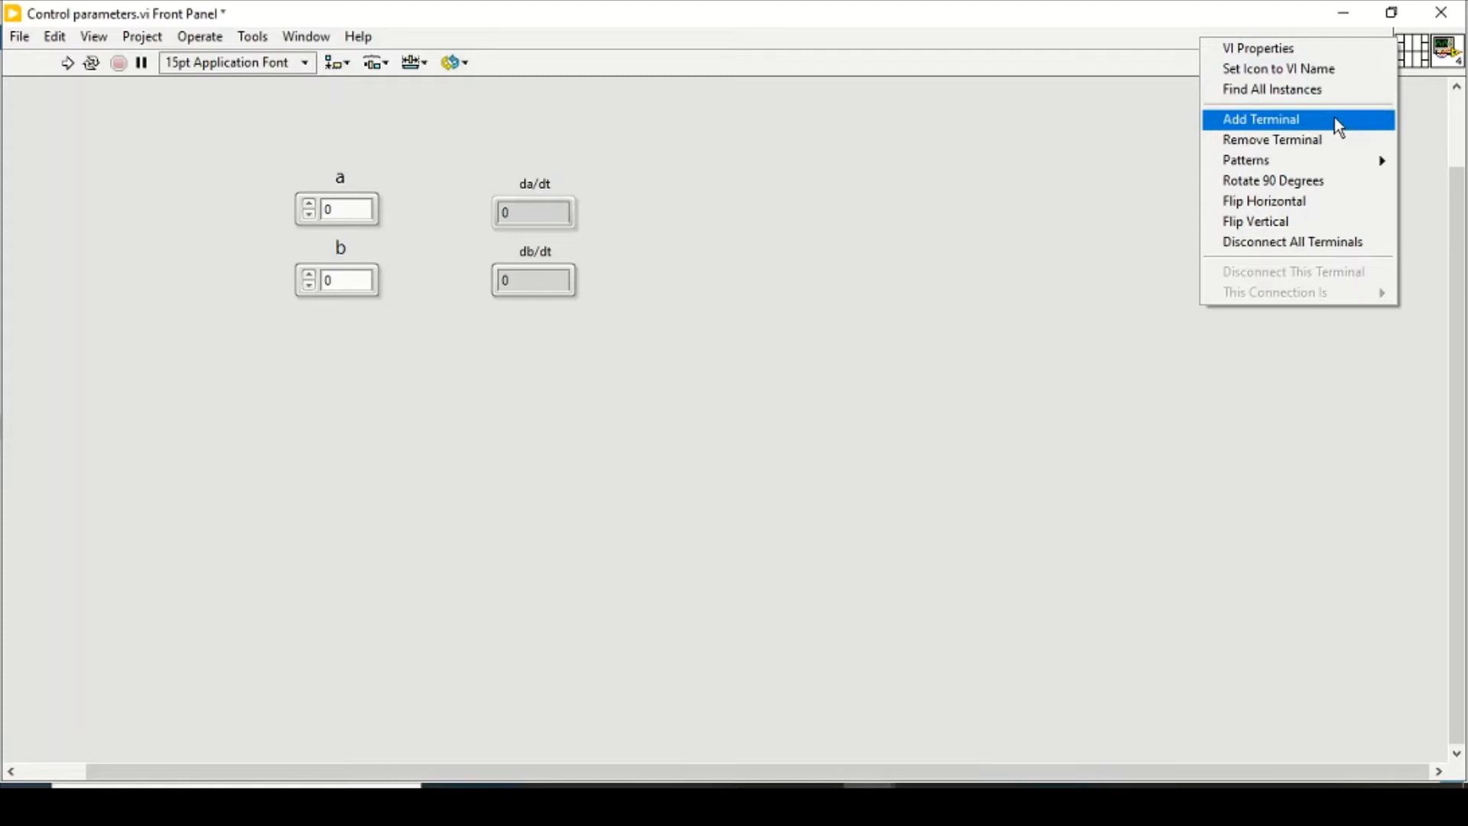
{"action": "mouse_move", "coordinate": [1245, 159]}
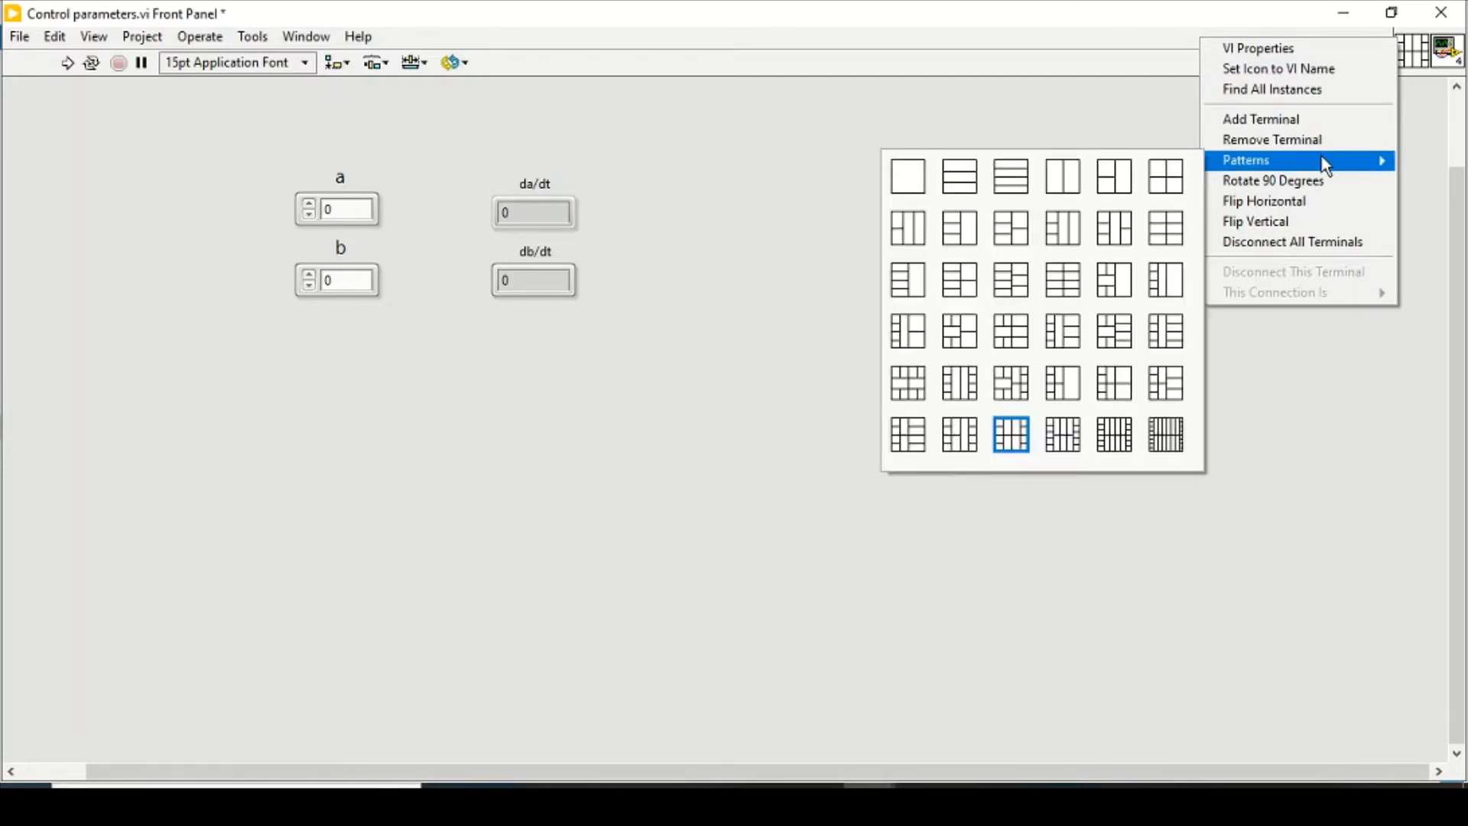
{"action": "mouse_move", "coordinate": [1062, 280]}
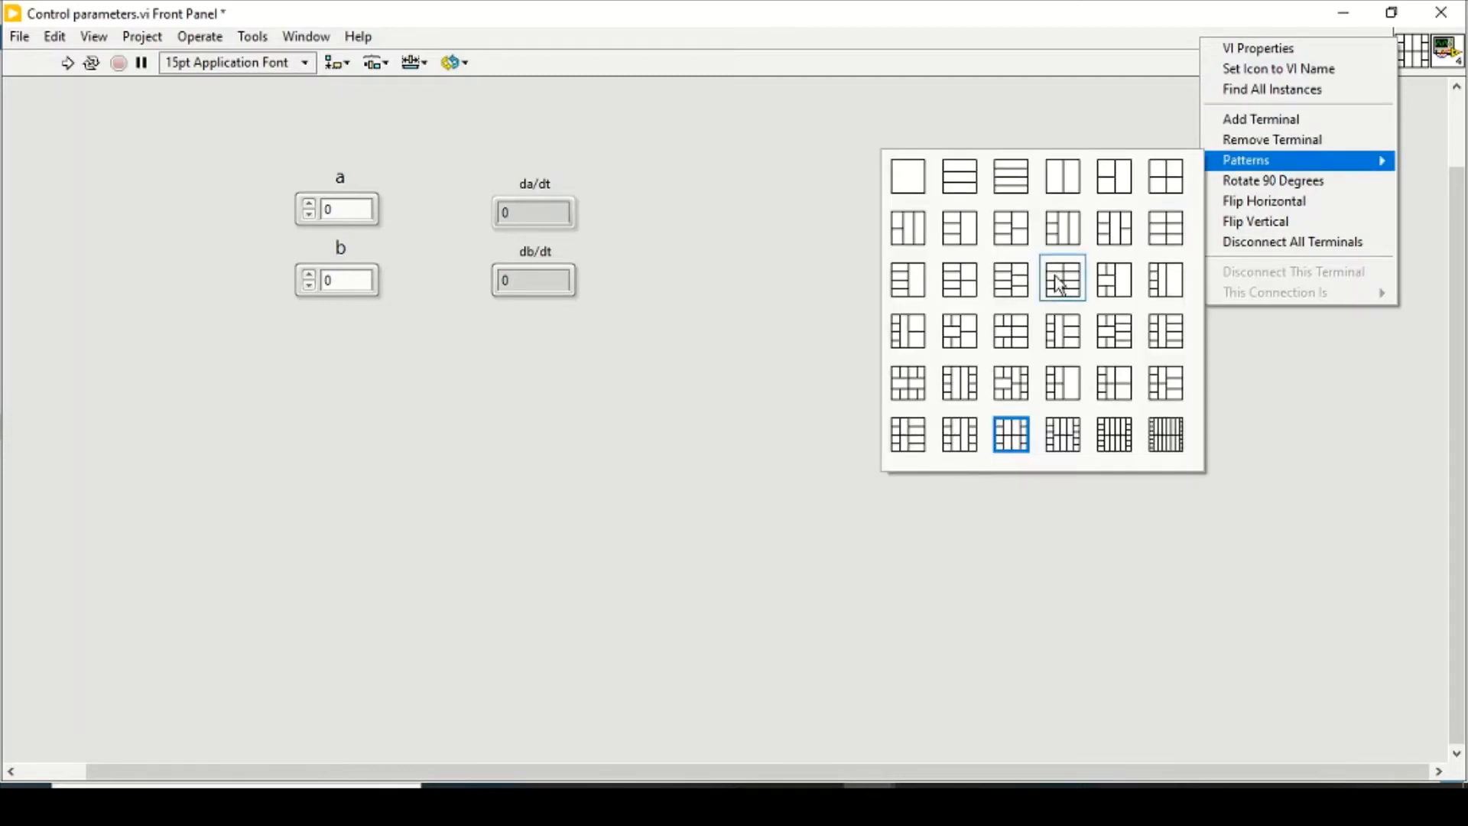
{"action": "mouse_move", "coordinate": [978, 203]}
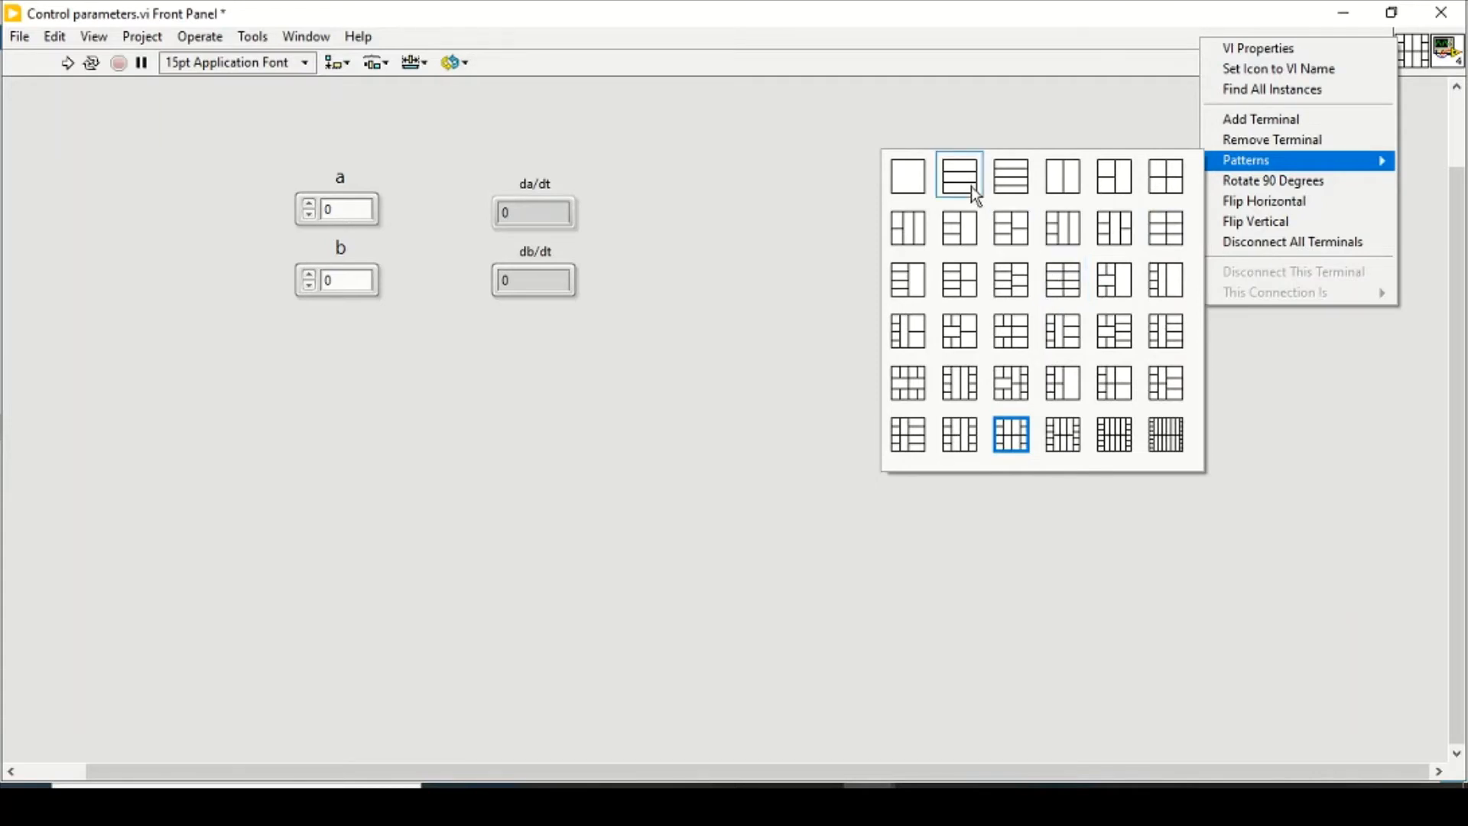
{"action": "mouse_move", "coordinate": [1011, 176]}
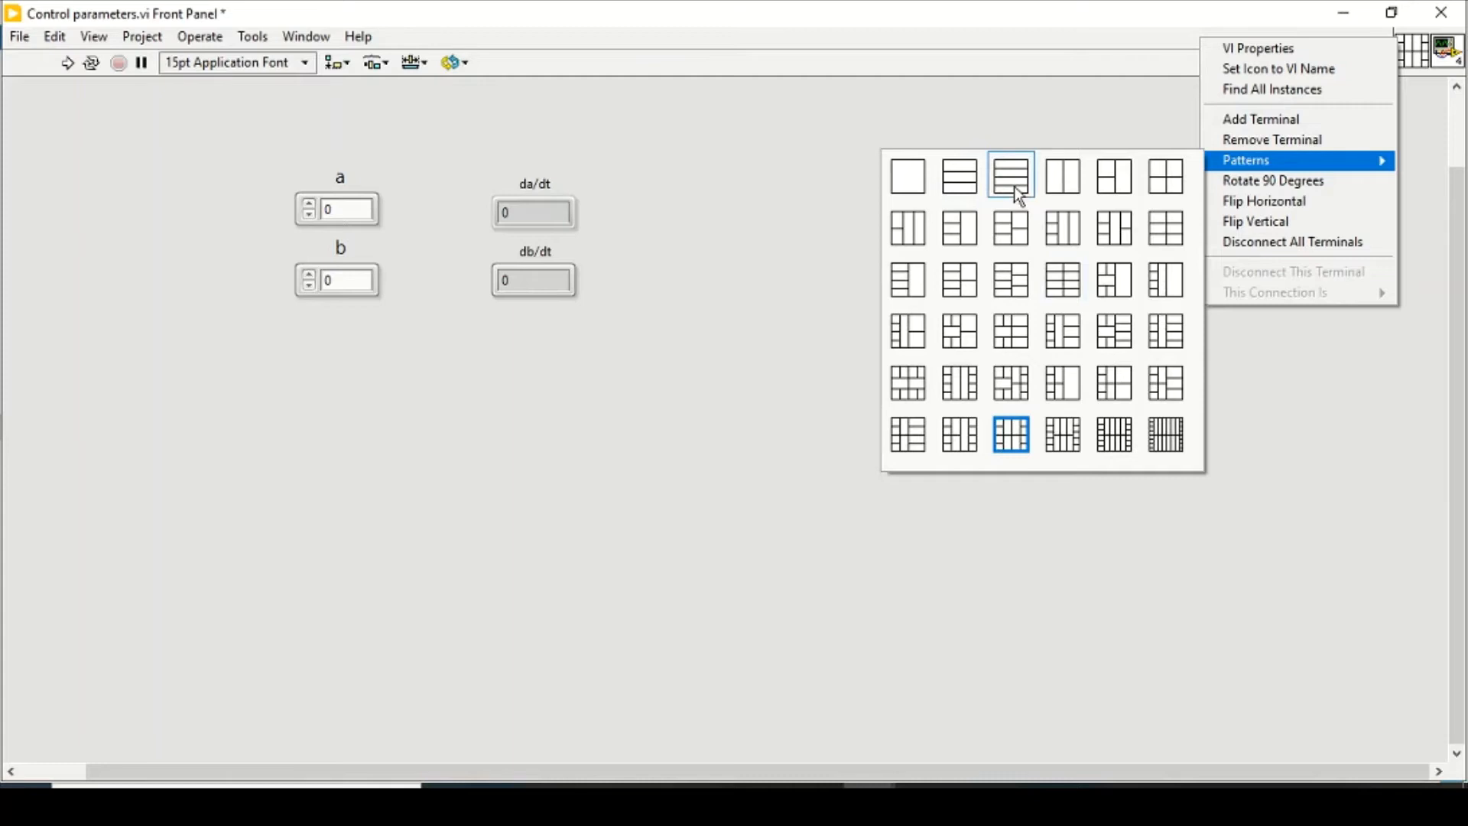
{"action": "mouse_move", "coordinate": [1165, 176]}
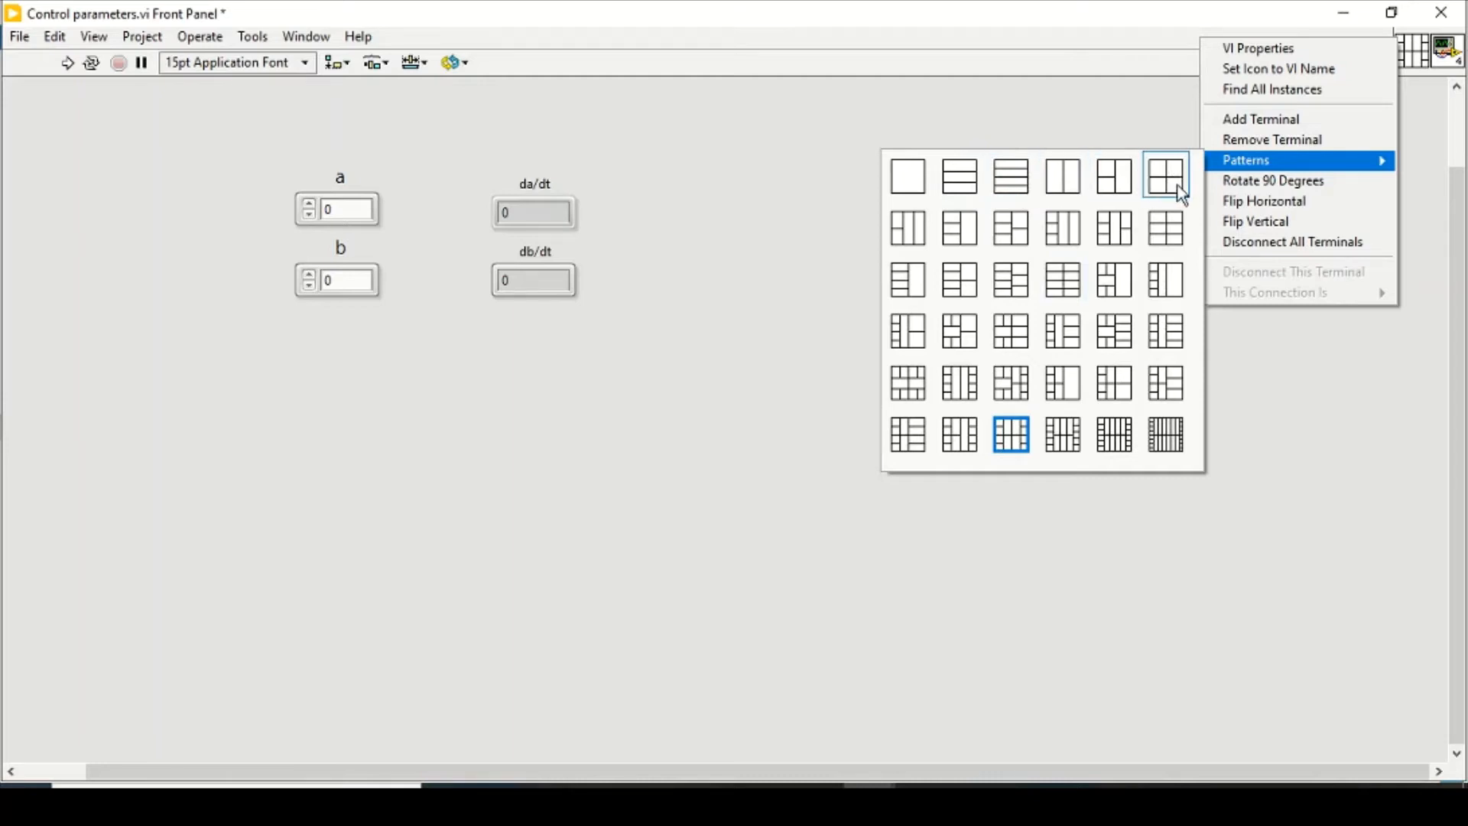
{"action": "mouse_move", "coordinate": [1161, 187]}
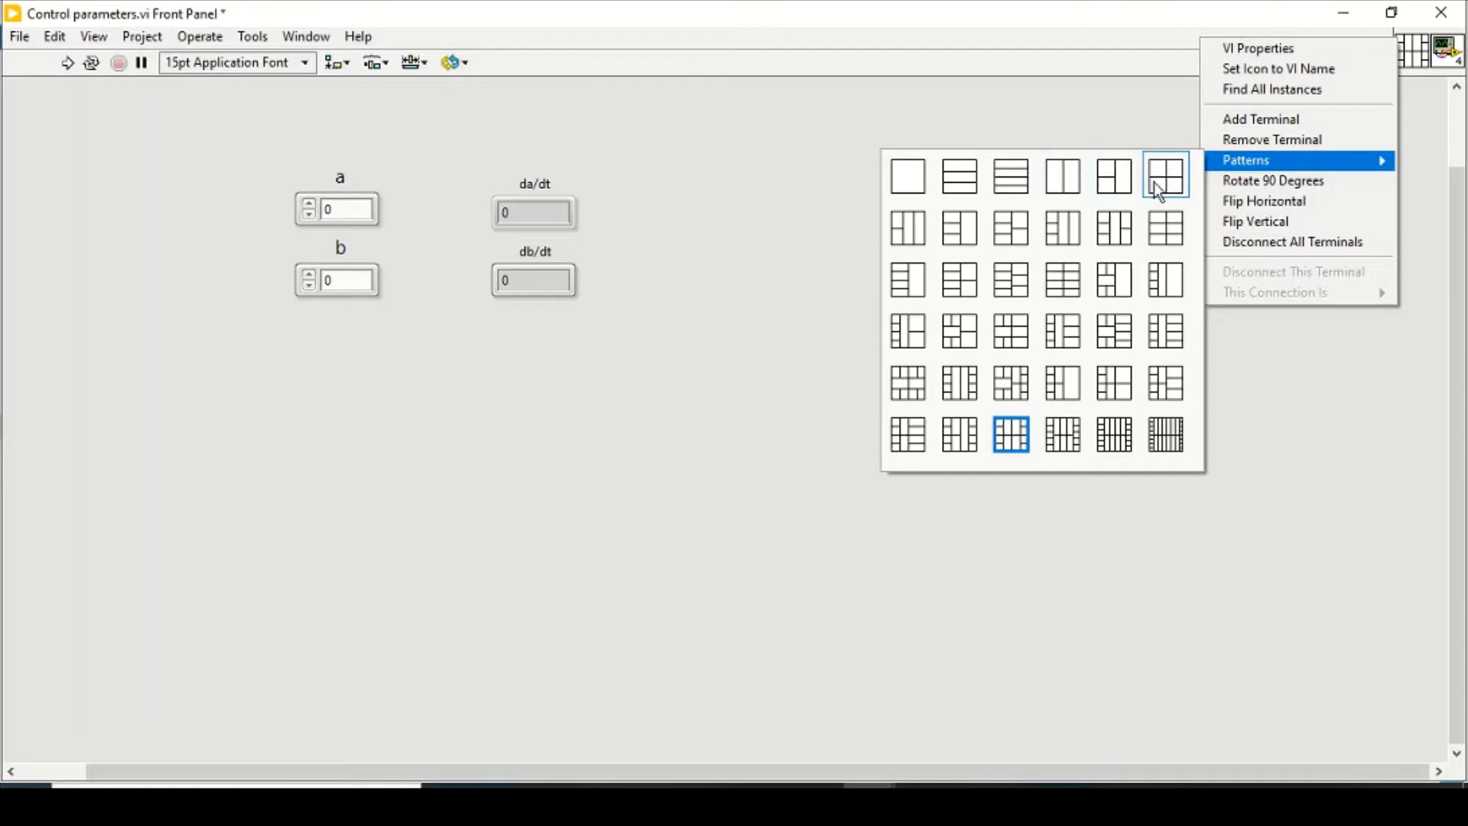
{"action": "mouse_move", "coordinate": [1167, 185]}
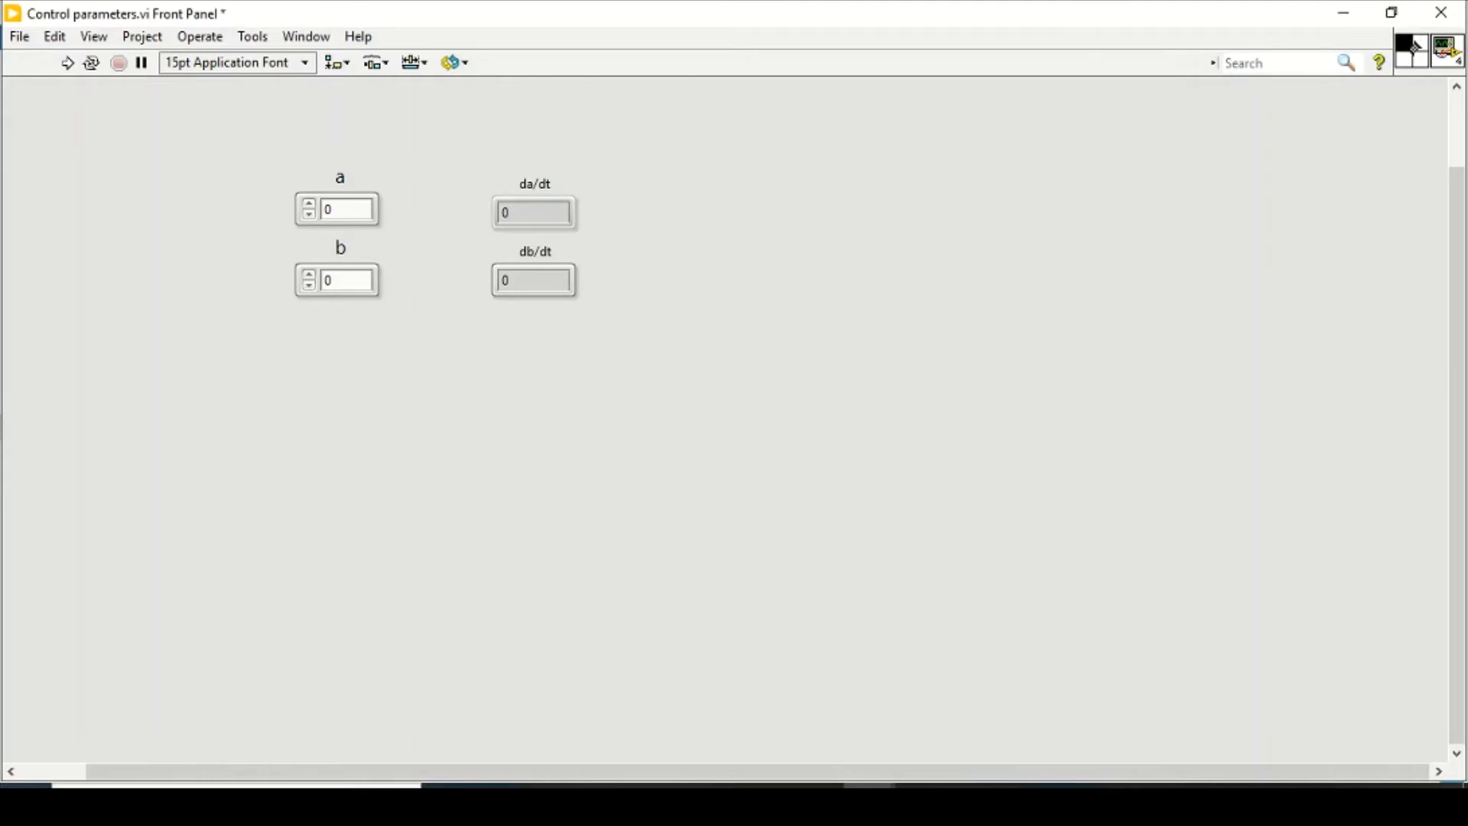
{"action": "mouse_move", "coordinate": [341, 210]}
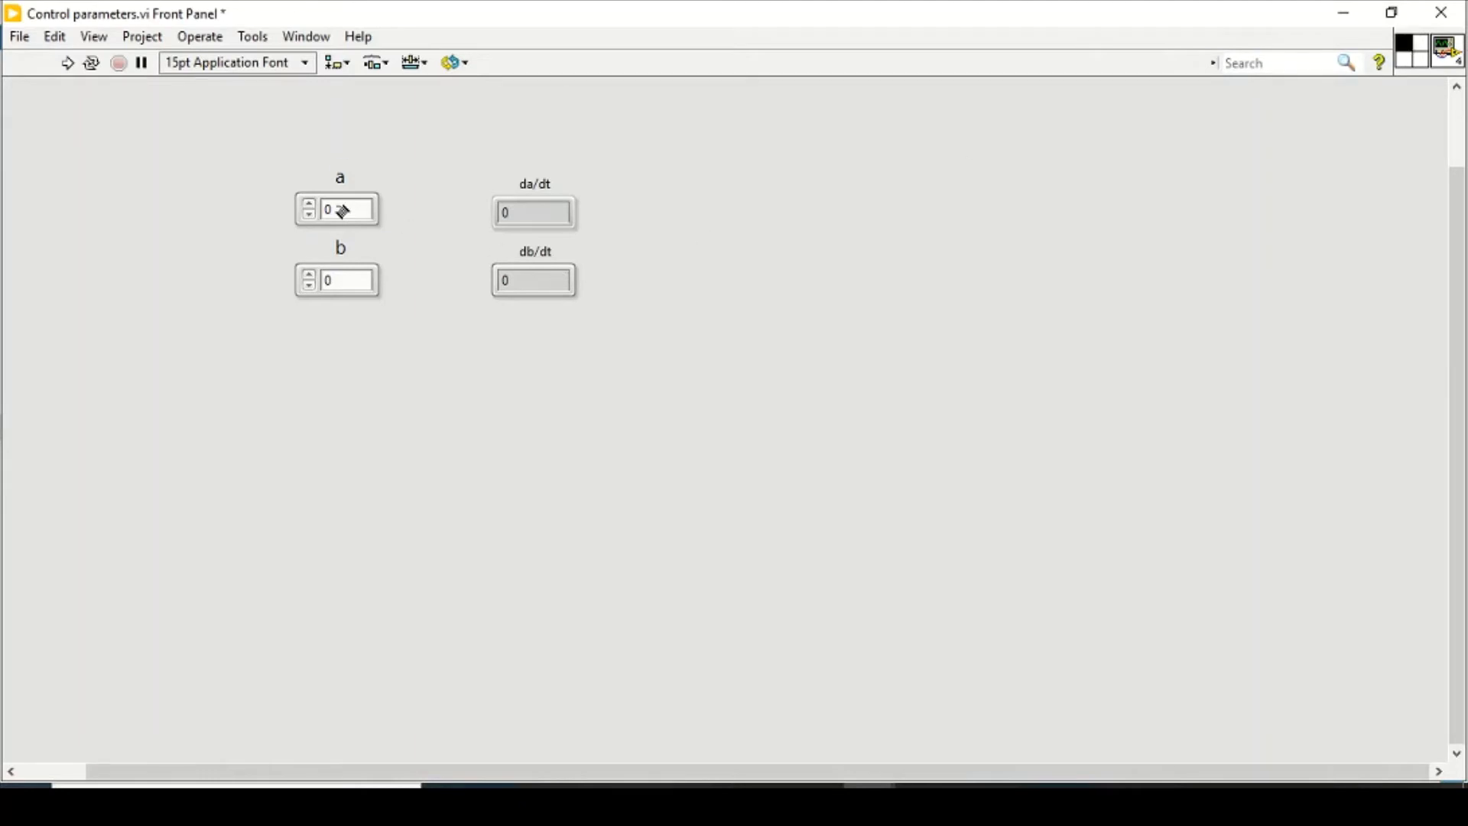
- Link control a and the da/dt indicator to connector pane terminals
{"action": "left_click", "coordinate": [339, 208]}
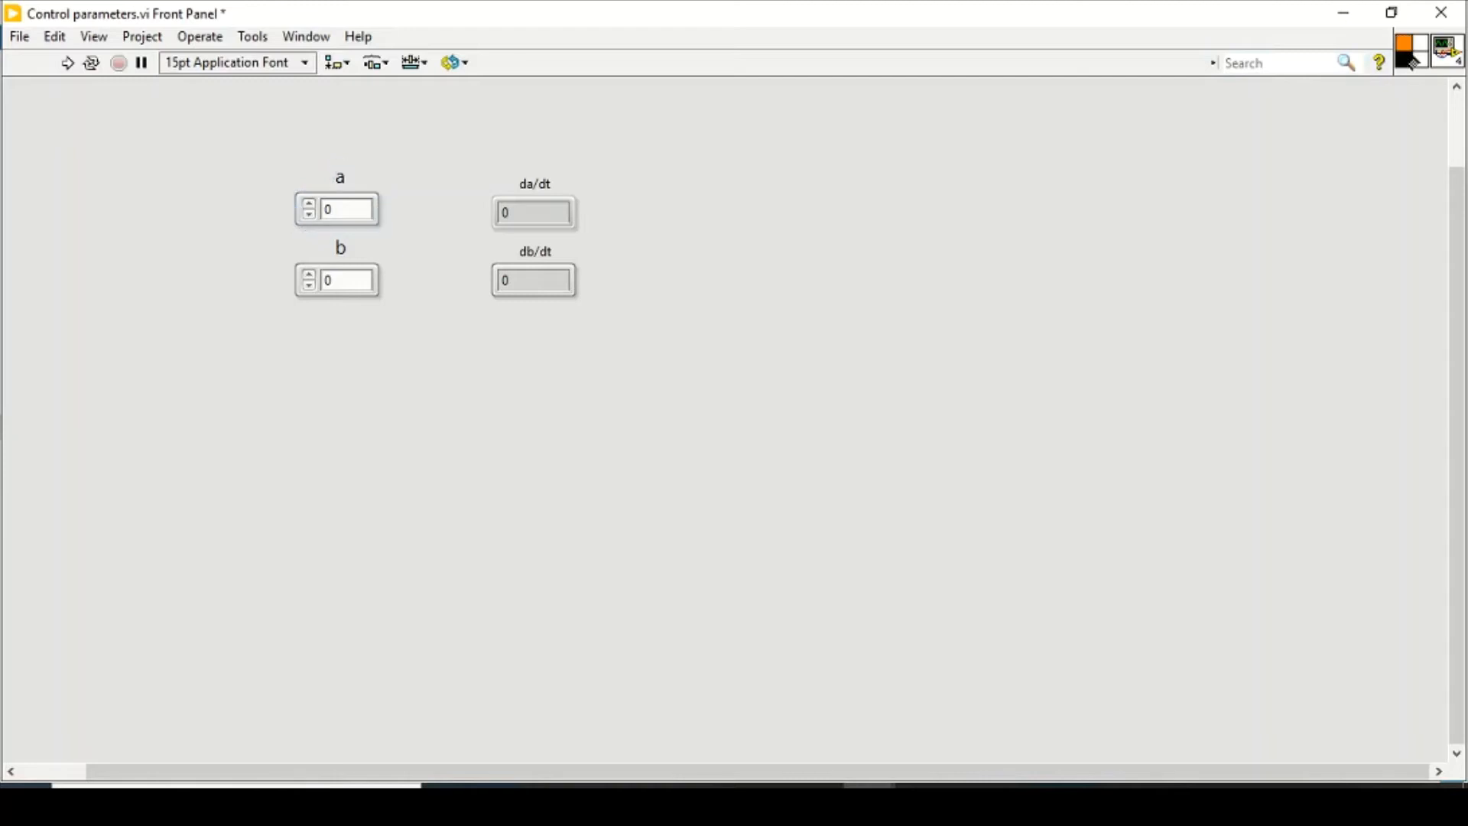
{"action": "left_click", "coordinate": [347, 279]}
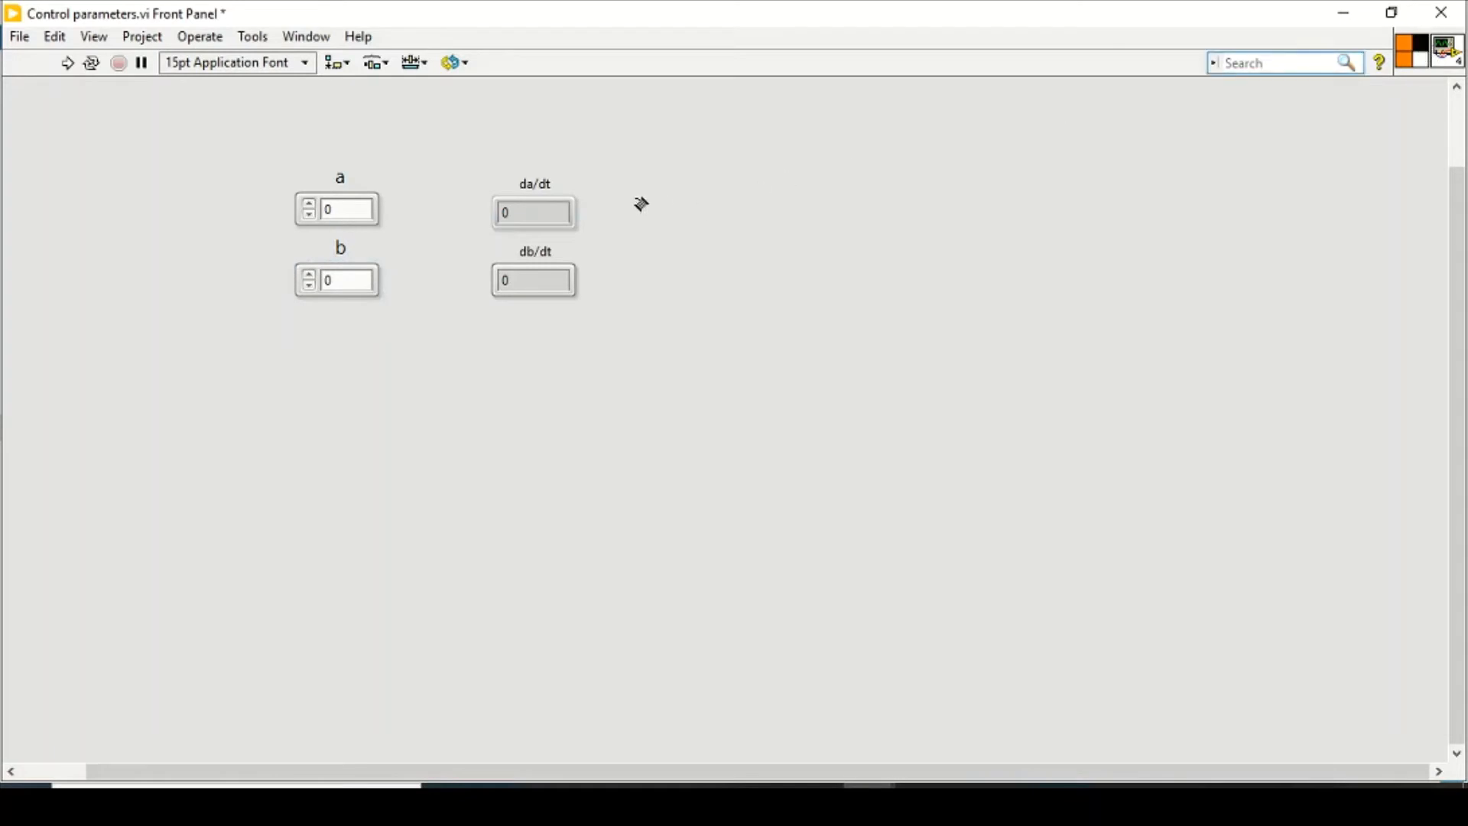
{"action": "left_click", "coordinate": [532, 211]}
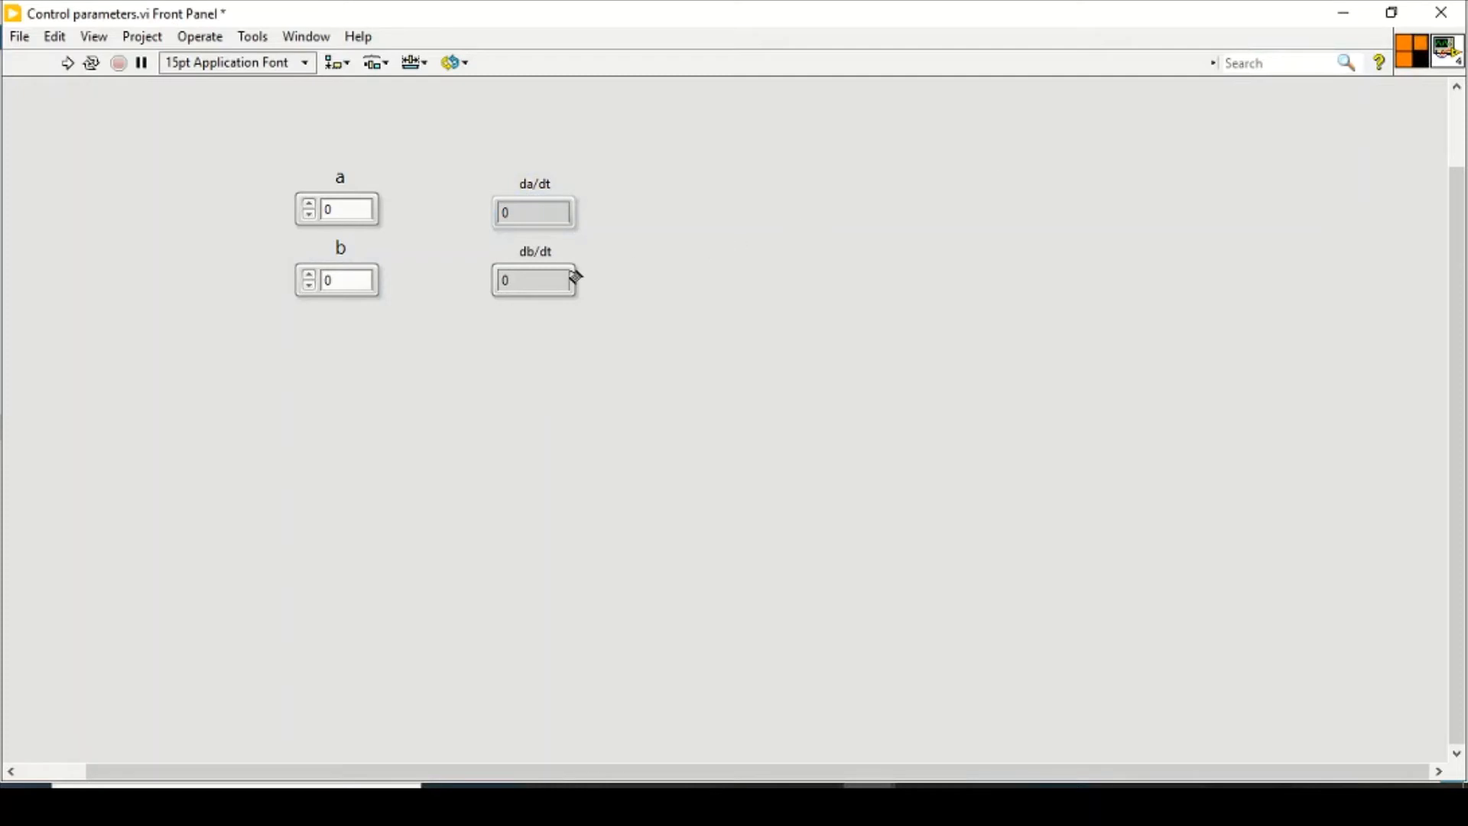
{"action": "mouse_move", "coordinate": [1382, 103]}
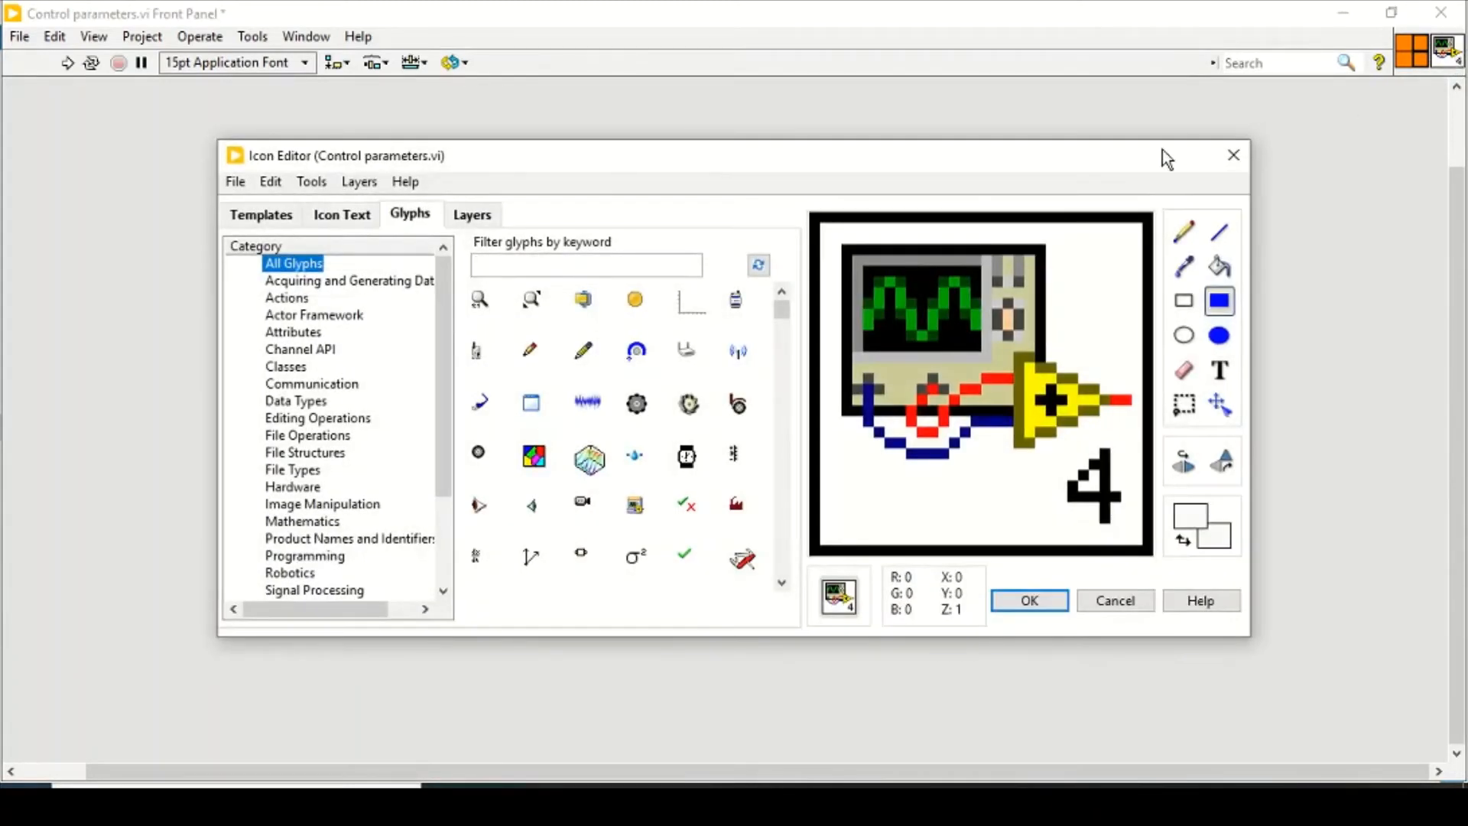
{"action": "mouse_move", "coordinate": [491, 194]}
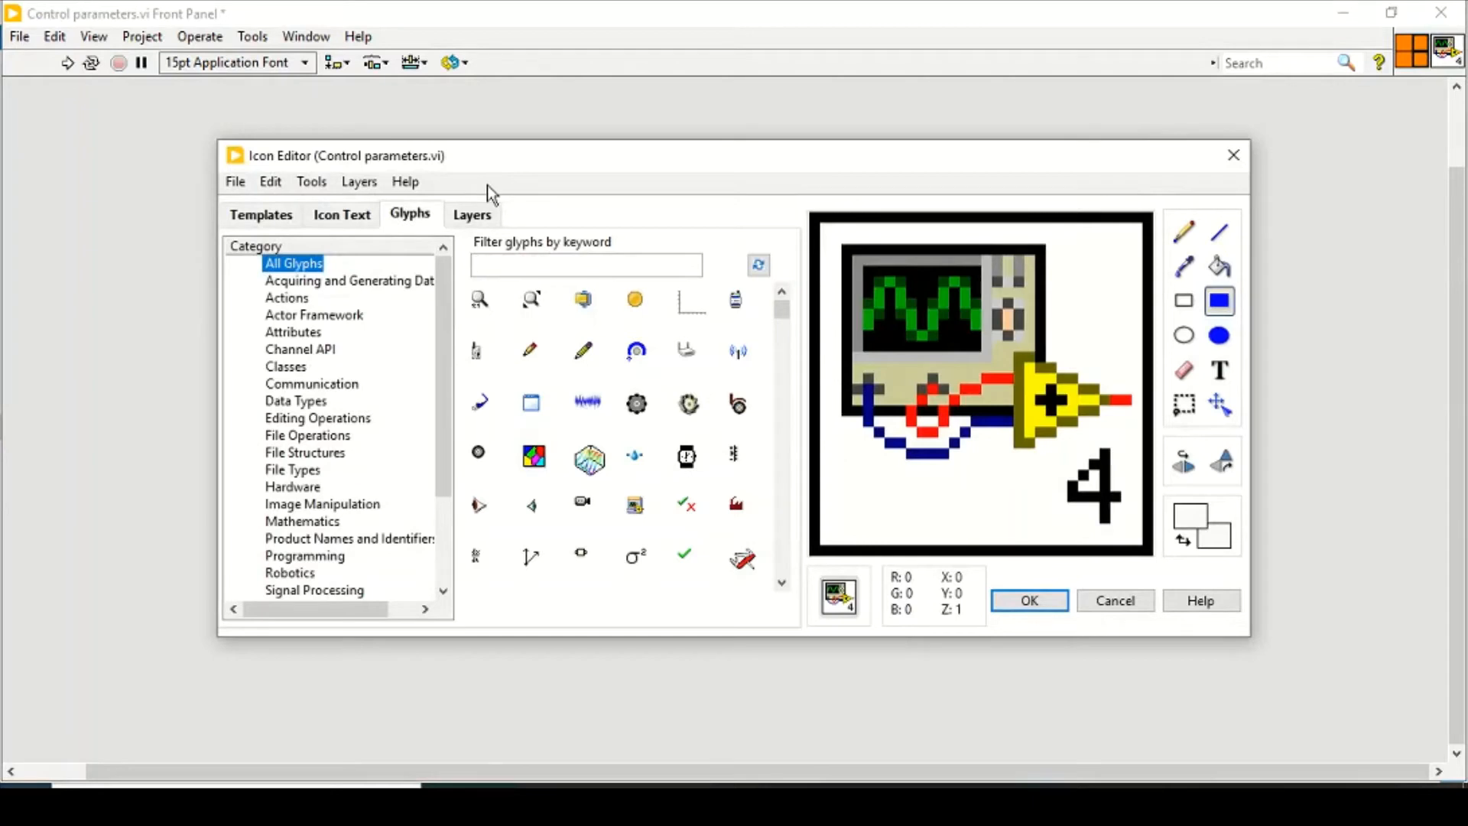
{"action": "mouse_move", "coordinate": [1128, 300]}
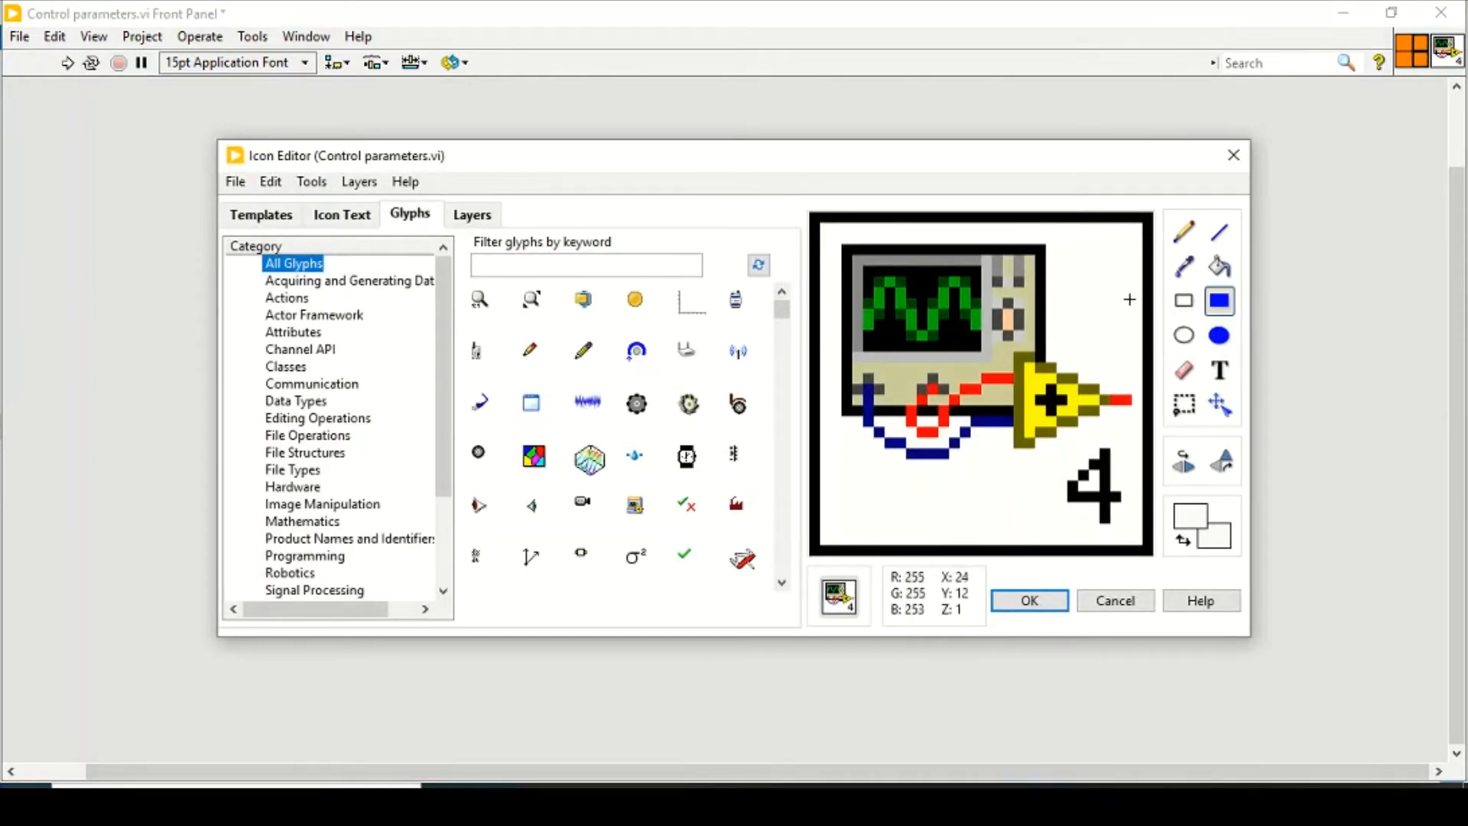
{"action": "mouse_move", "coordinate": [1221, 302]}
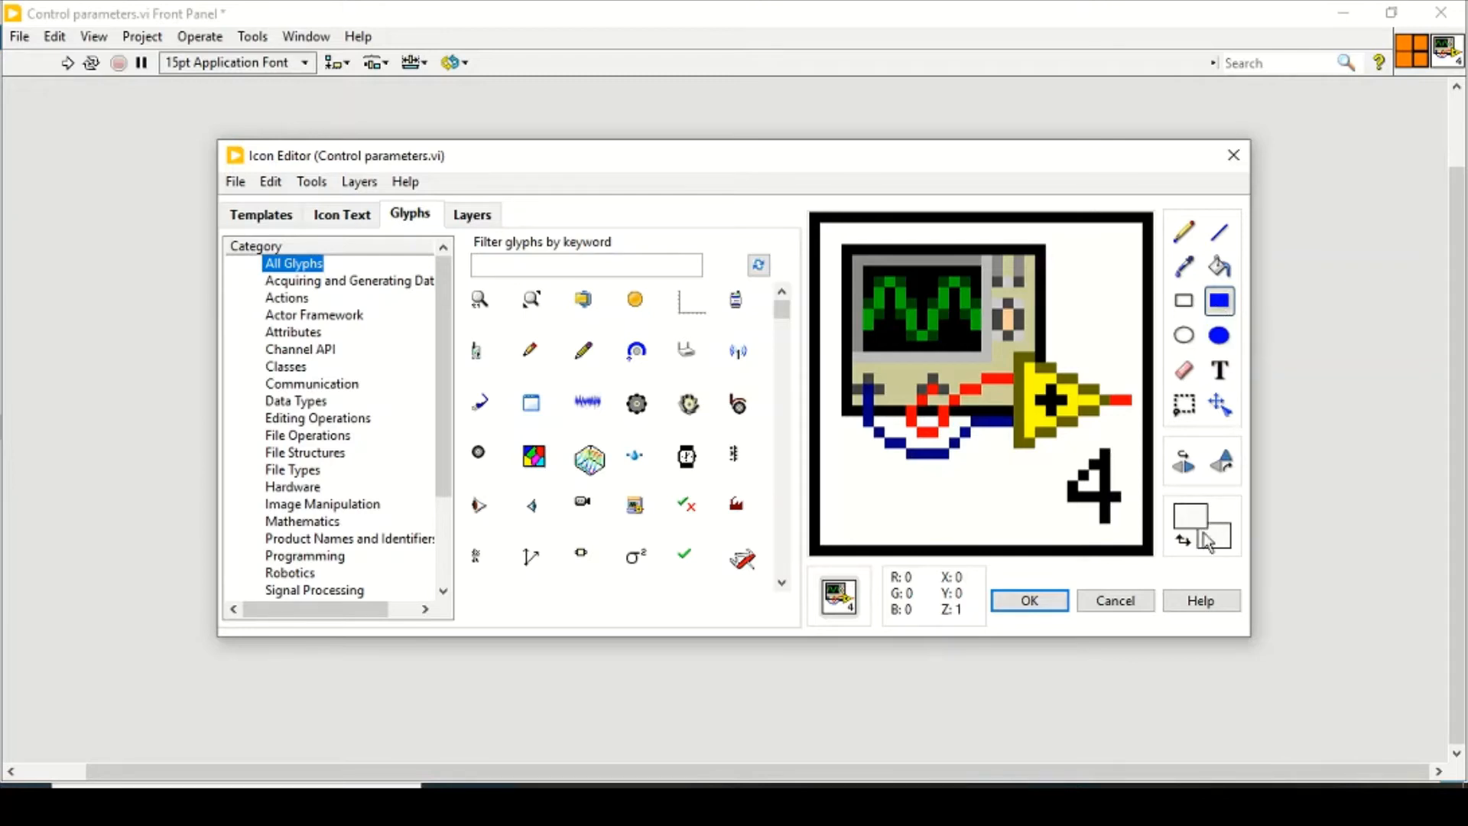
- Peek at the icon fill colour palette in the Icon Editor without changing the colour
{"action": "left_click", "coordinate": [1190, 516]}
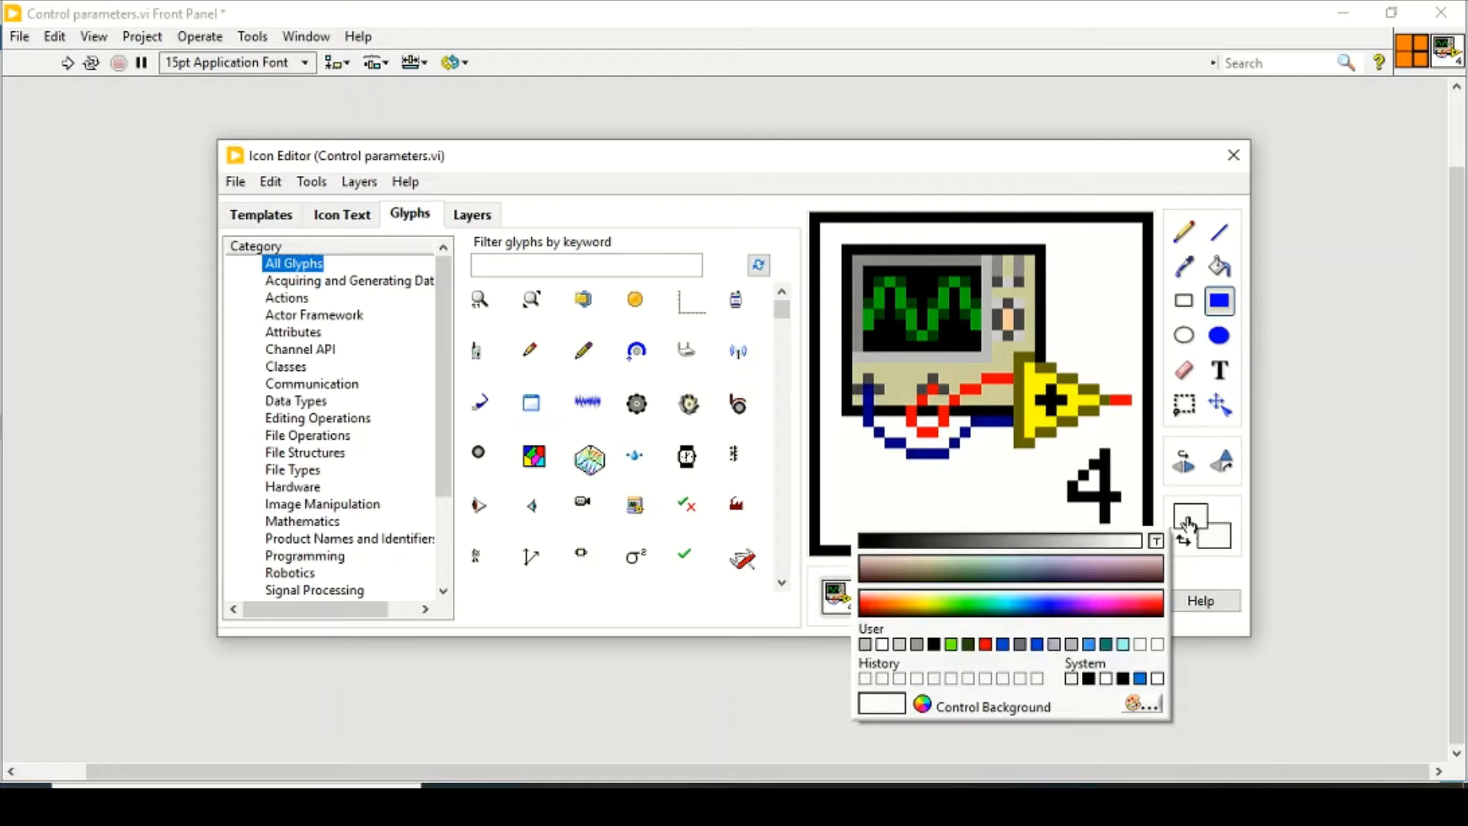
{"action": "left_click", "coordinate": [1214, 548]}
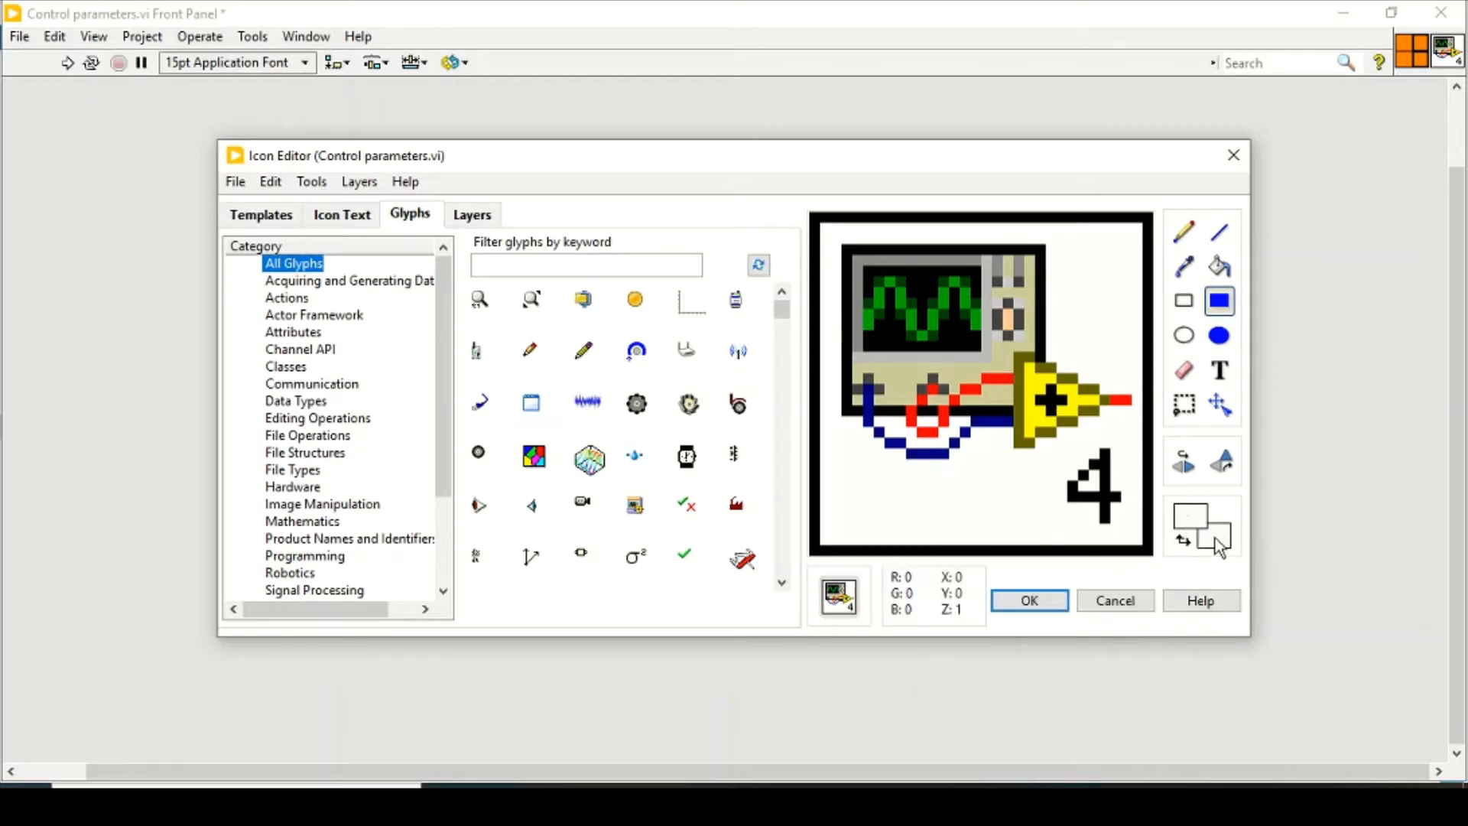
{"action": "mouse_move", "coordinate": [858, 245]}
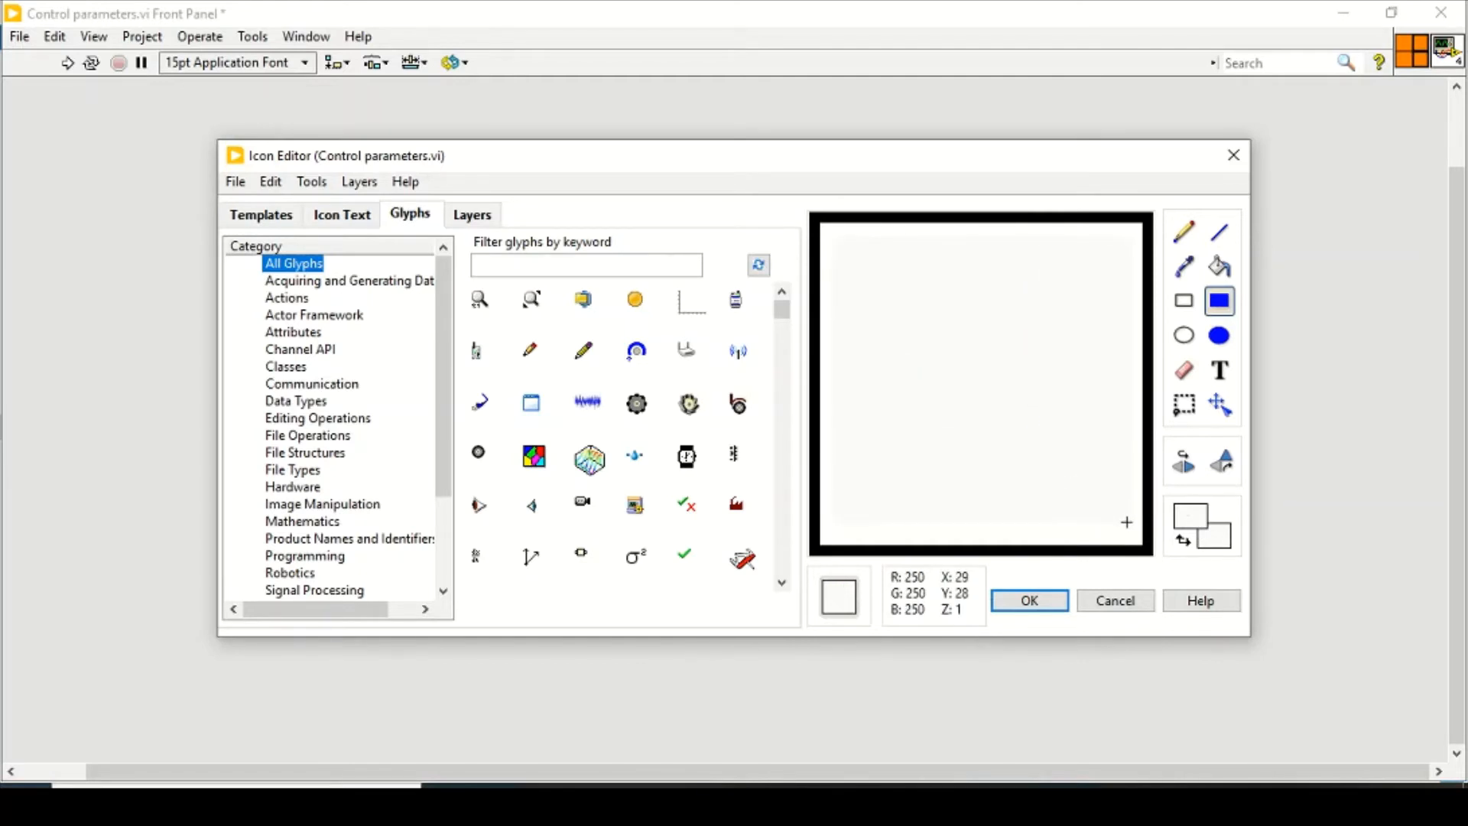
{"action": "mouse_move", "coordinate": [927, 356]}
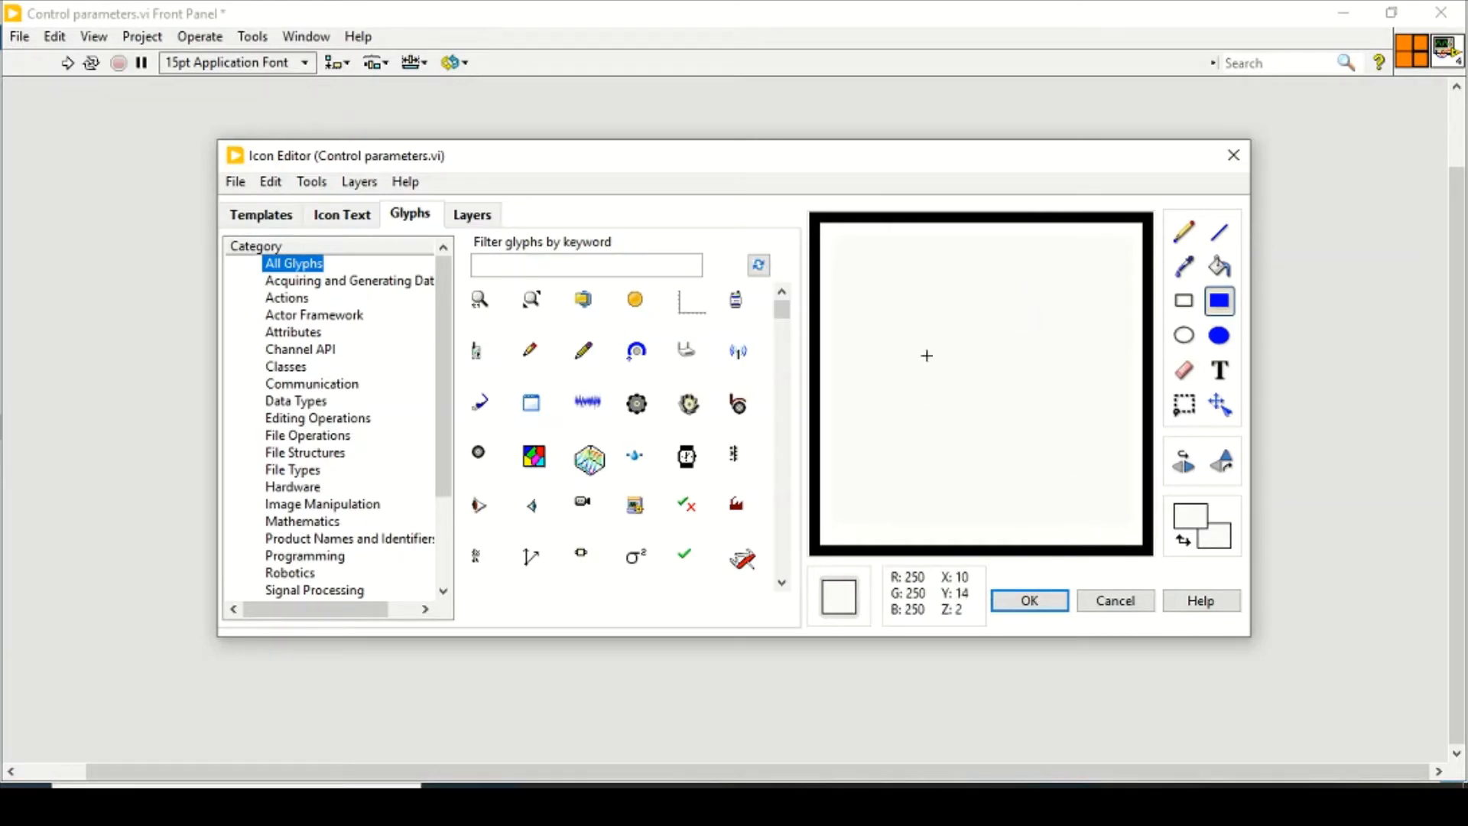
{"action": "mouse_move", "coordinate": [590, 411]}
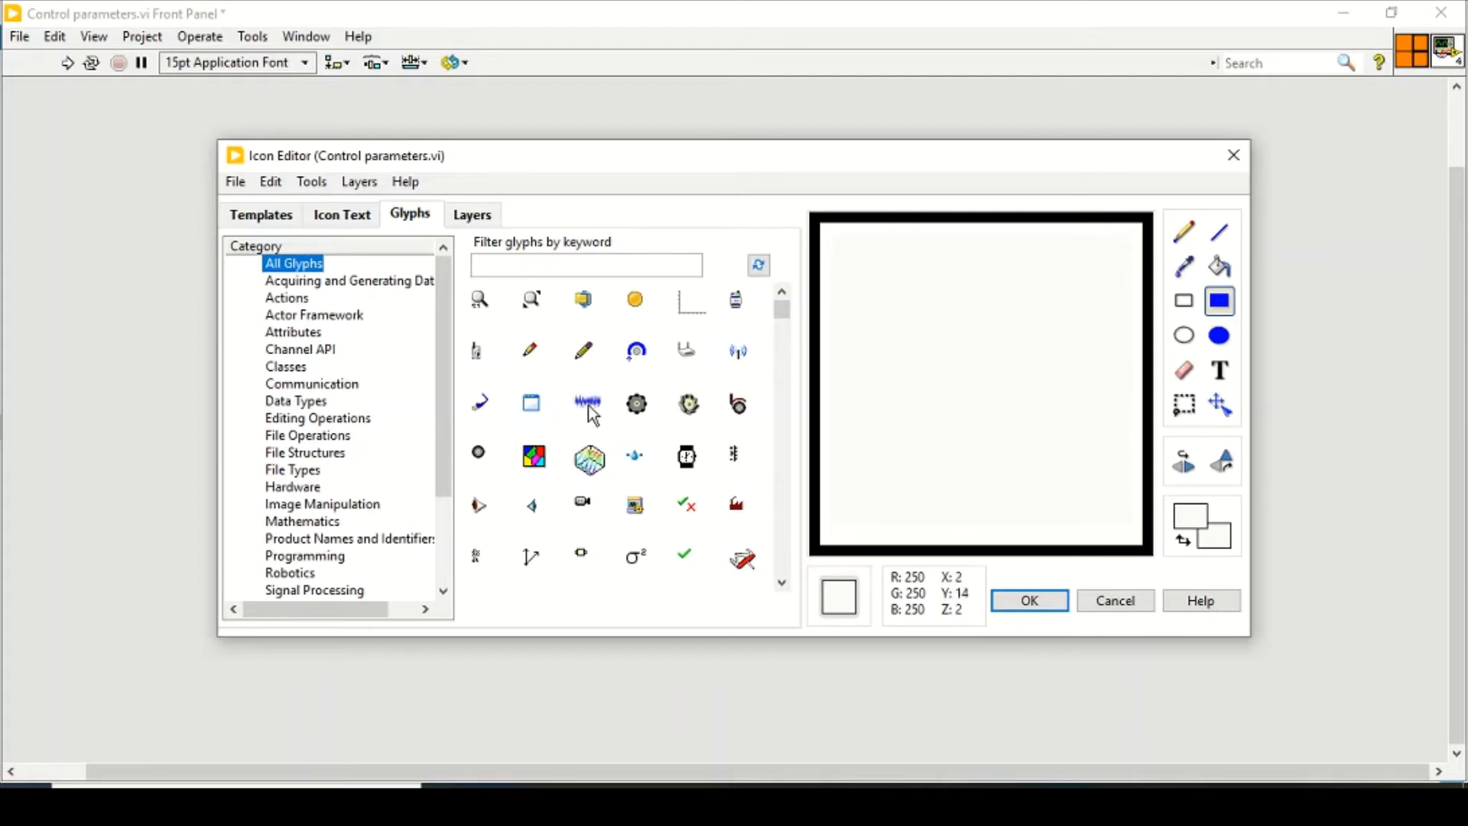
{"action": "mouse_move", "coordinate": [716, 407]}
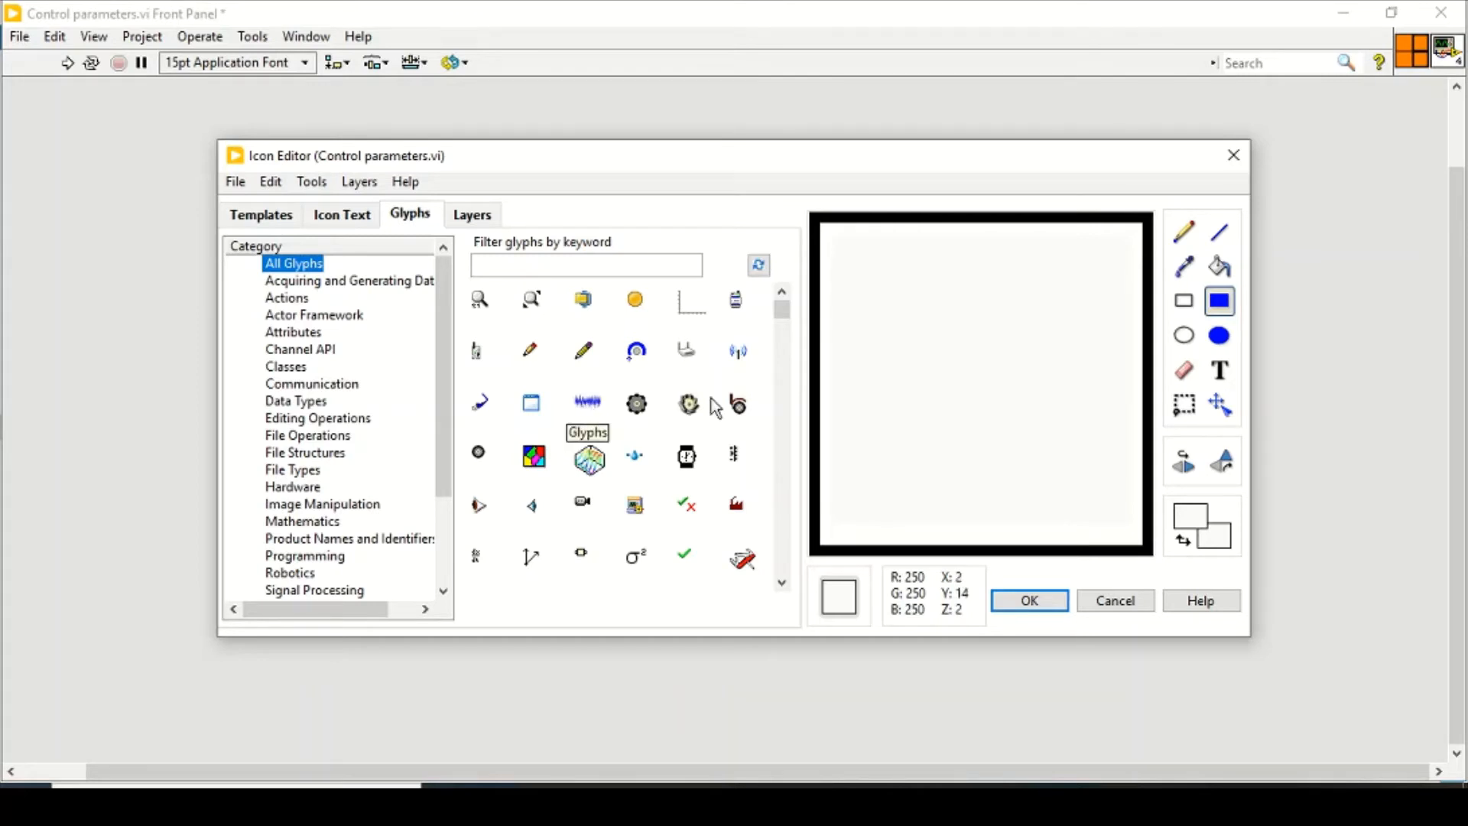
- Browse the Communication and Programming glyph categories, then move to the Icon Text lines
{"action": "scroll", "scroll_direction": "down", "scroll_amount": 3}
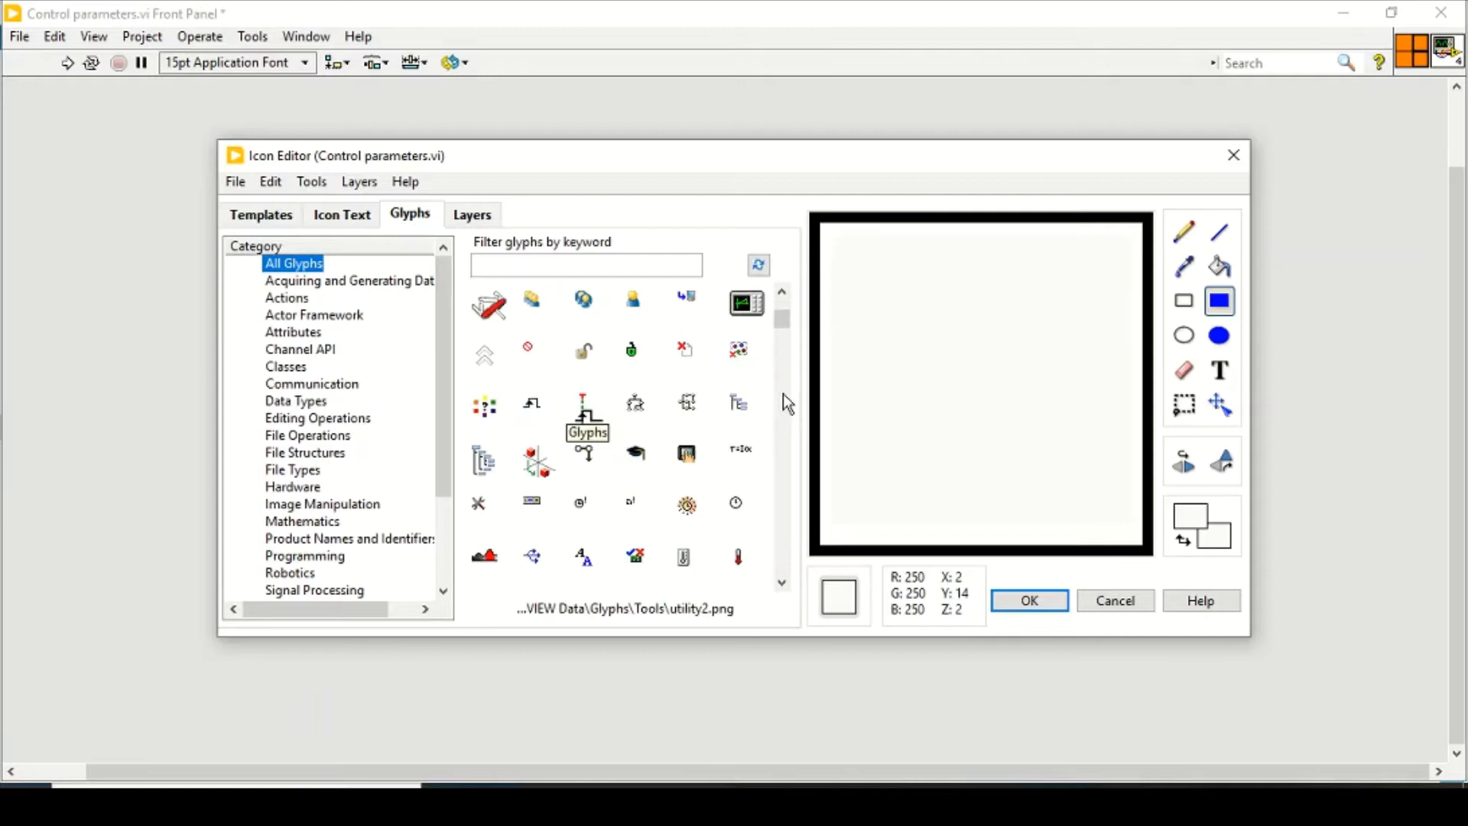
{"action": "left_click", "coordinate": [312, 383]}
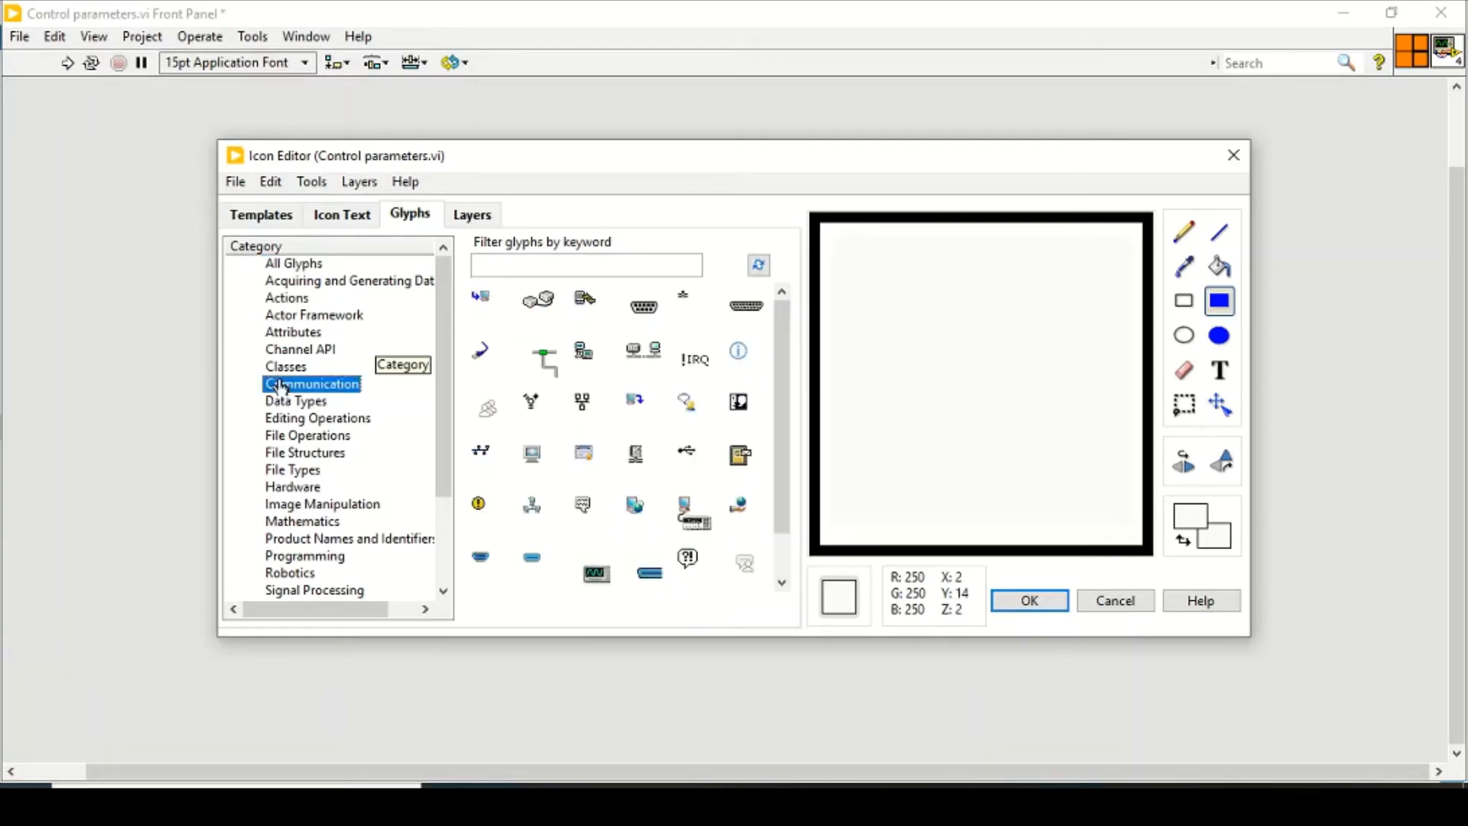
{"action": "mouse_move", "coordinate": [300, 508]}
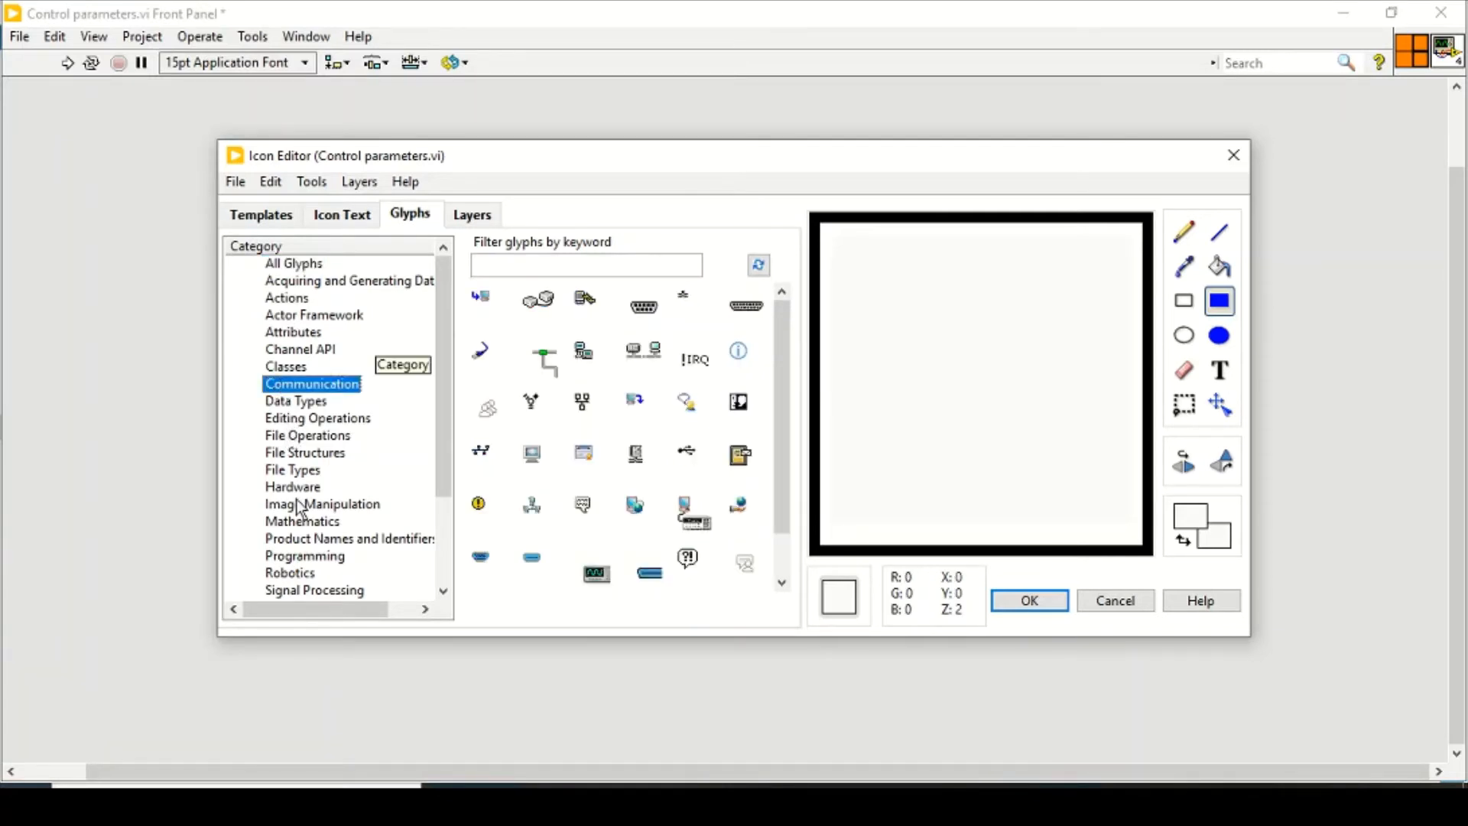
{"action": "mouse_move", "coordinate": [302, 520]}
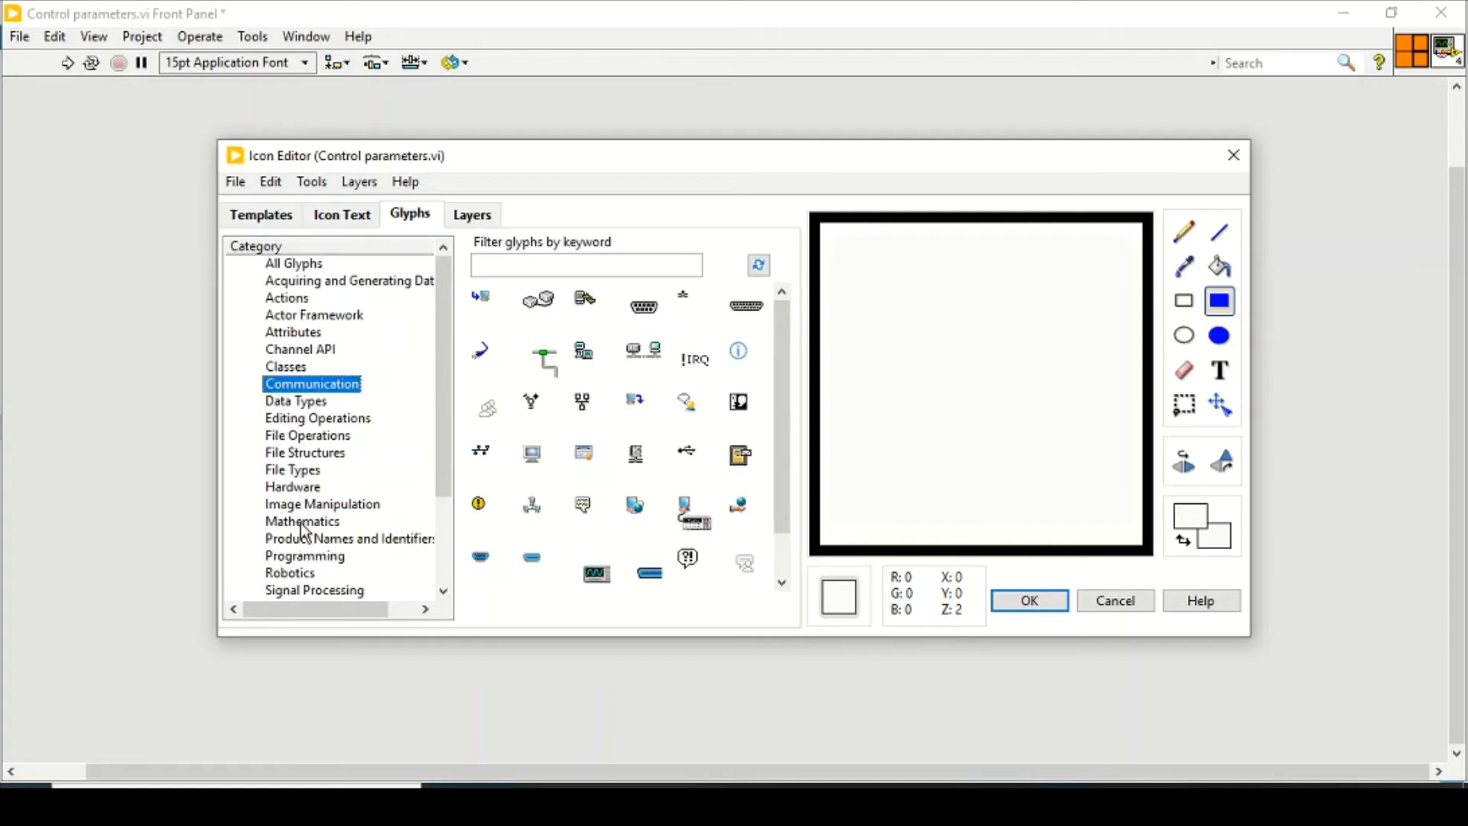
{"action": "left_click", "coordinate": [304, 555]}
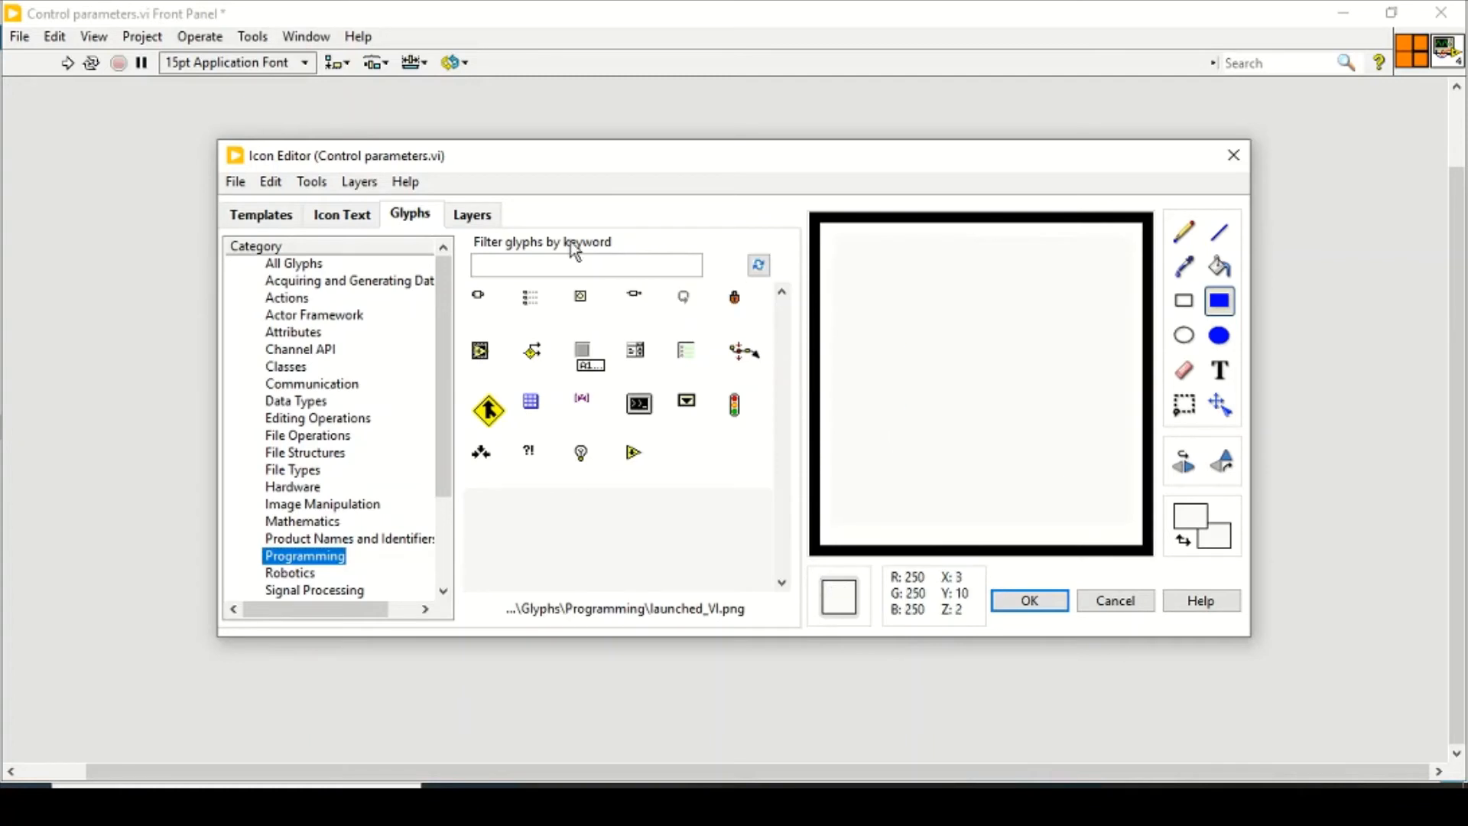
{"action": "left_click", "coordinate": [339, 214]}
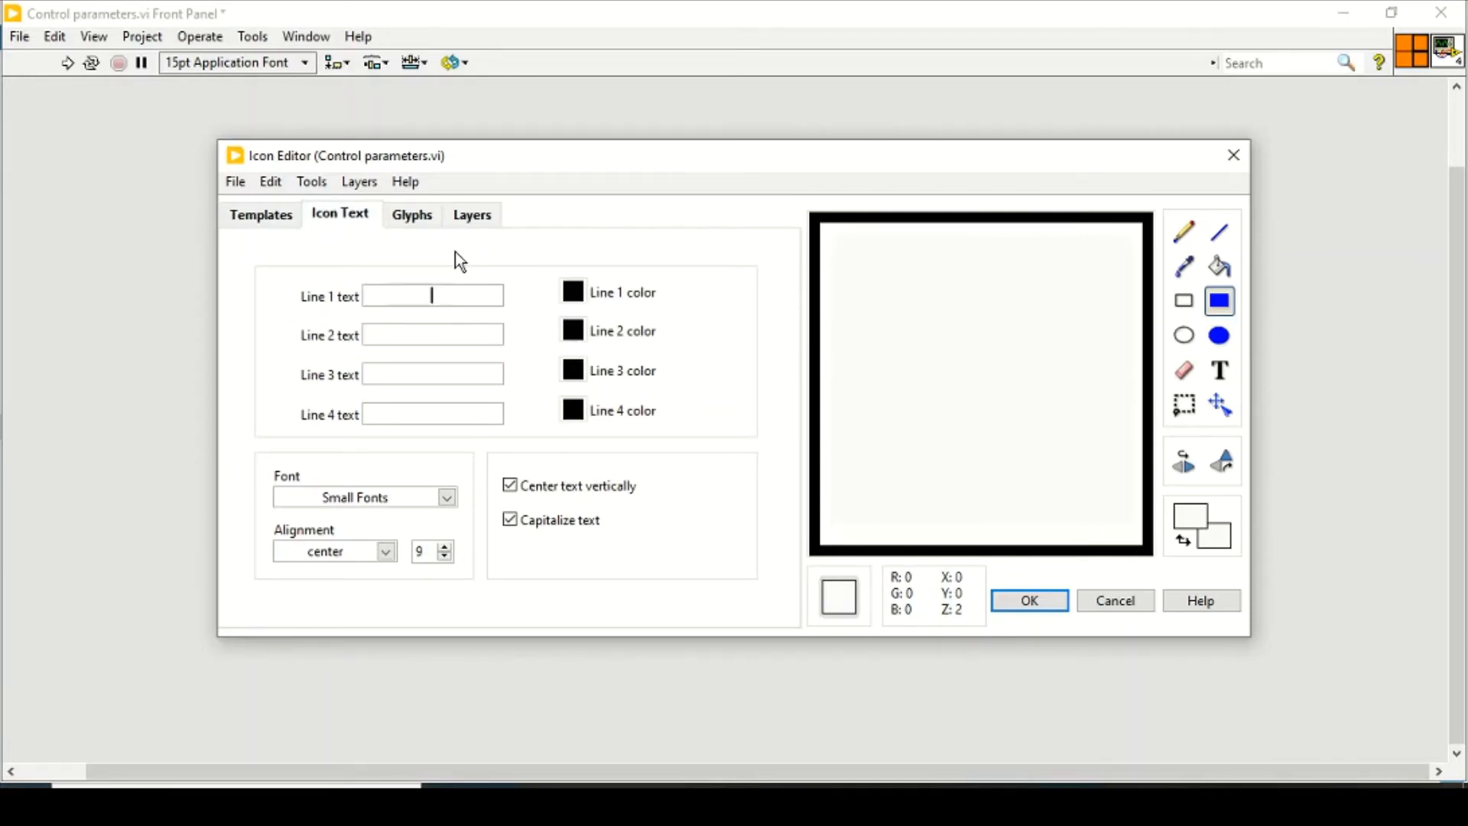
- Enter 'control' on Line 1 and 'parameters' on Line 2 of the icon text and apply it
{"action": "type", "text": "CS"}
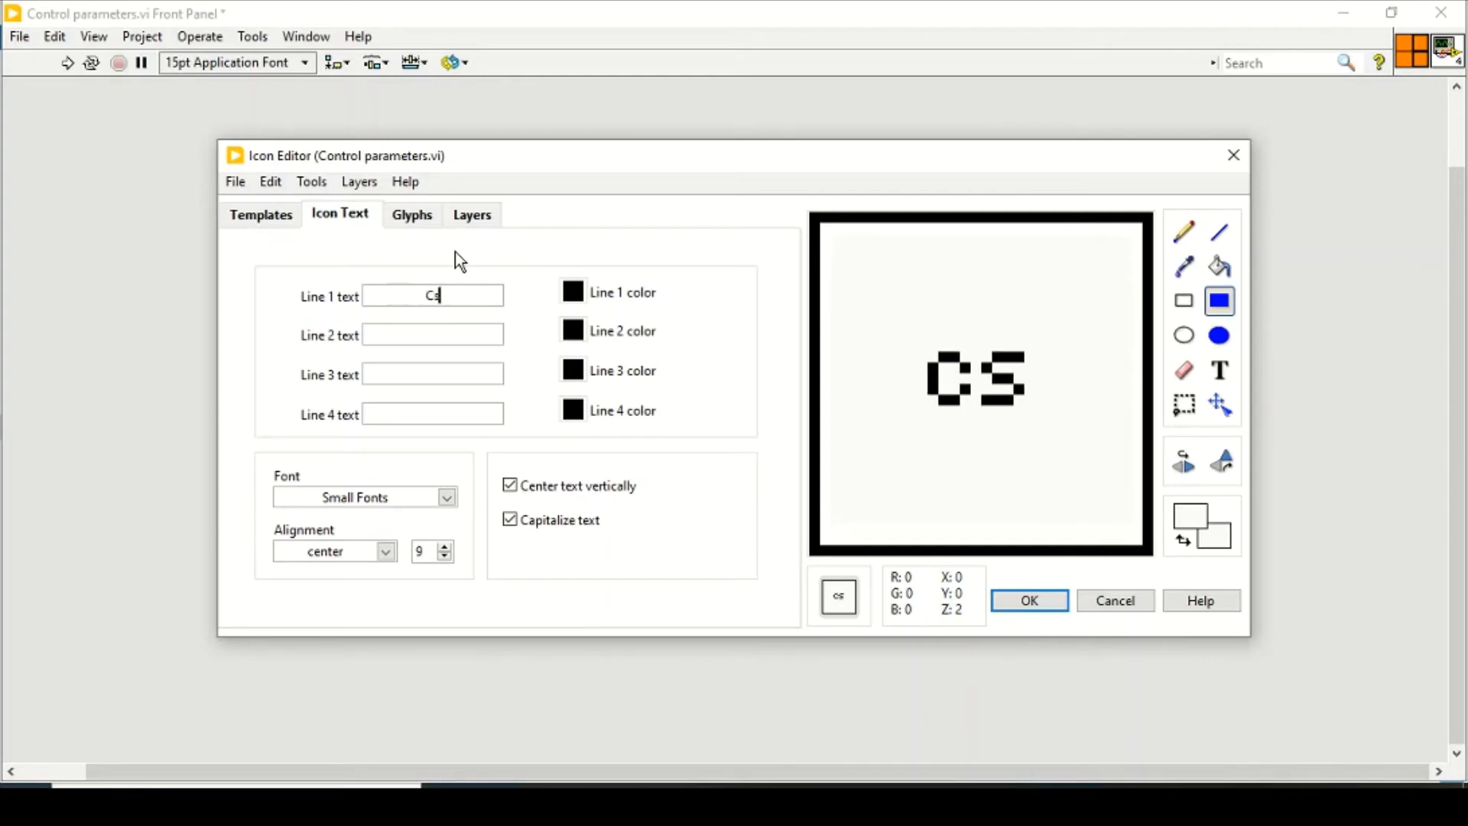
{"action": "type", "text": "alcu"}
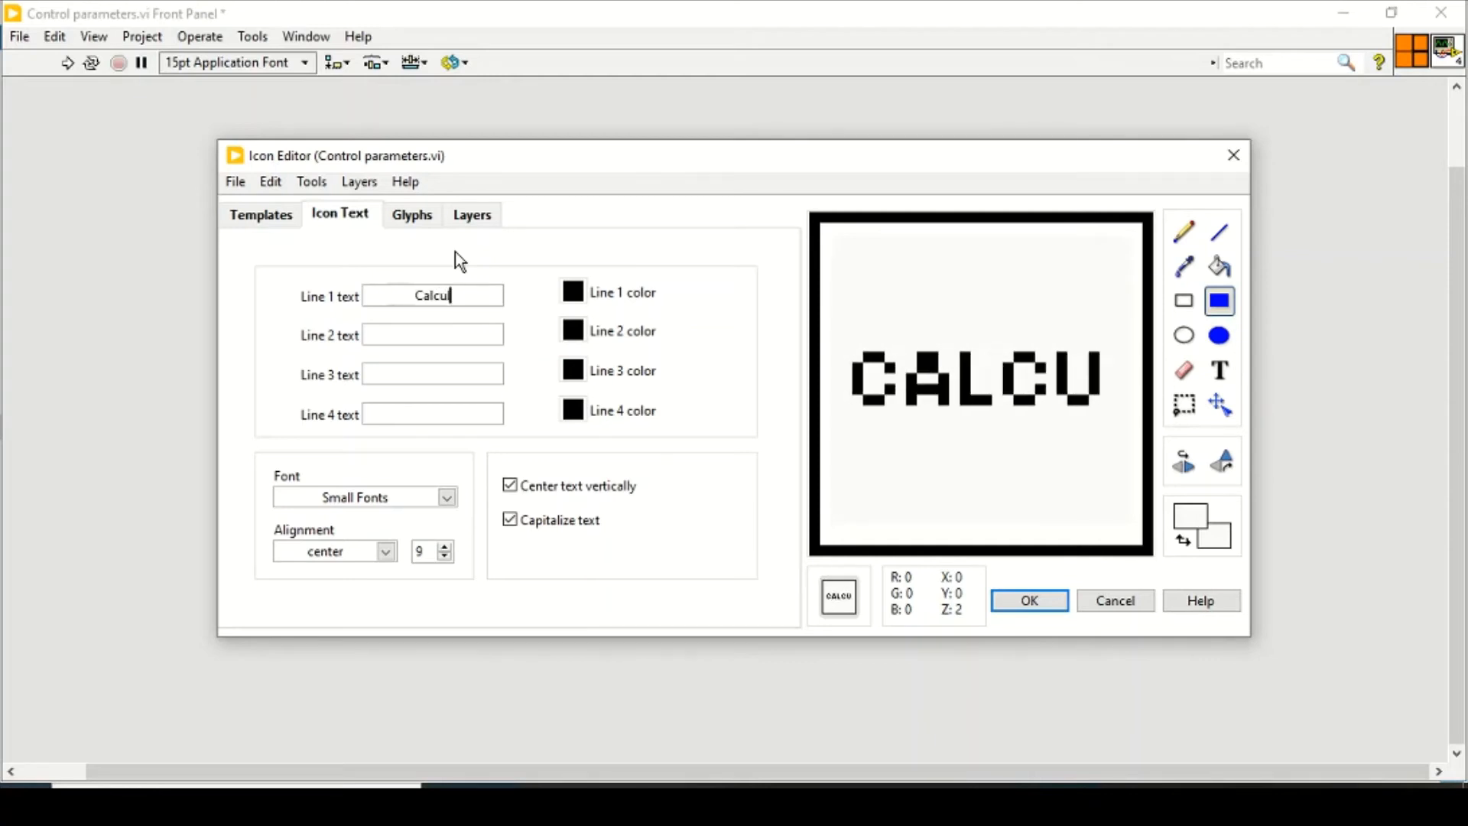
{"action": "type", "text": "lating"}
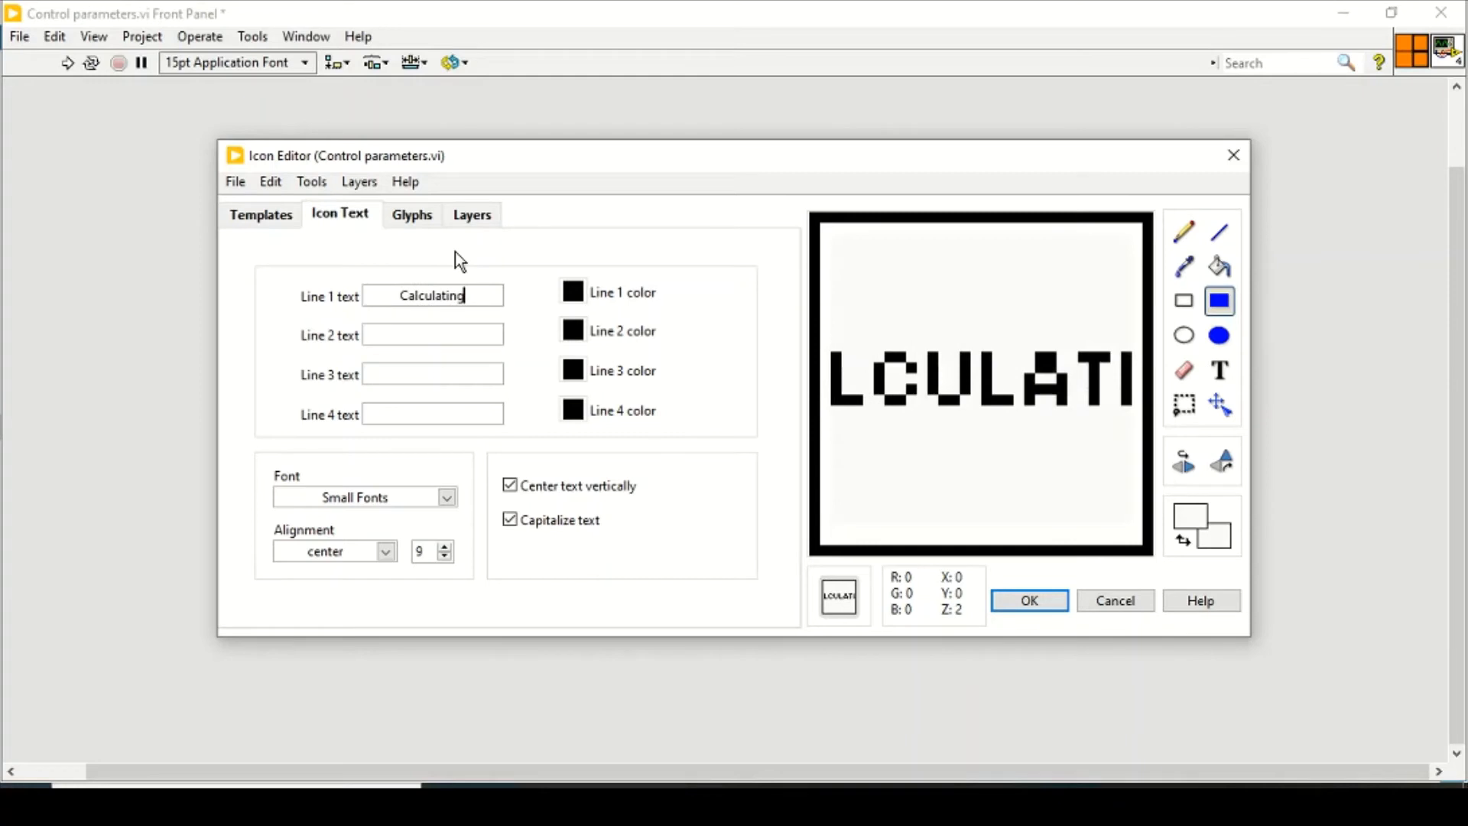
{"action": "key", "text": "BackSpace"}
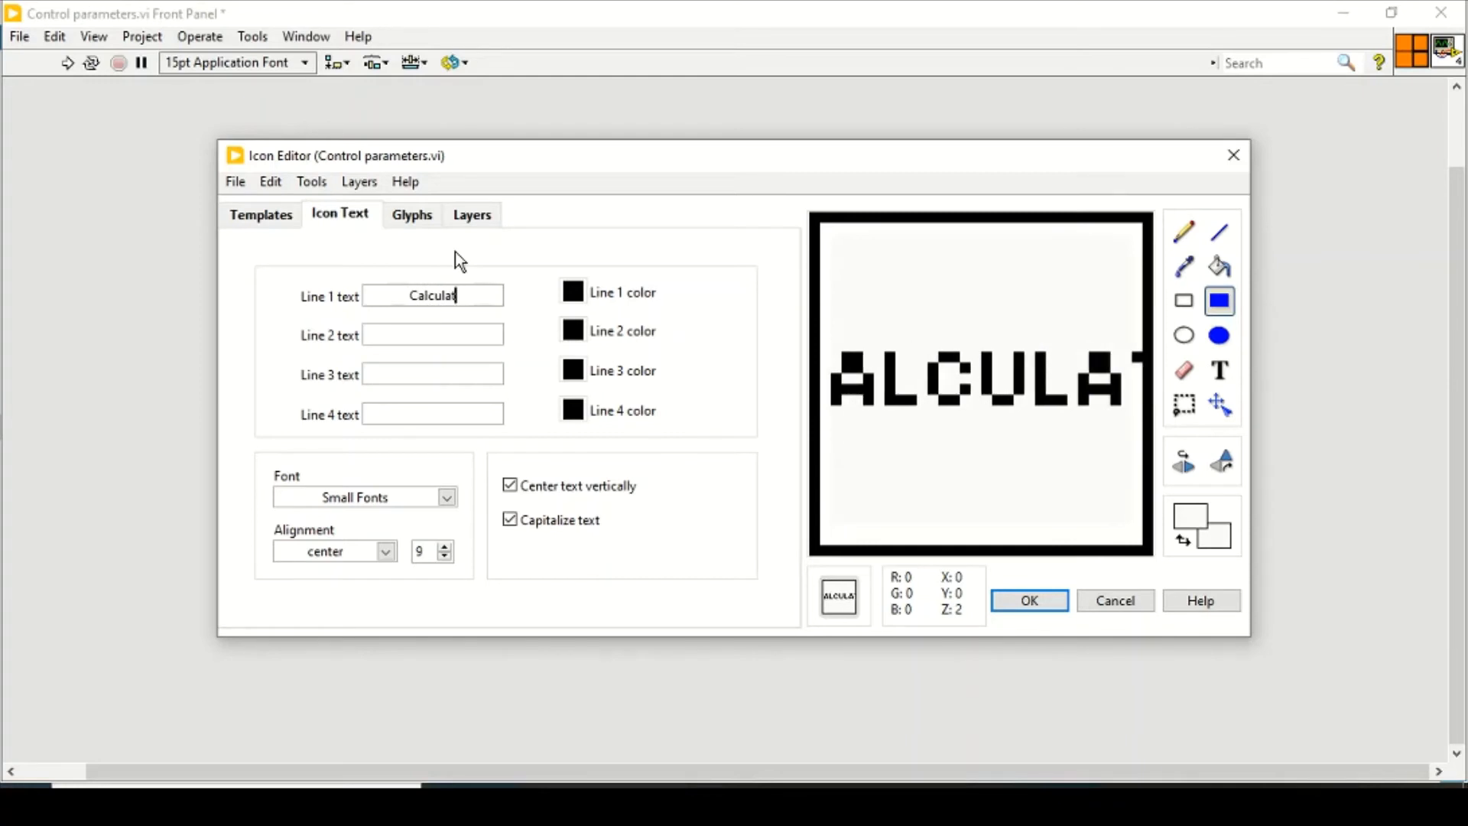
{"action": "key", "text": "Backspace"}
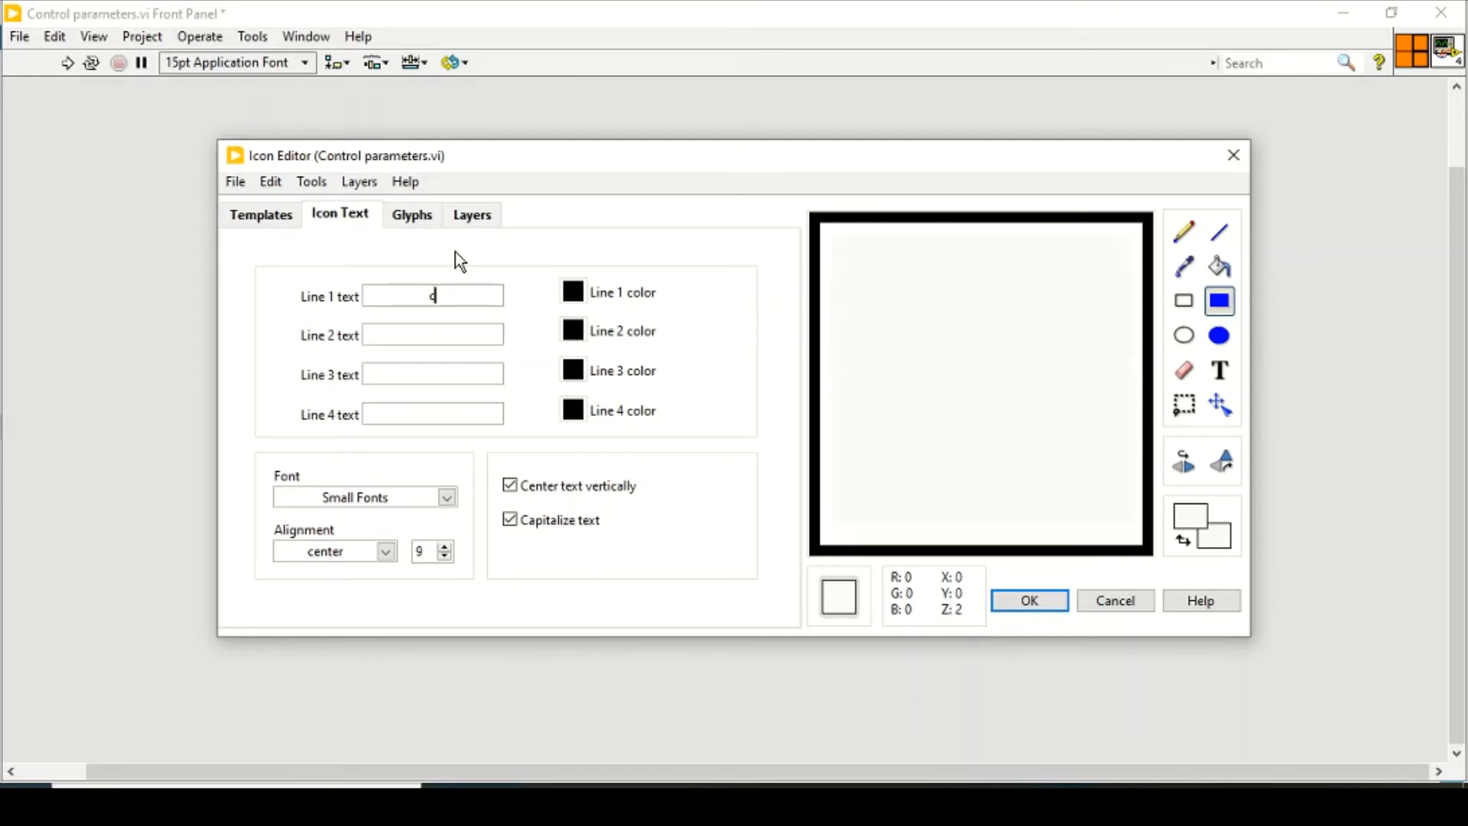
{"action": "type", "text": "ontrol"}
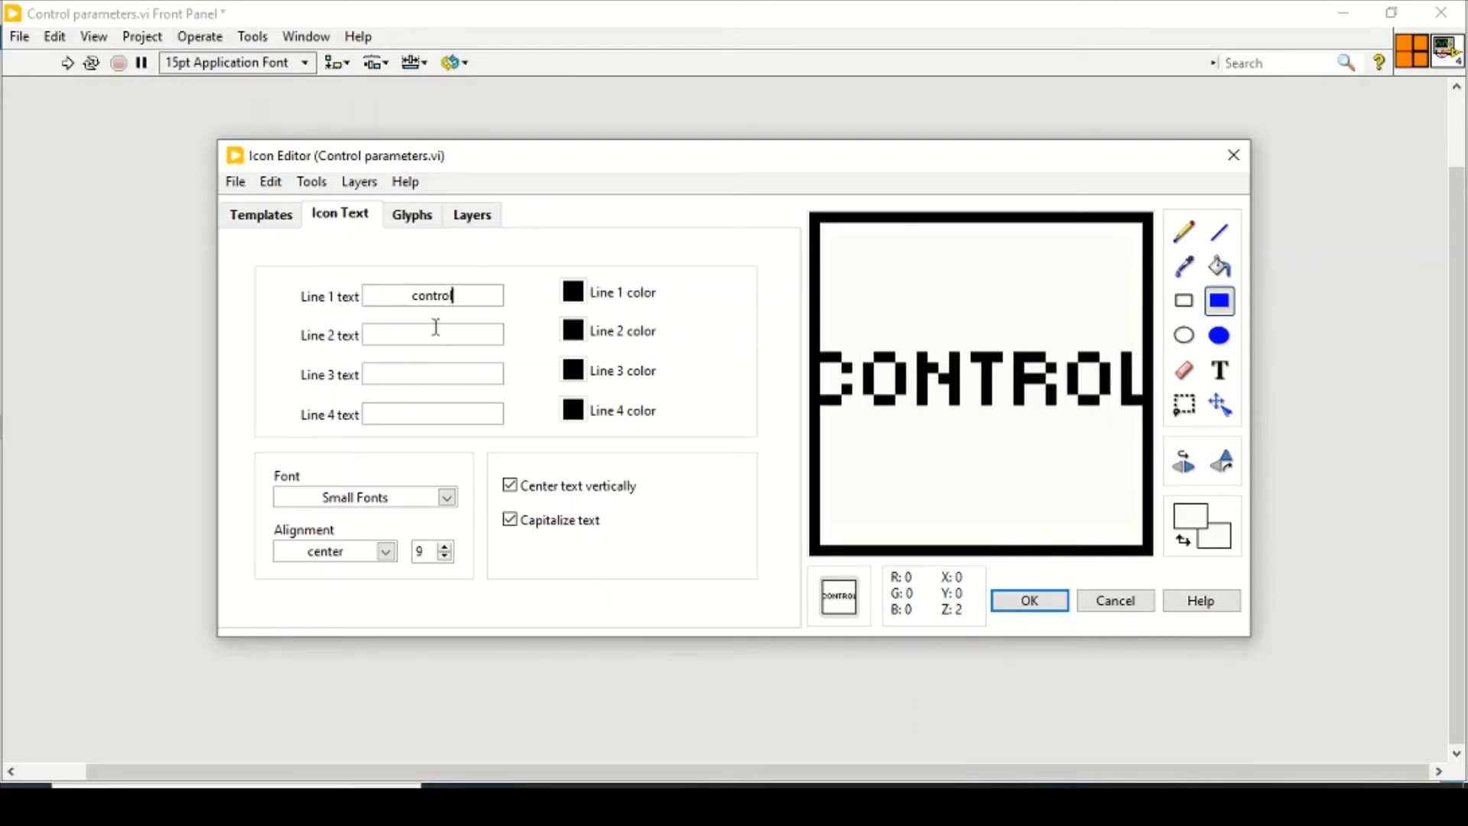
{"action": "type", "text": "pa"}
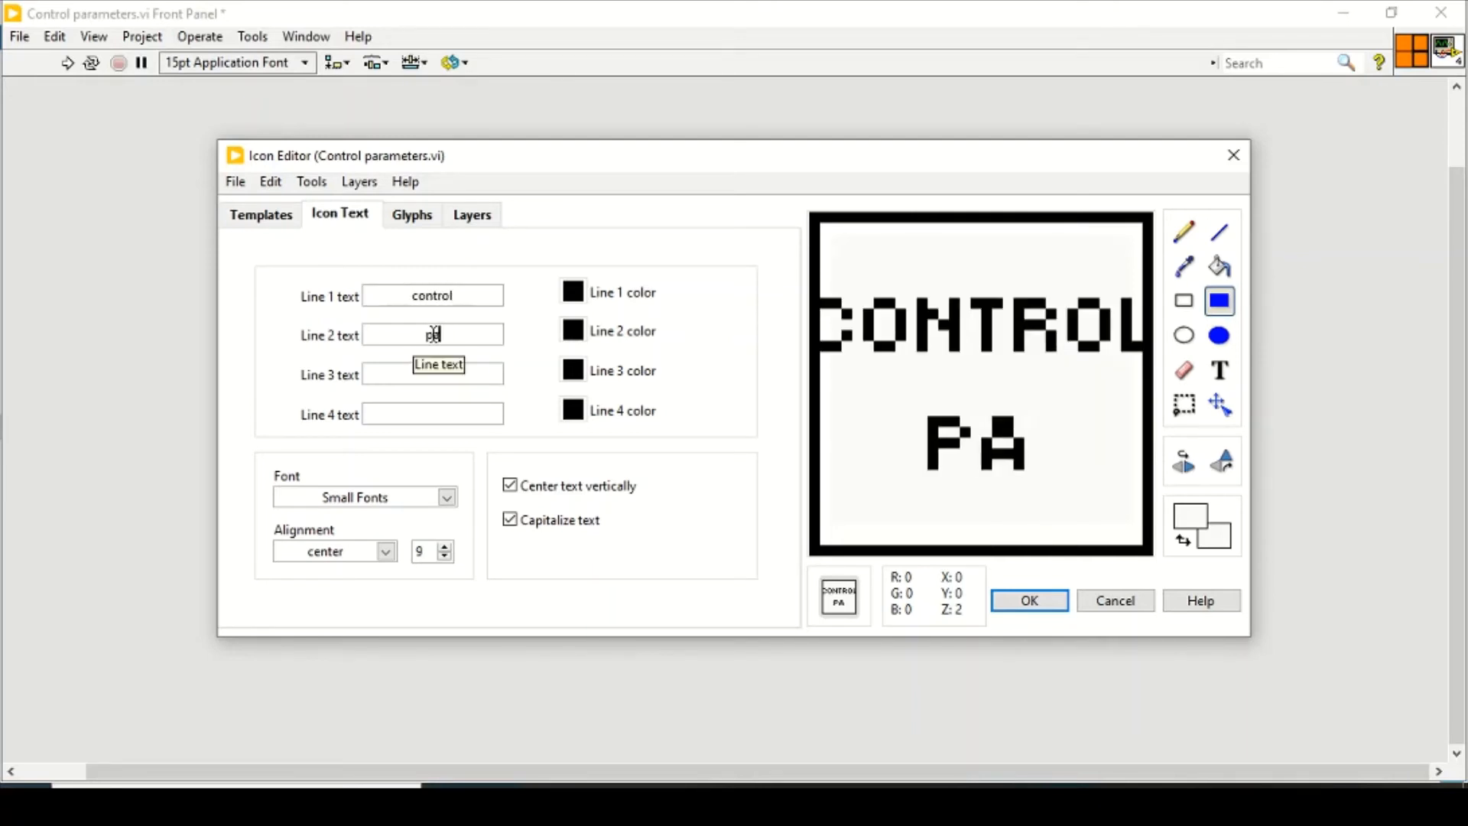
{"action": "type", "text": "parameters"}
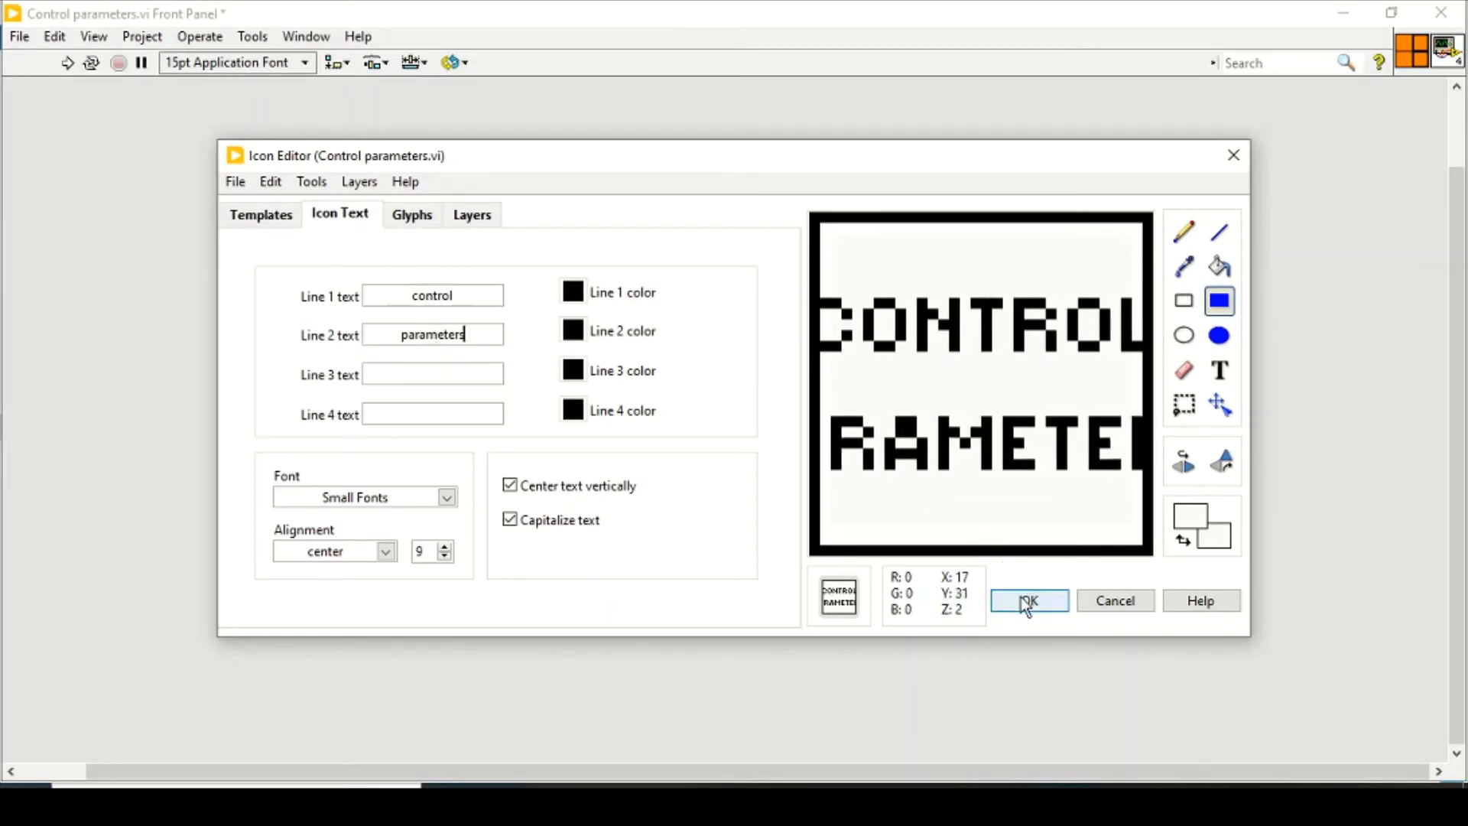
{"action": "left_click", "coordinate": [1028, 599]}
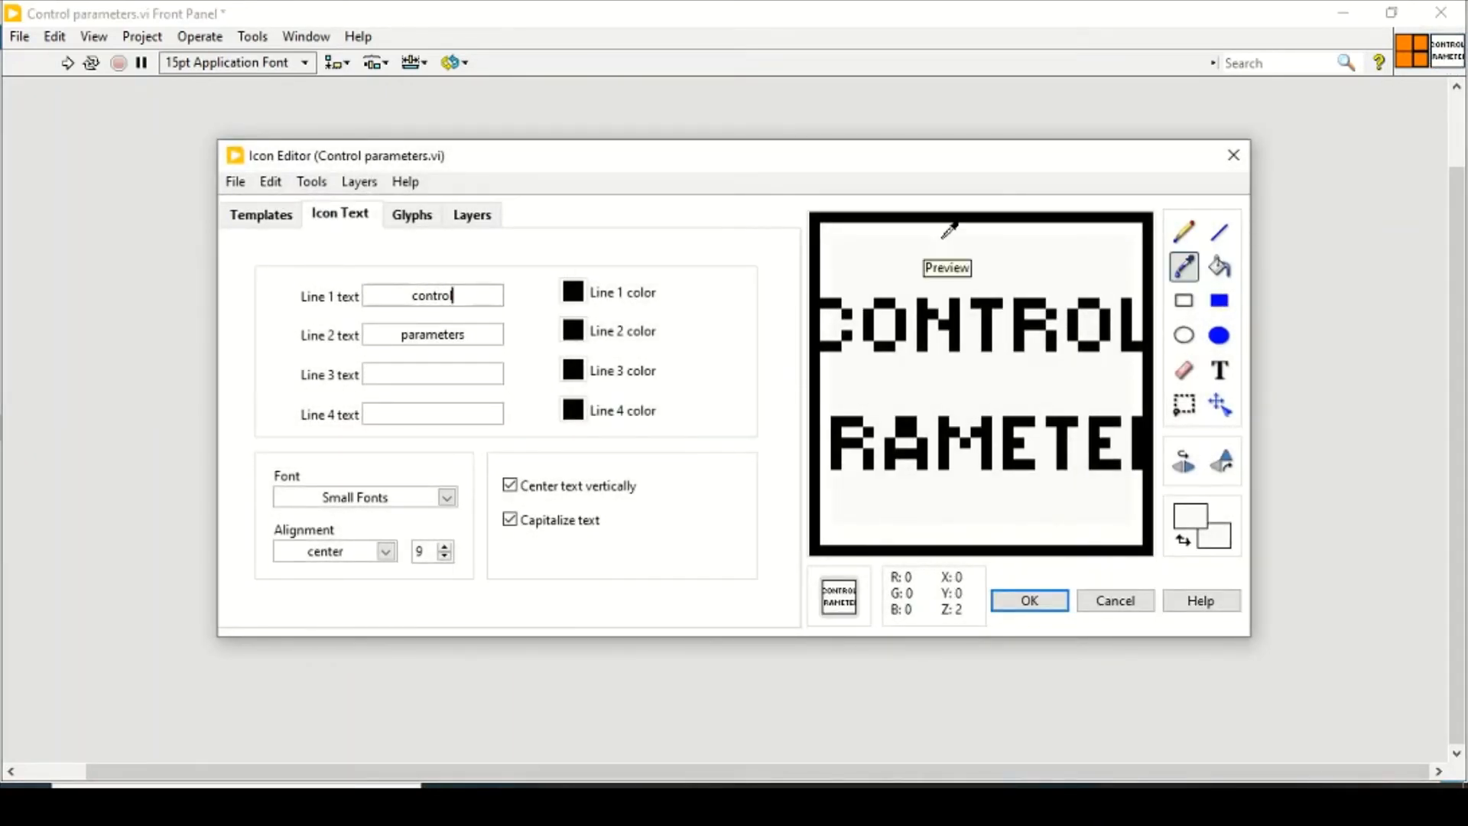
{"action": "mouse_move", "coordinate": [1138, 283]}
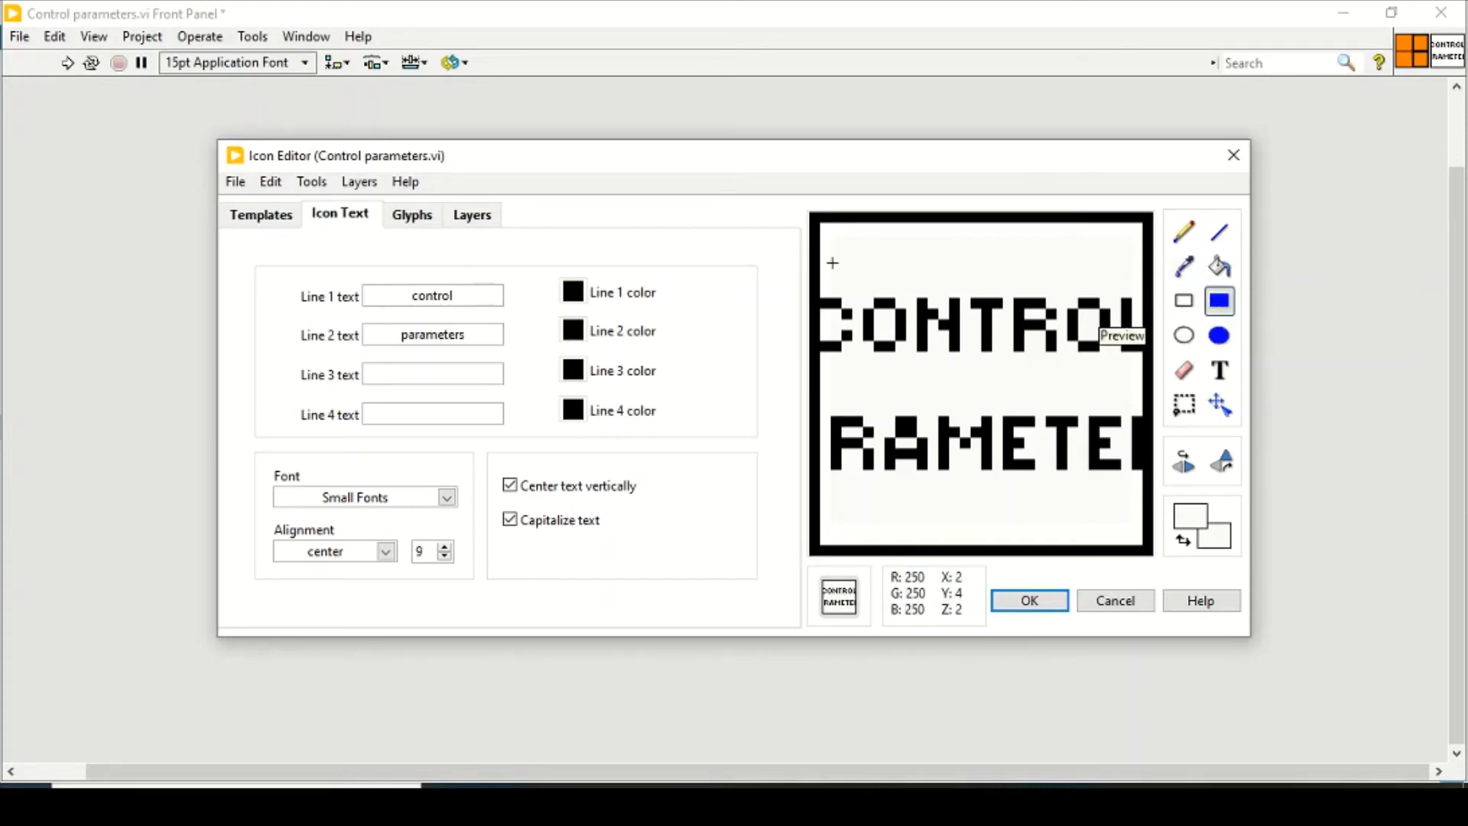
{"action": "mouse_move", "coordinate": [916, 453]}
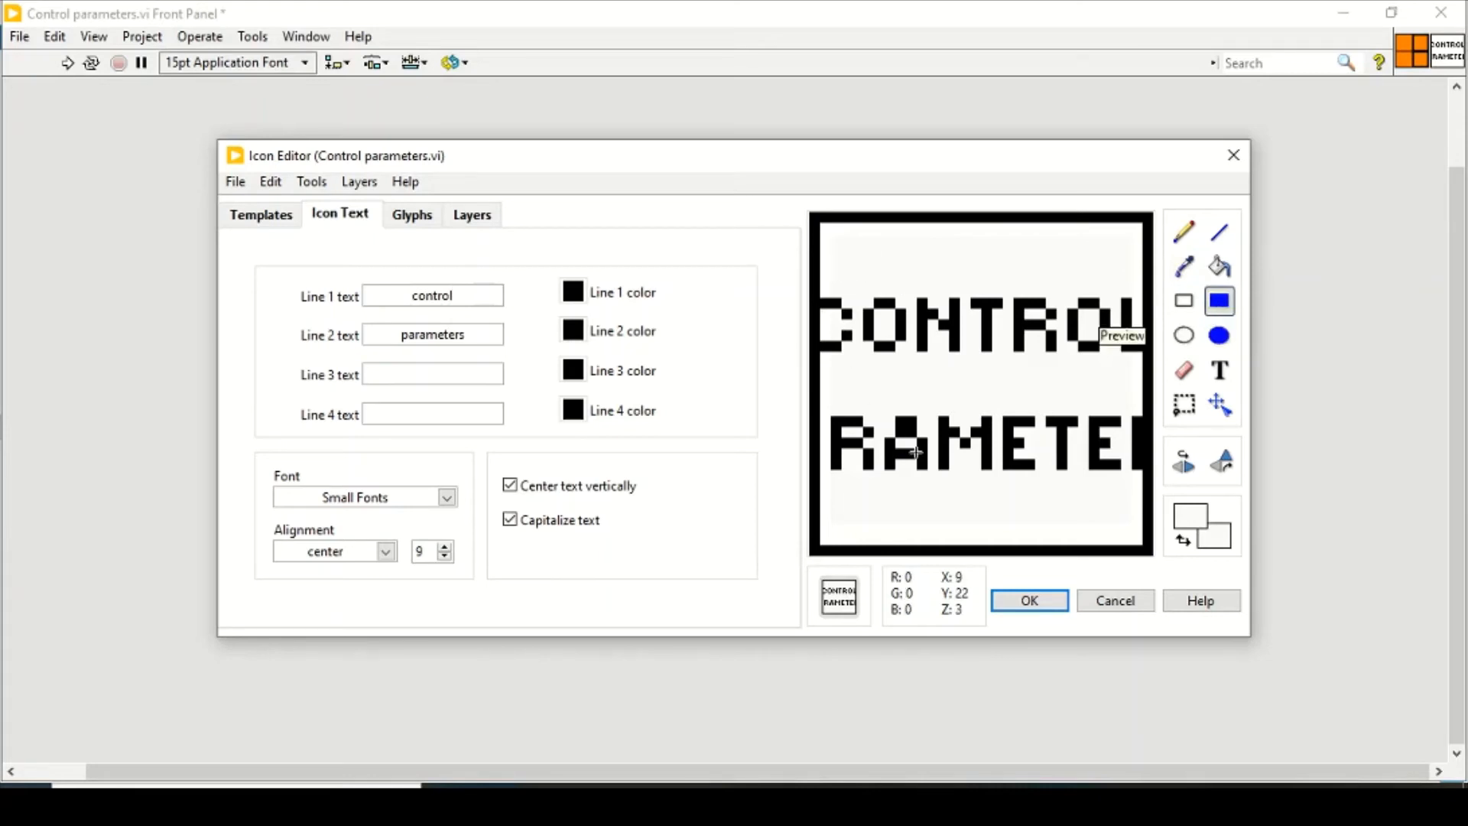
{"action": "mouse_move", "coordinate": [1046, 449]}
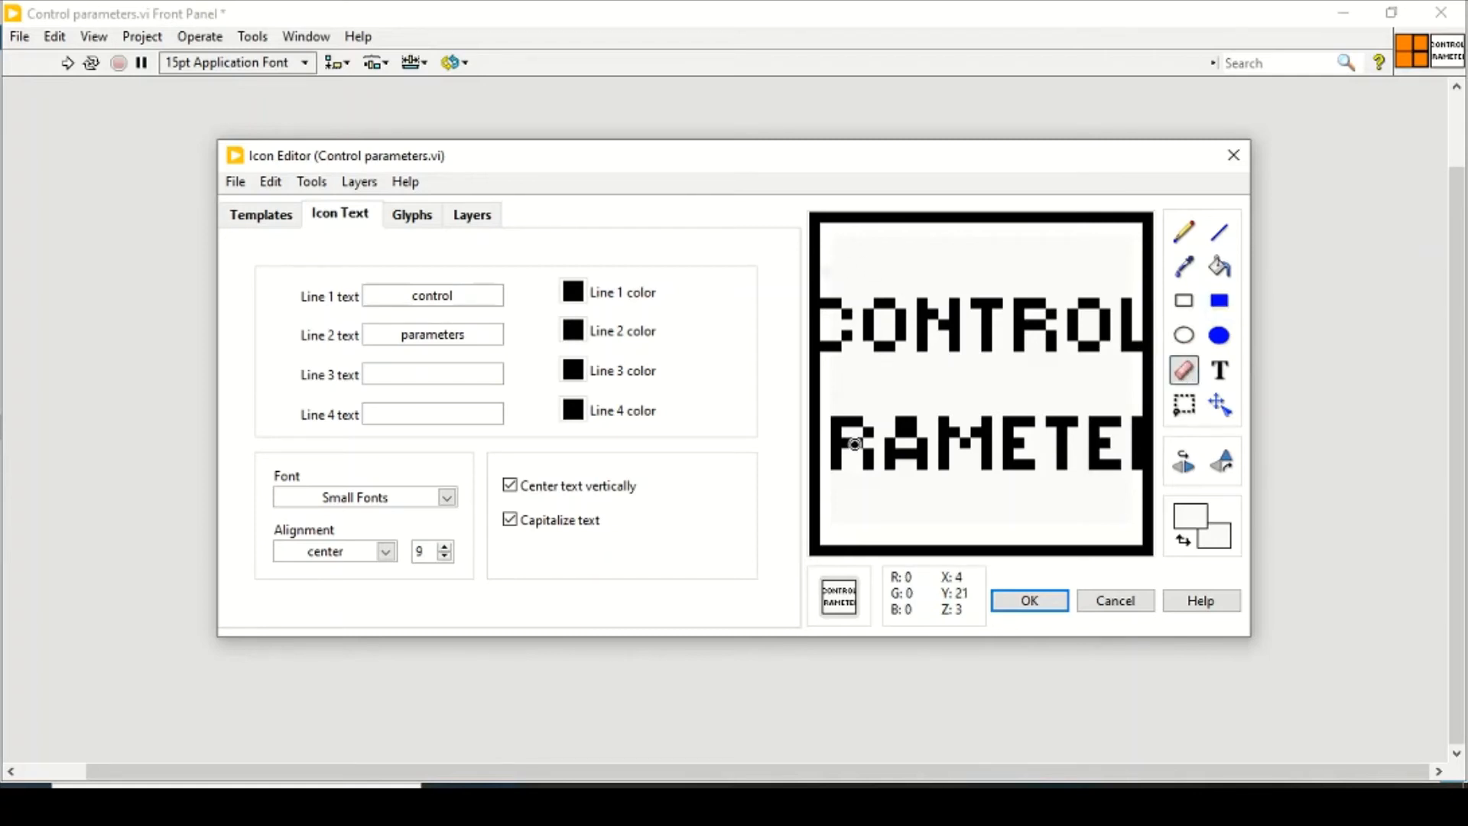
{"action": "mouse_move", "coordinate": [1037, 302]}
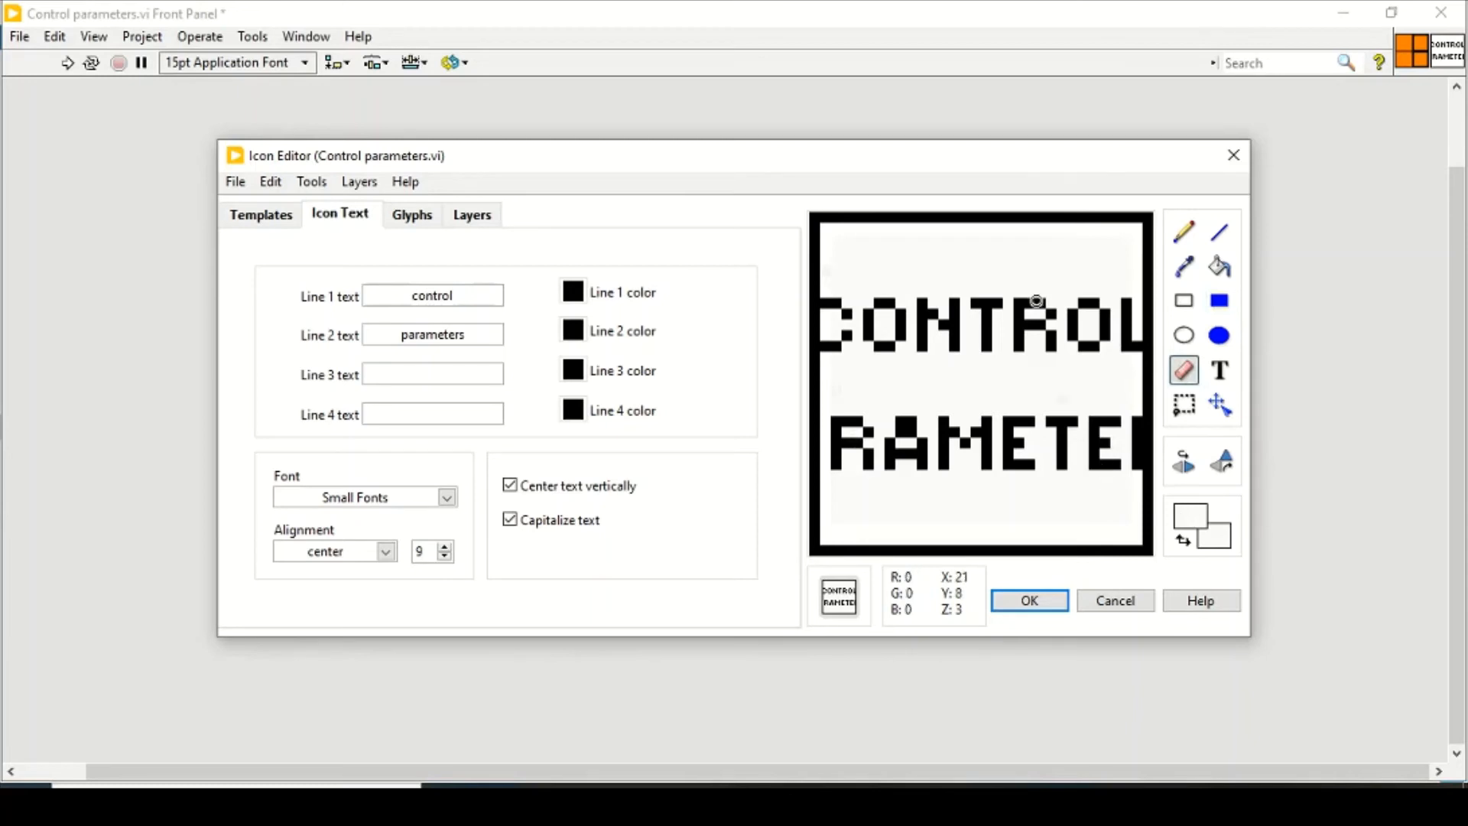
{"action": "mouse_move", "coordinate": [1029, 353]}
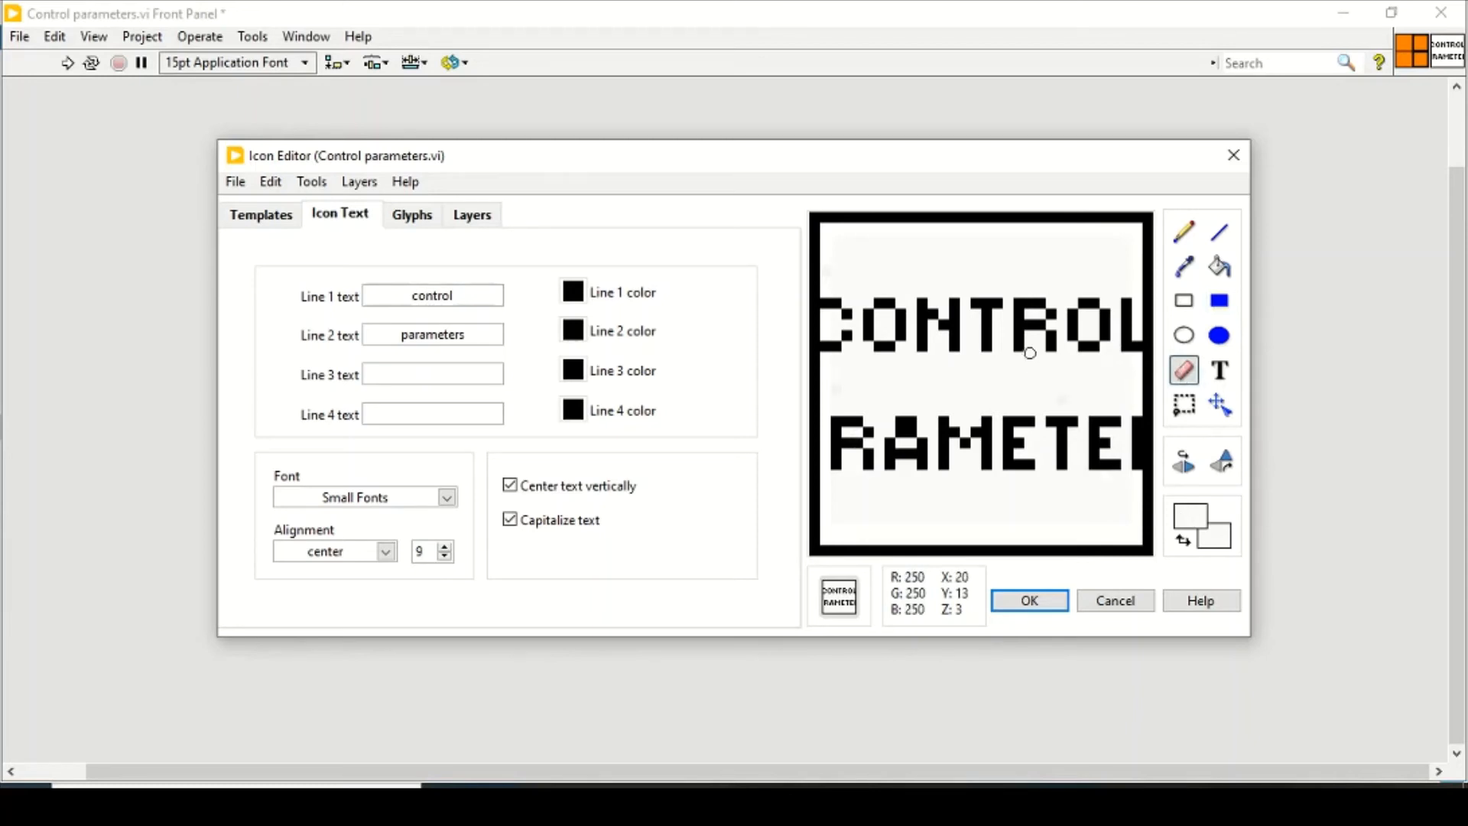
- Return to the Glyphs library beside the CONTROL PARAMETERS text icon
{"action": "left_click", "coordinate": [411, 214]}
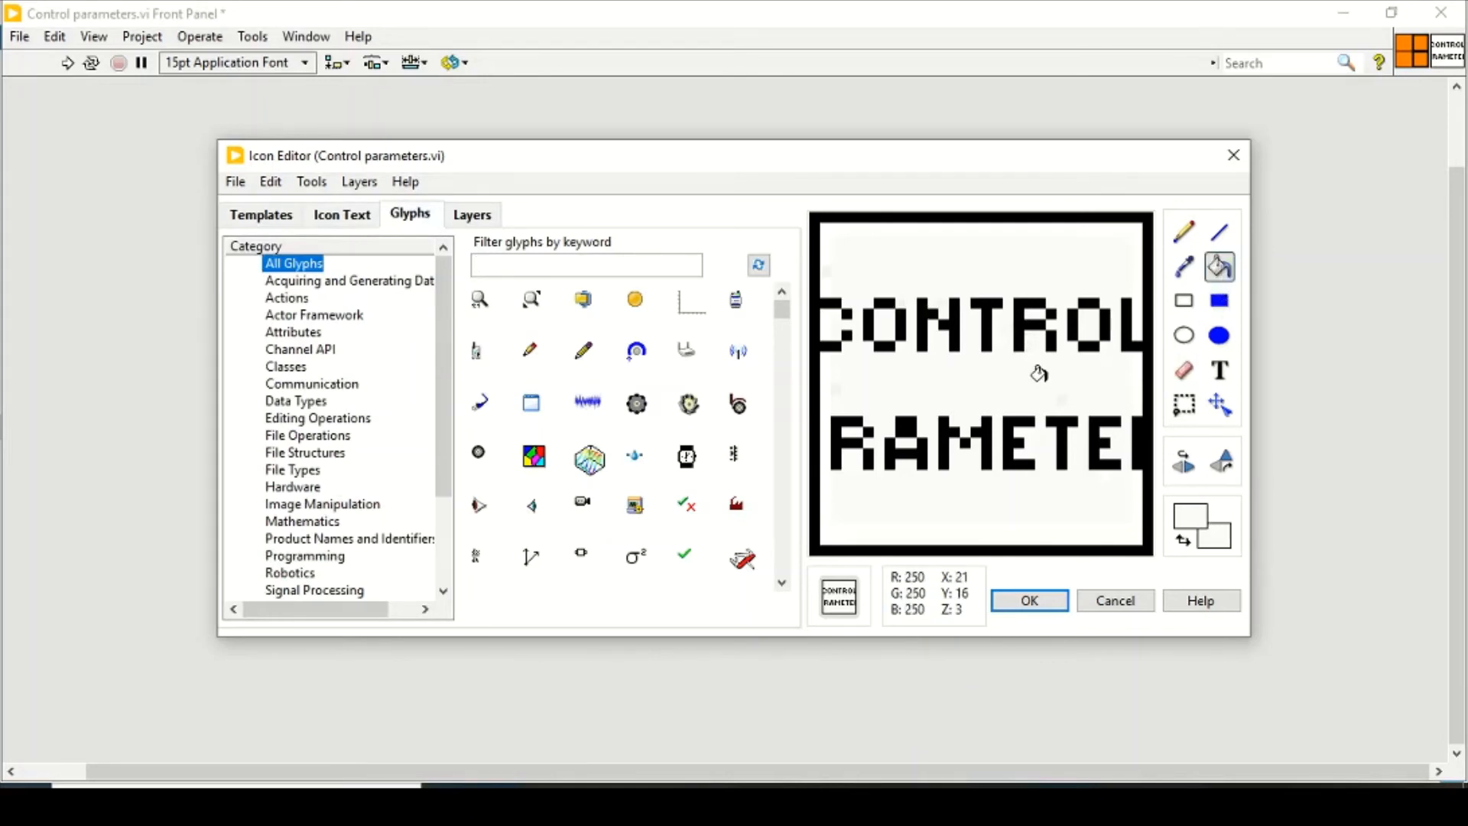
{"action": "mouse_move", "coordinate": [1010, 317]}
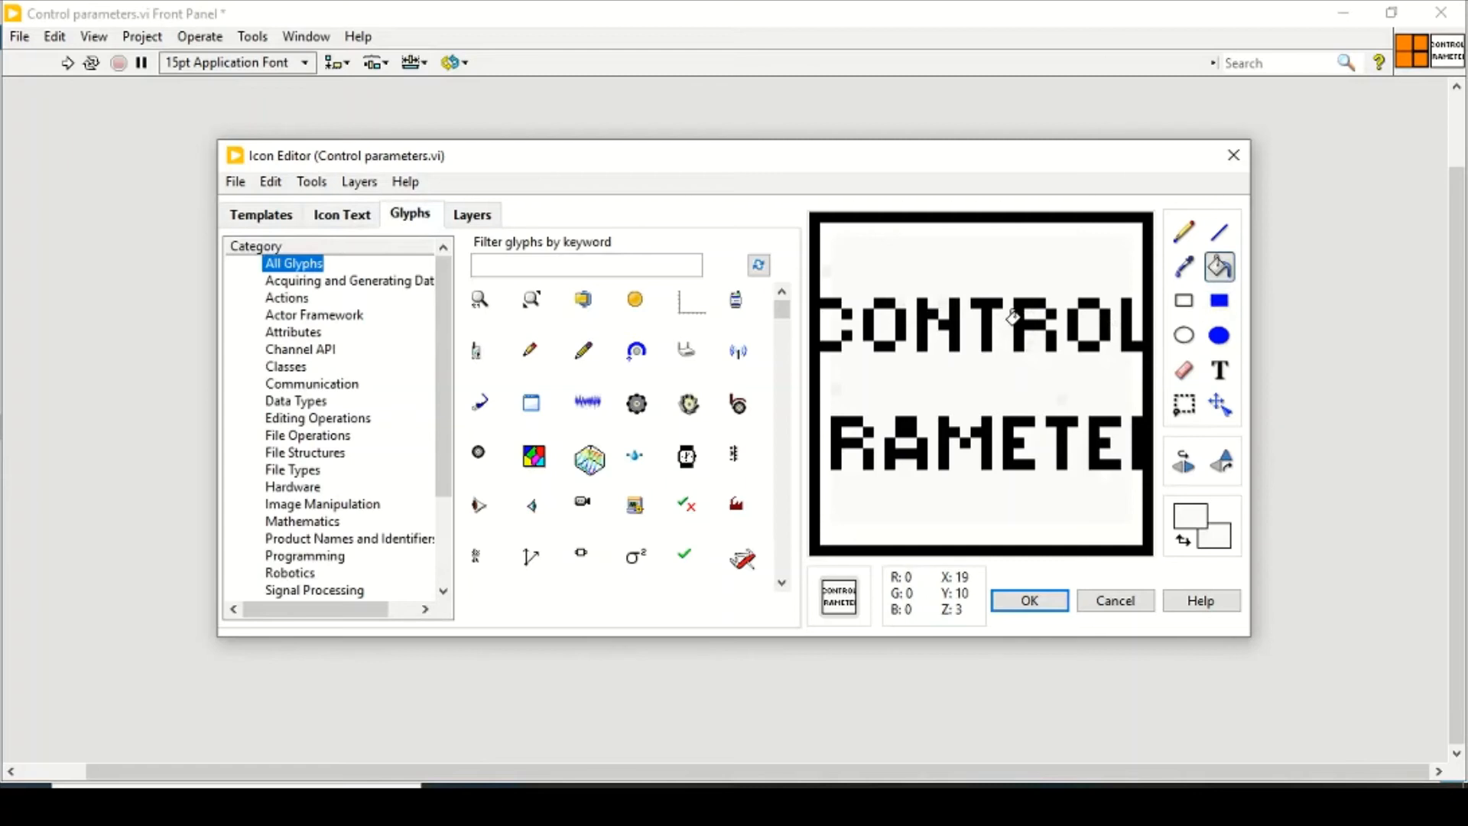
{"action": "mouse_move", "coordinate": [1036, 472]}
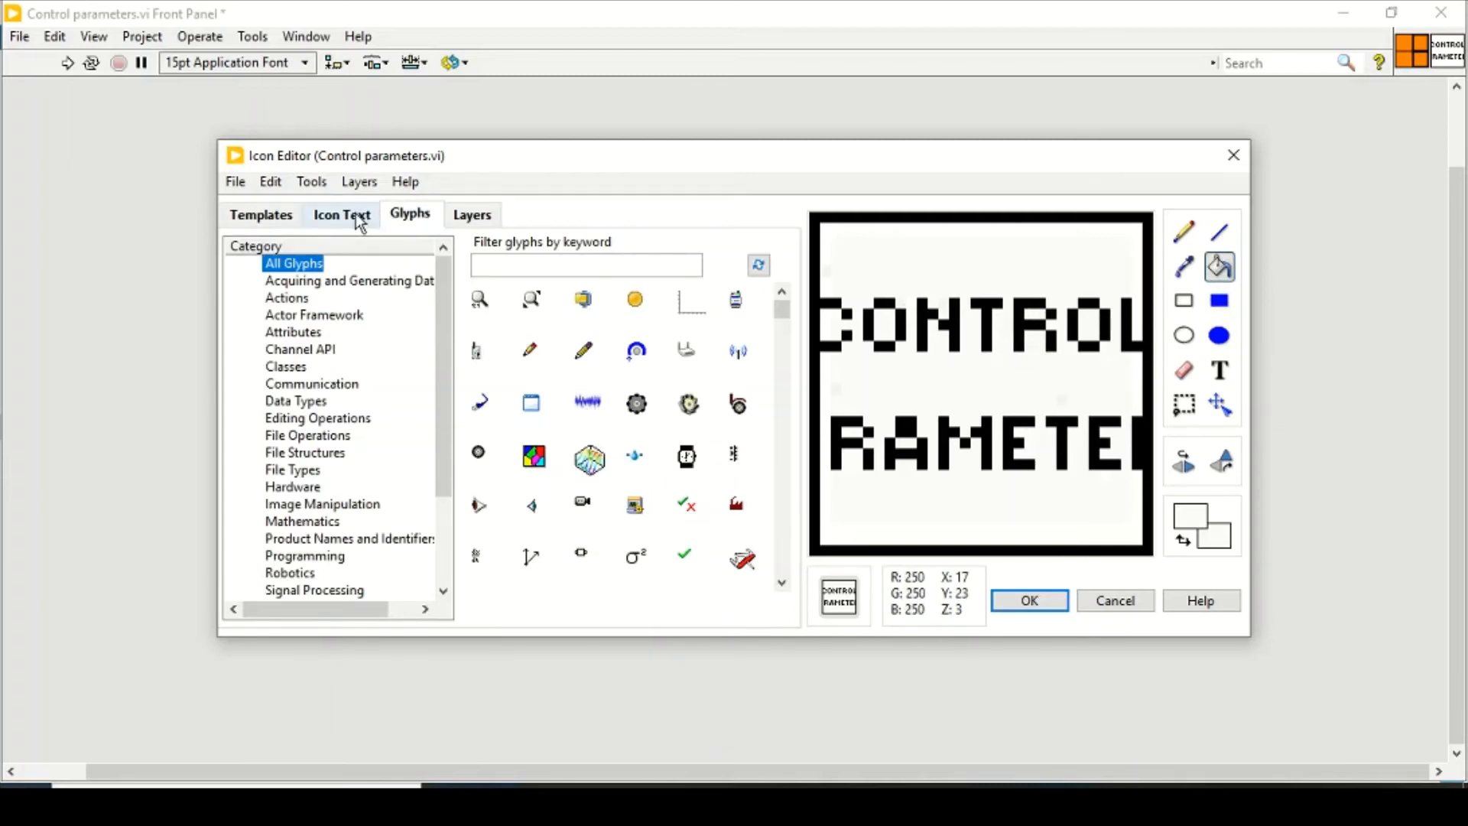
- Place the red pencil drawing-tools glyph on the icon and accept it, closing the Icon Editor
{"action": "left_click", "coordinate": [340, 214]}
{"action": "type", "text": "contro"}
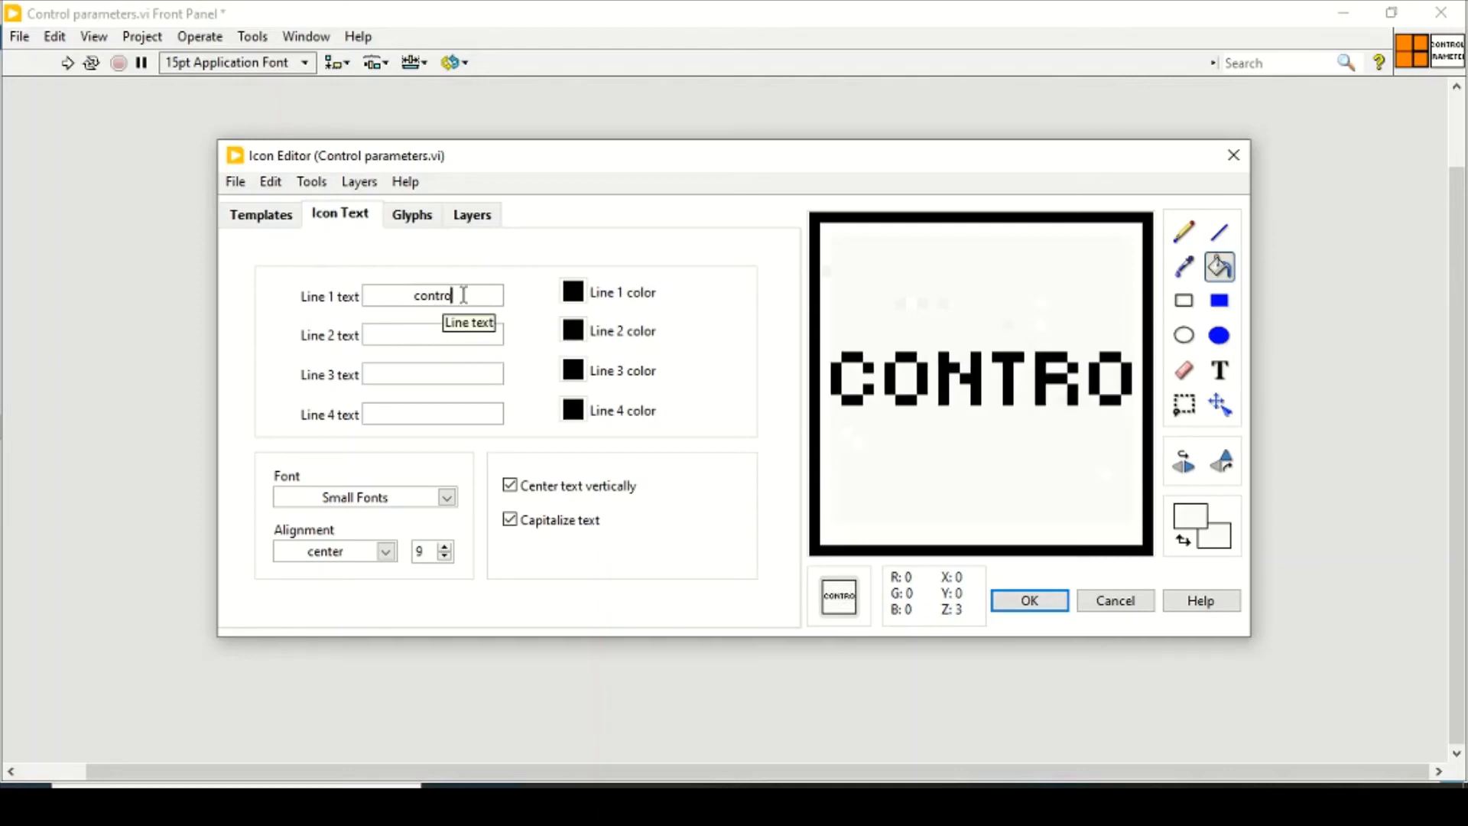
{"action": "left_click", "coordinate": [410, 214]}
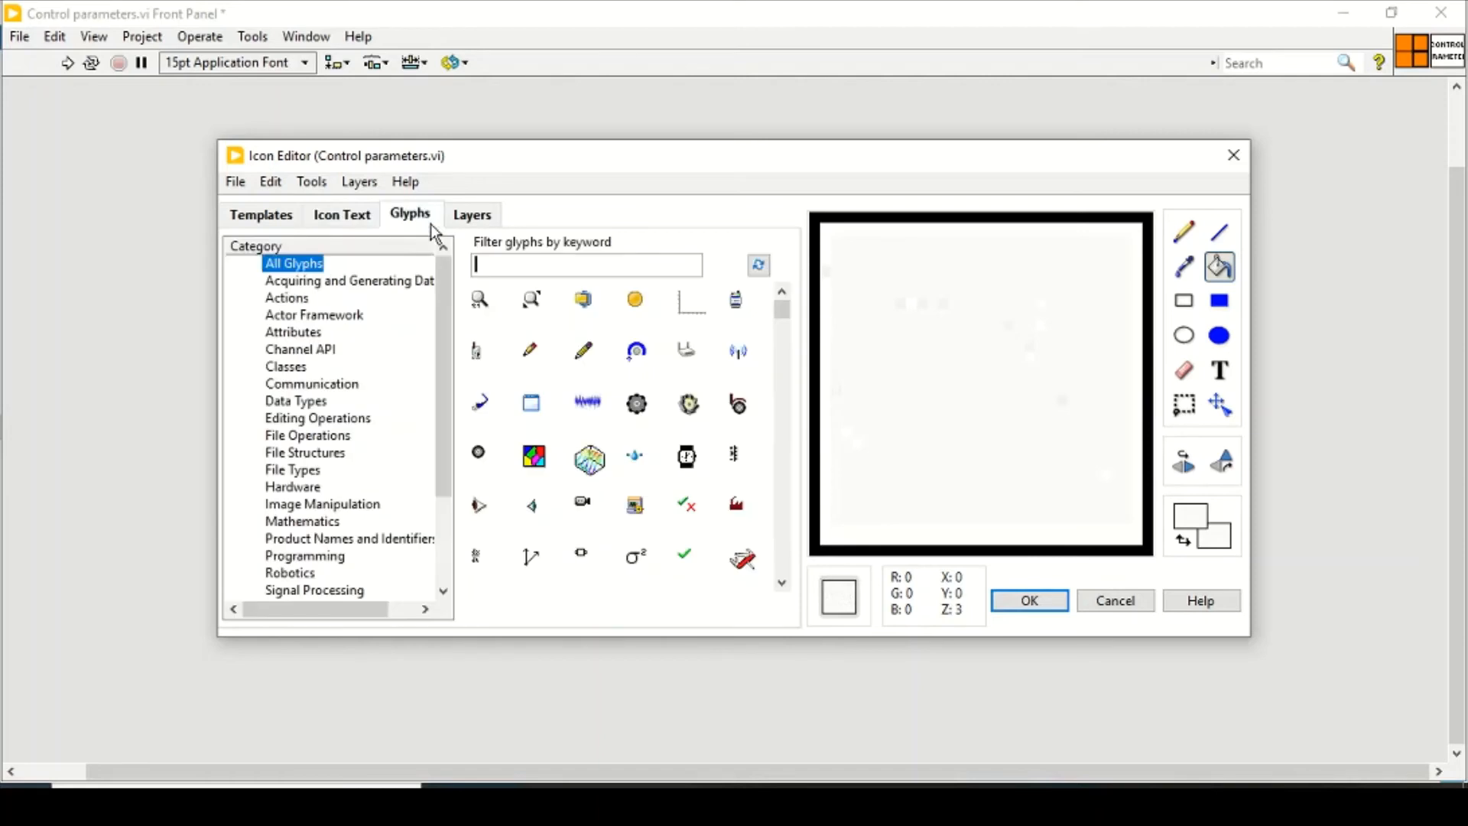
{"action": "mouse_move", "coordinate": [611, 496]}
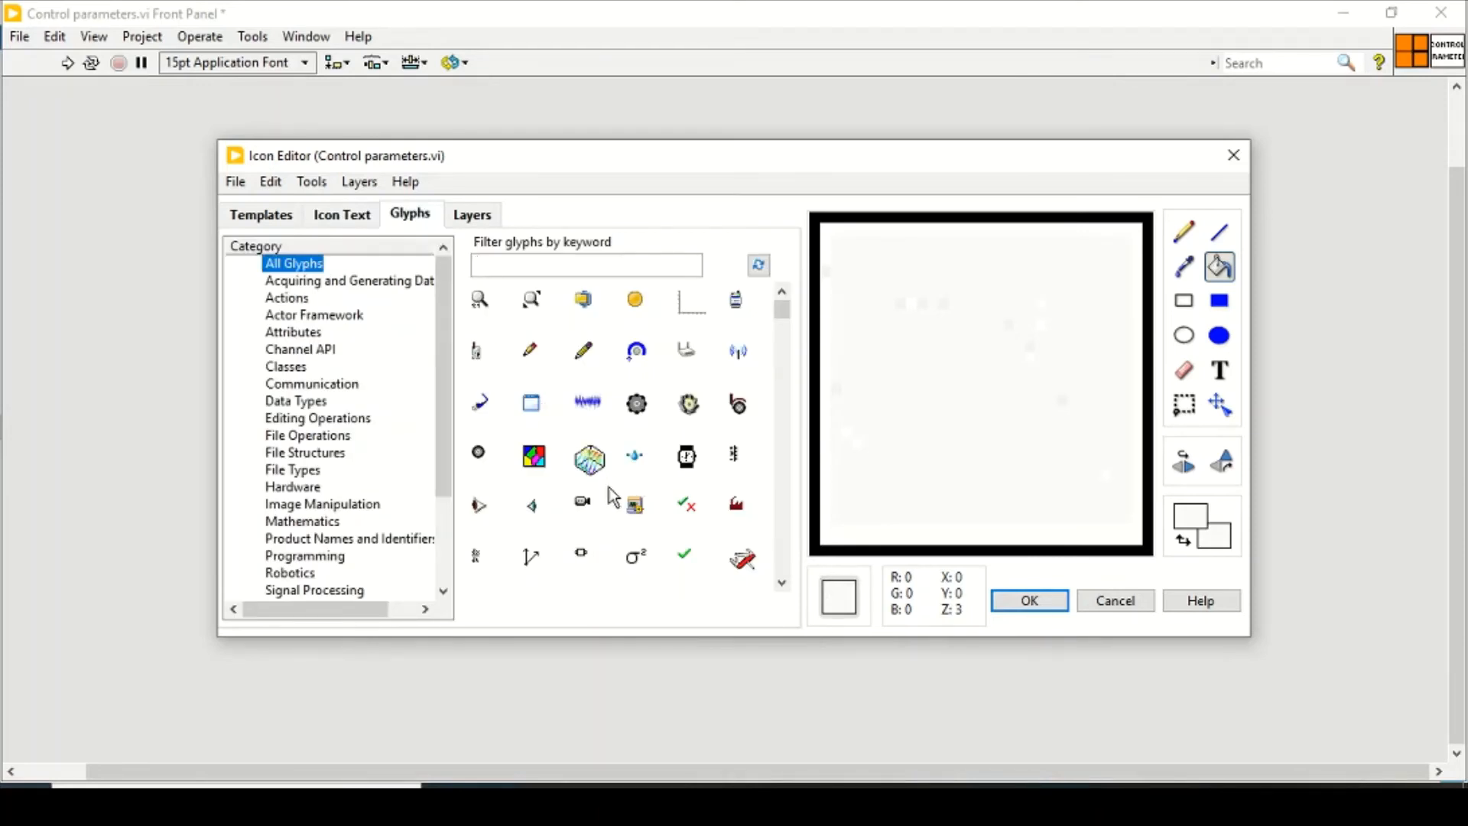
{"action": "mouse_move", "coordinate": [636, 516]}
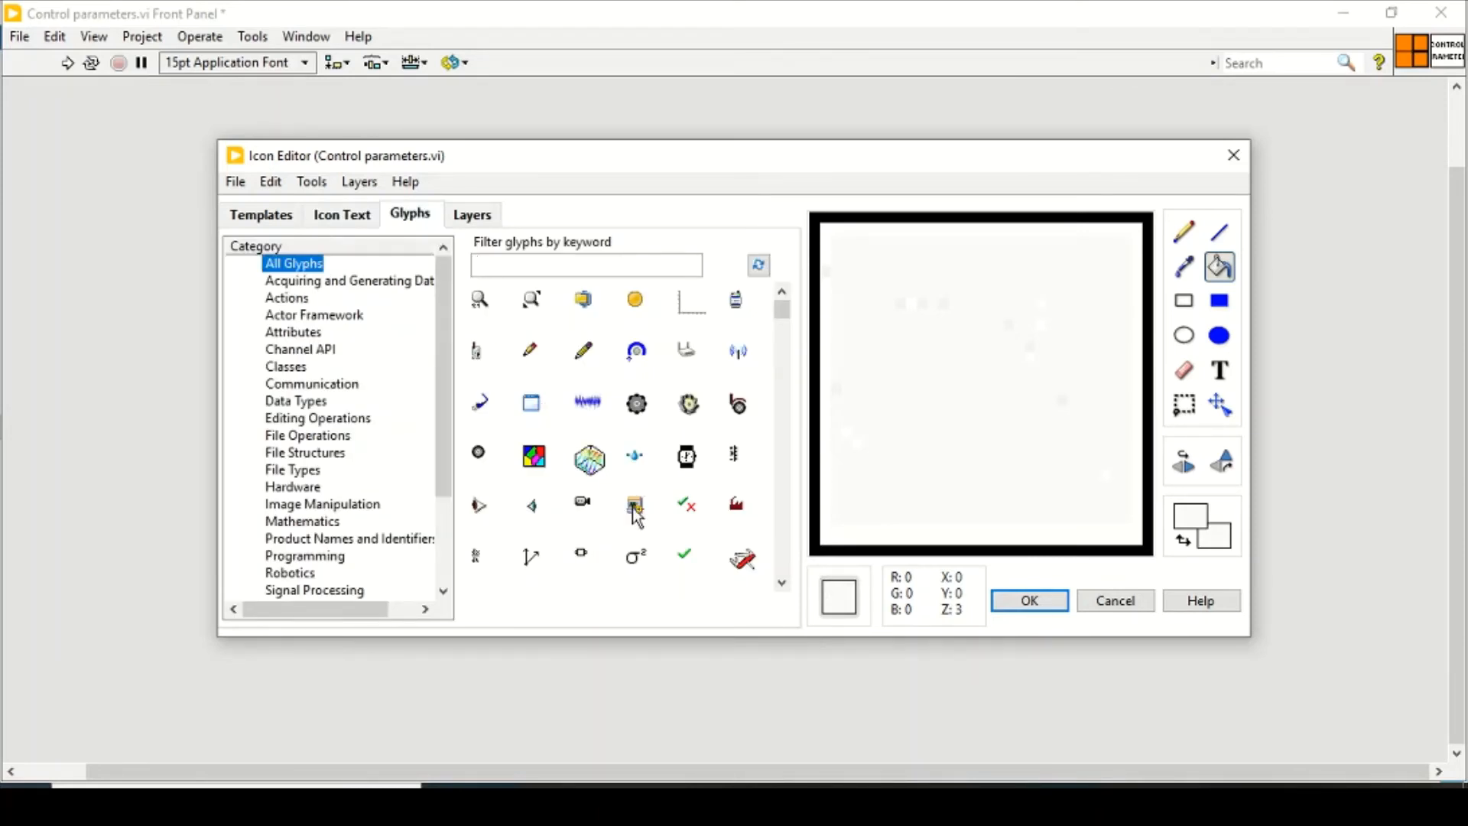
{"action": "scroll", "scroll_direction": "down", "scroll_amount": 3}
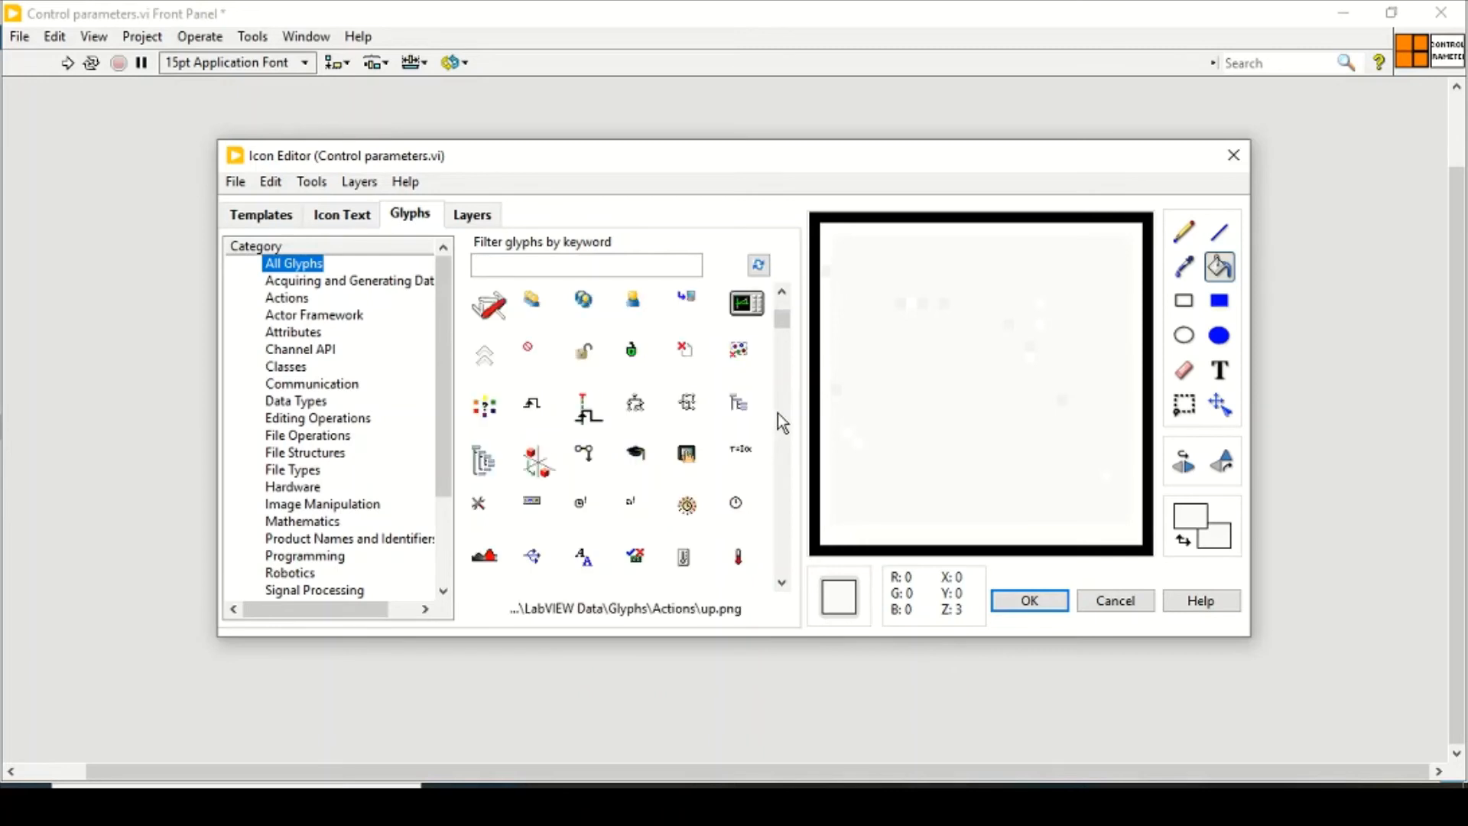
{"action": "mouse_move", "coordinate": [489, 318]}
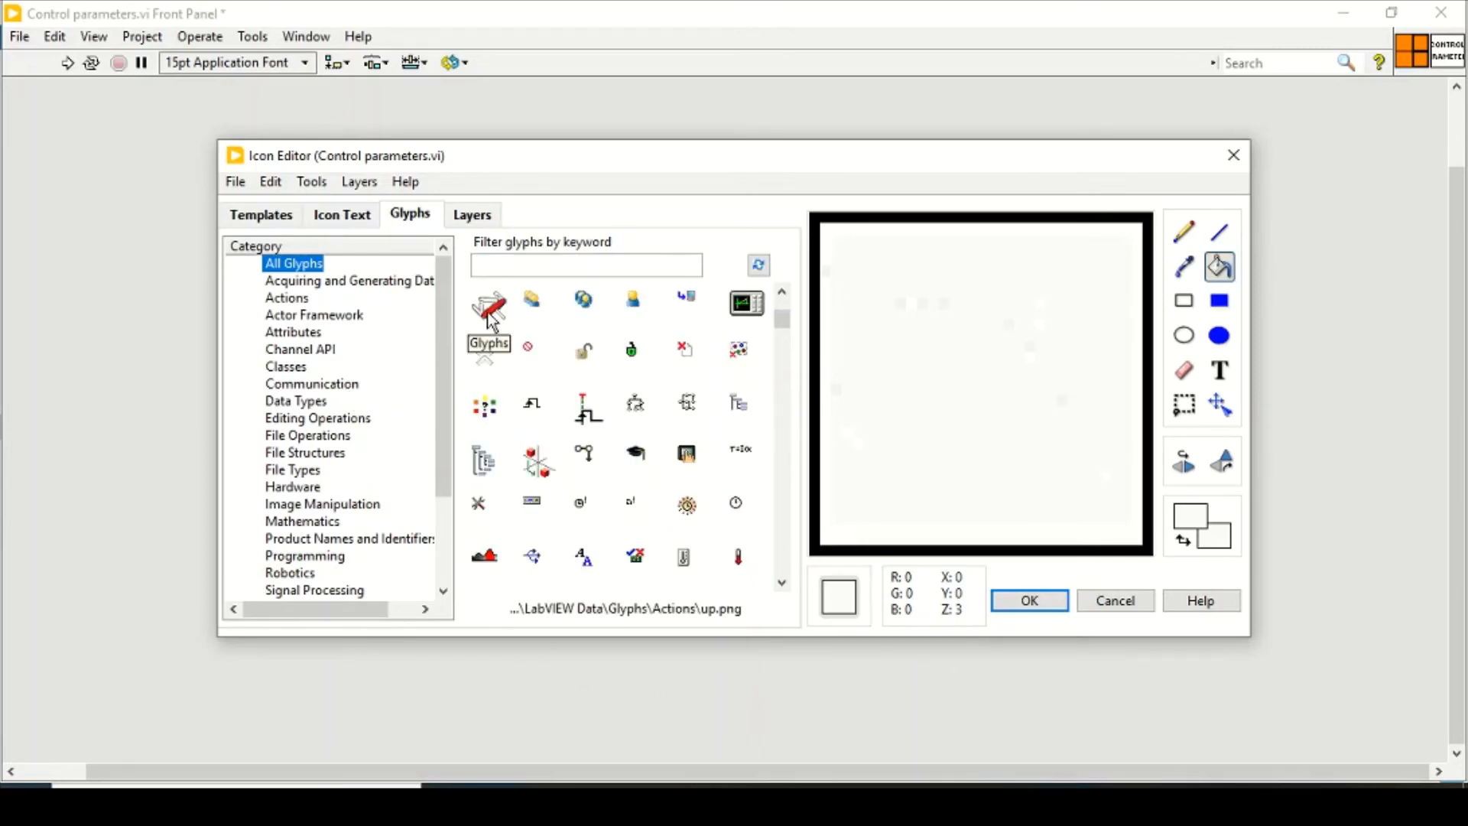
{"action": "left_click", "coordinate": [486, 303]}
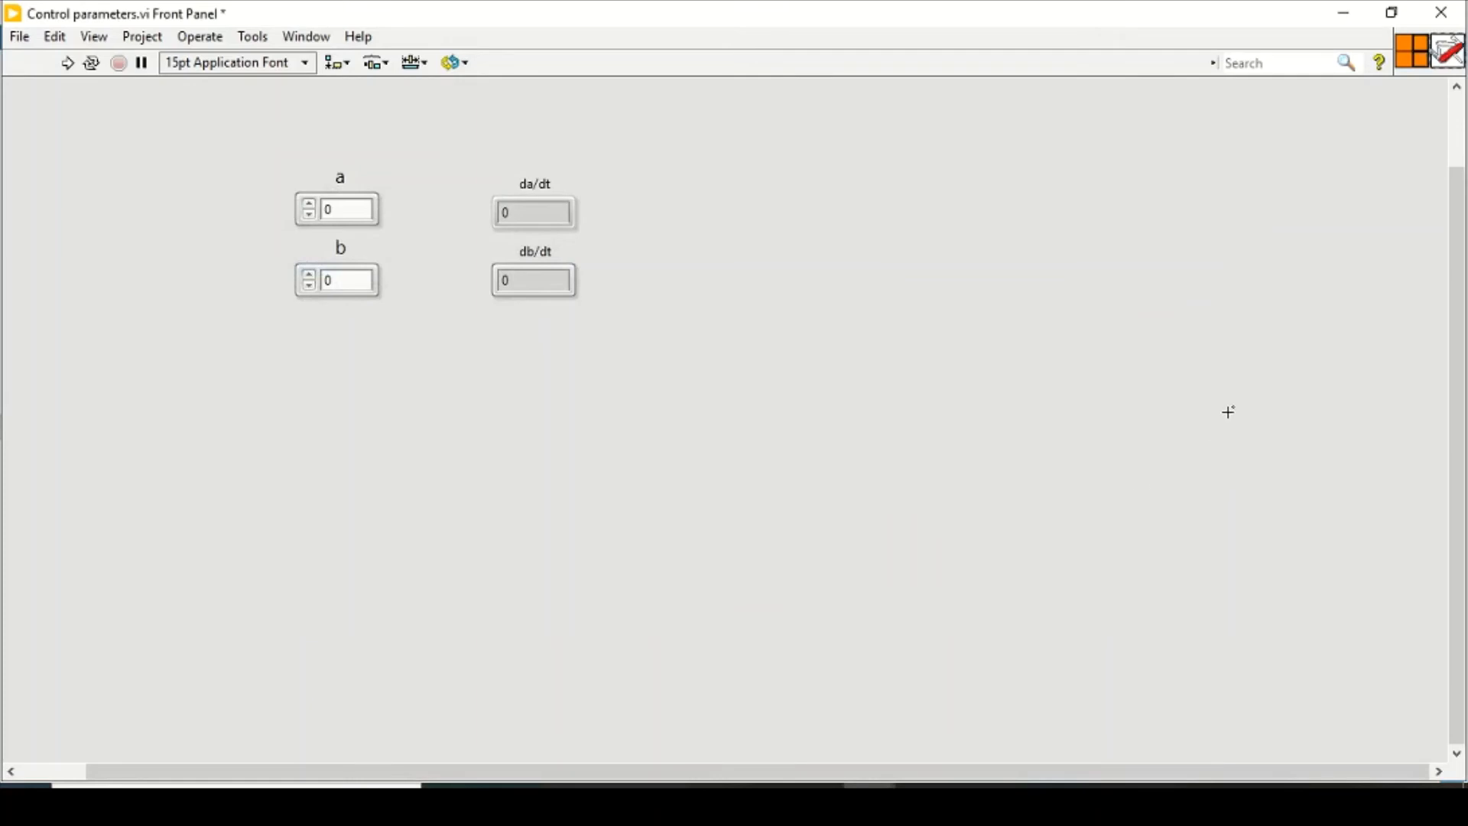
{"action": "mouse_move", "coordinate": [1053, 226]}
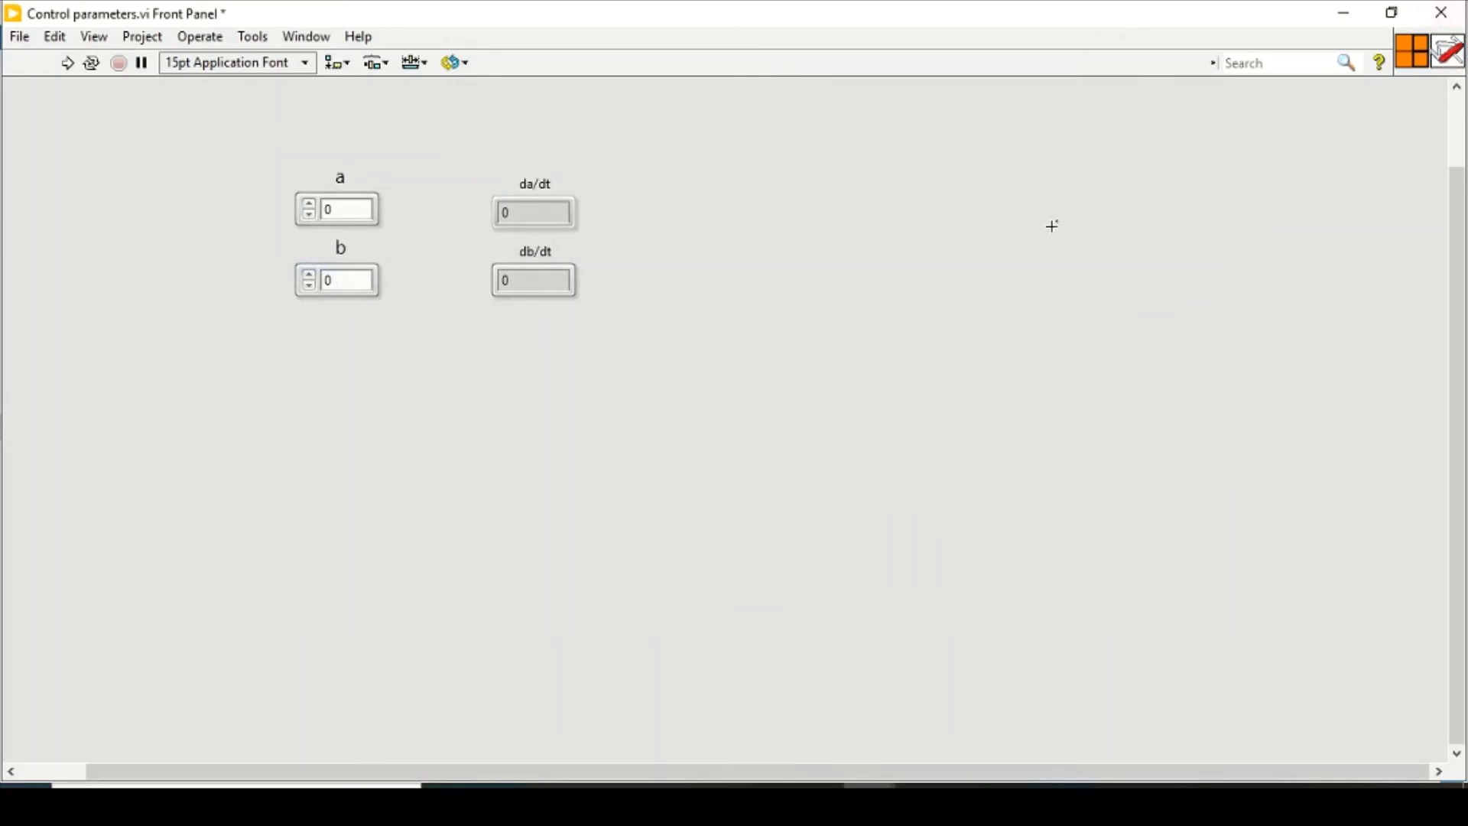
{"action": "mouse_move", "coordinate": [1093, 174]}
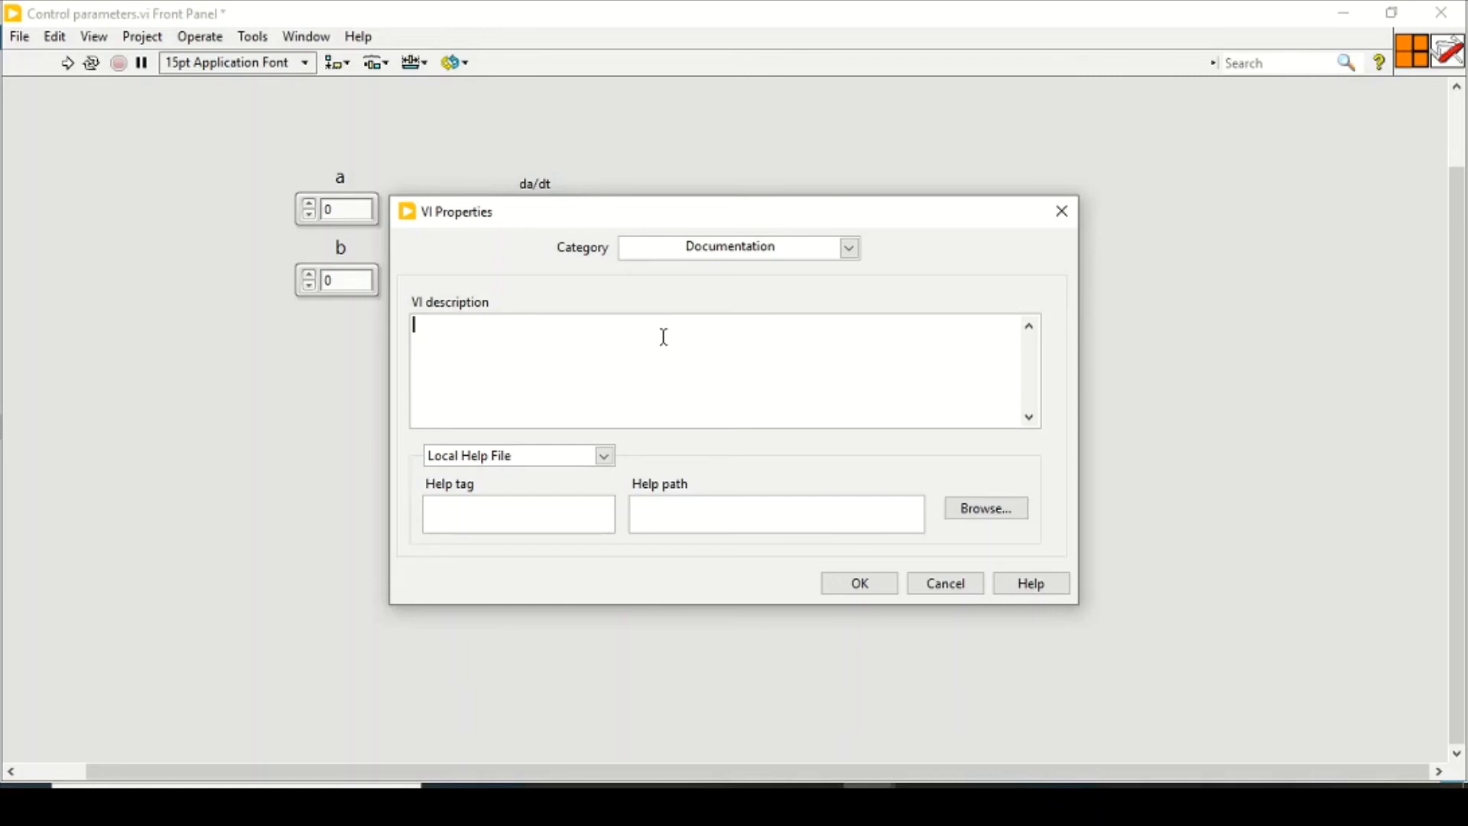
- Enter the VI description "This sub VI will calculate some control parameters." and confirm it
{"action": "type", "text": "This"}
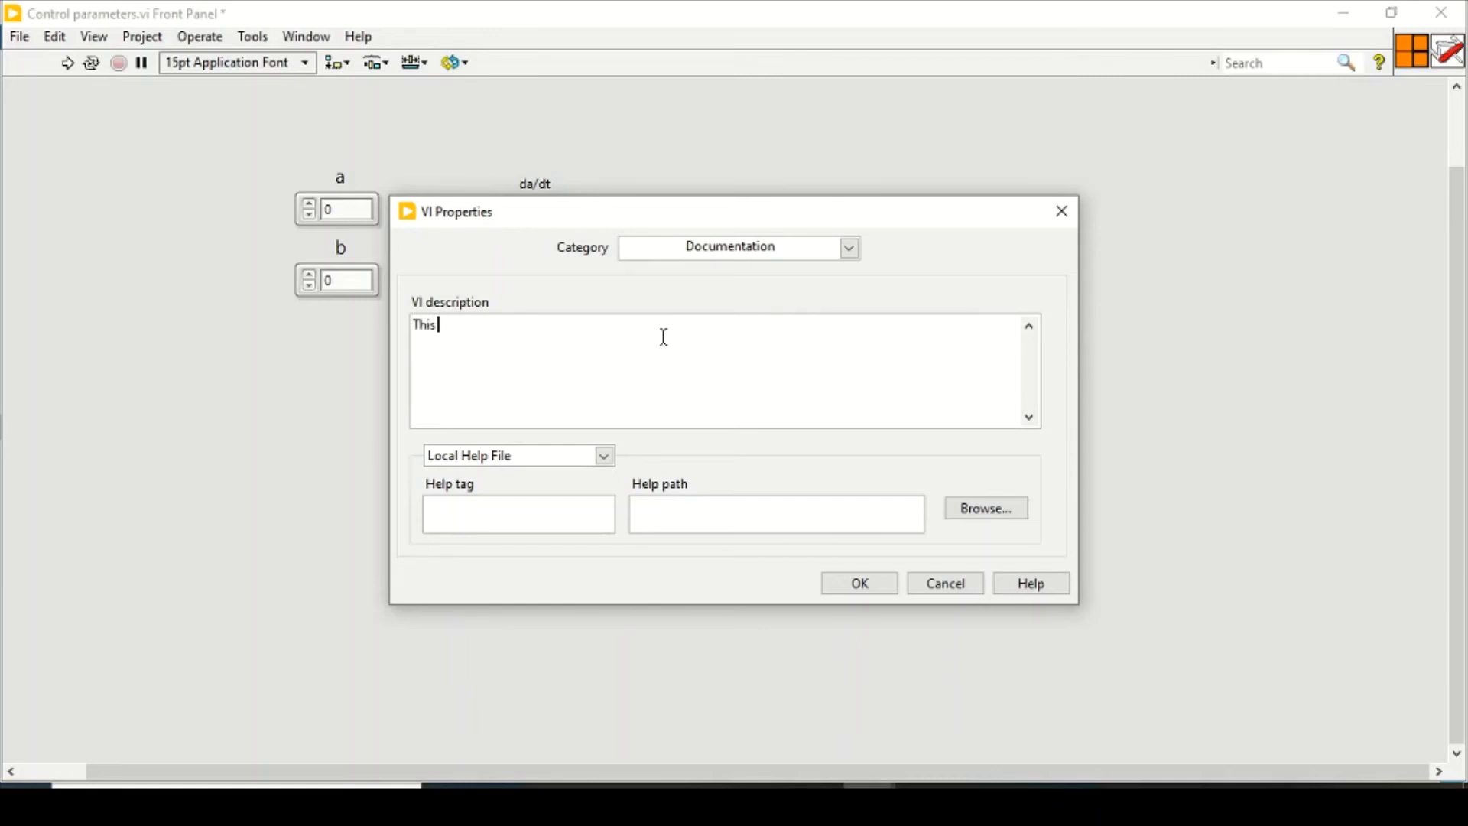
{"action": "type", "text": "sub VI"}
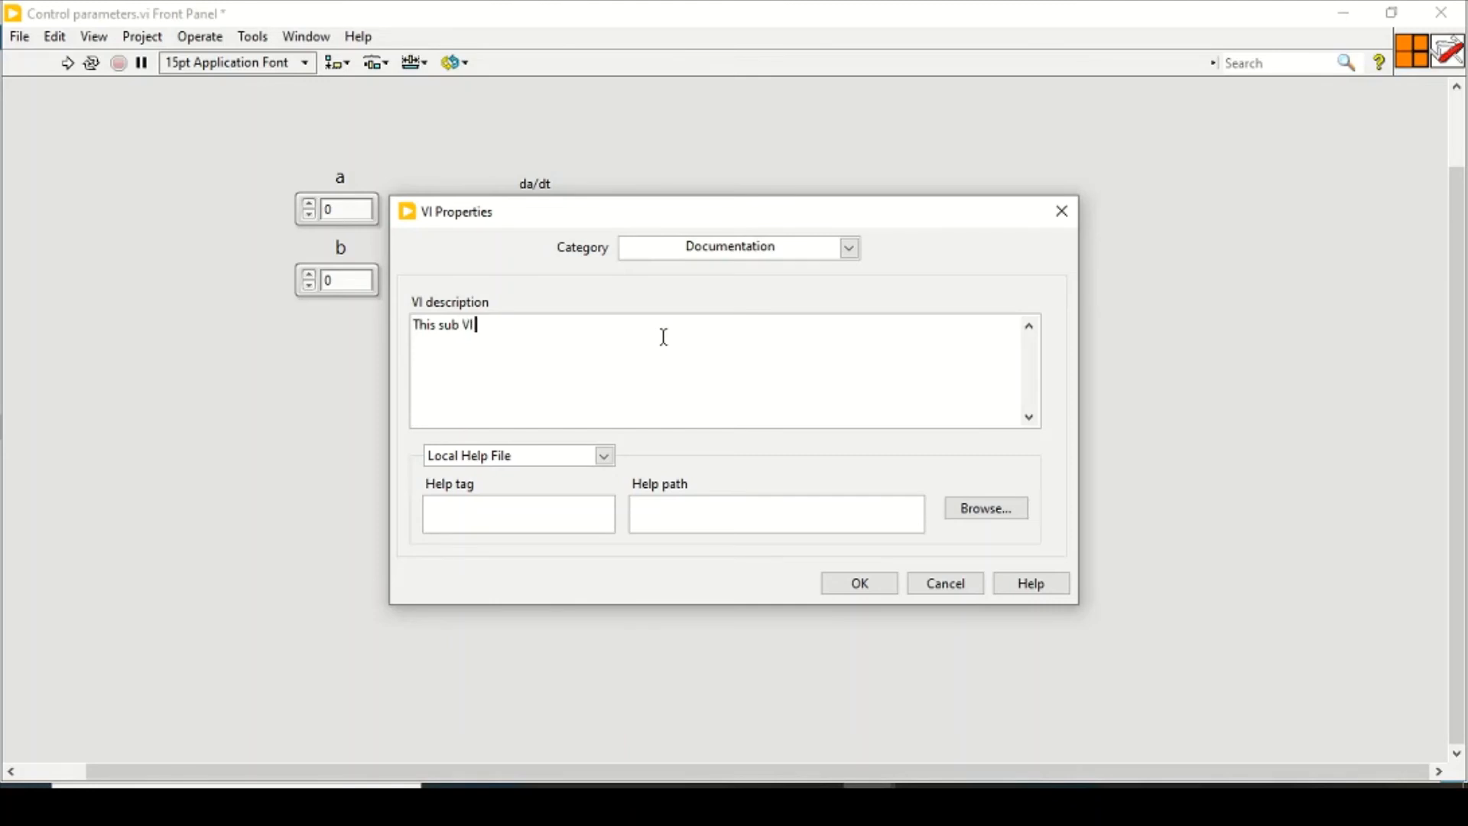
{"action": "type", "text": "will calc"}
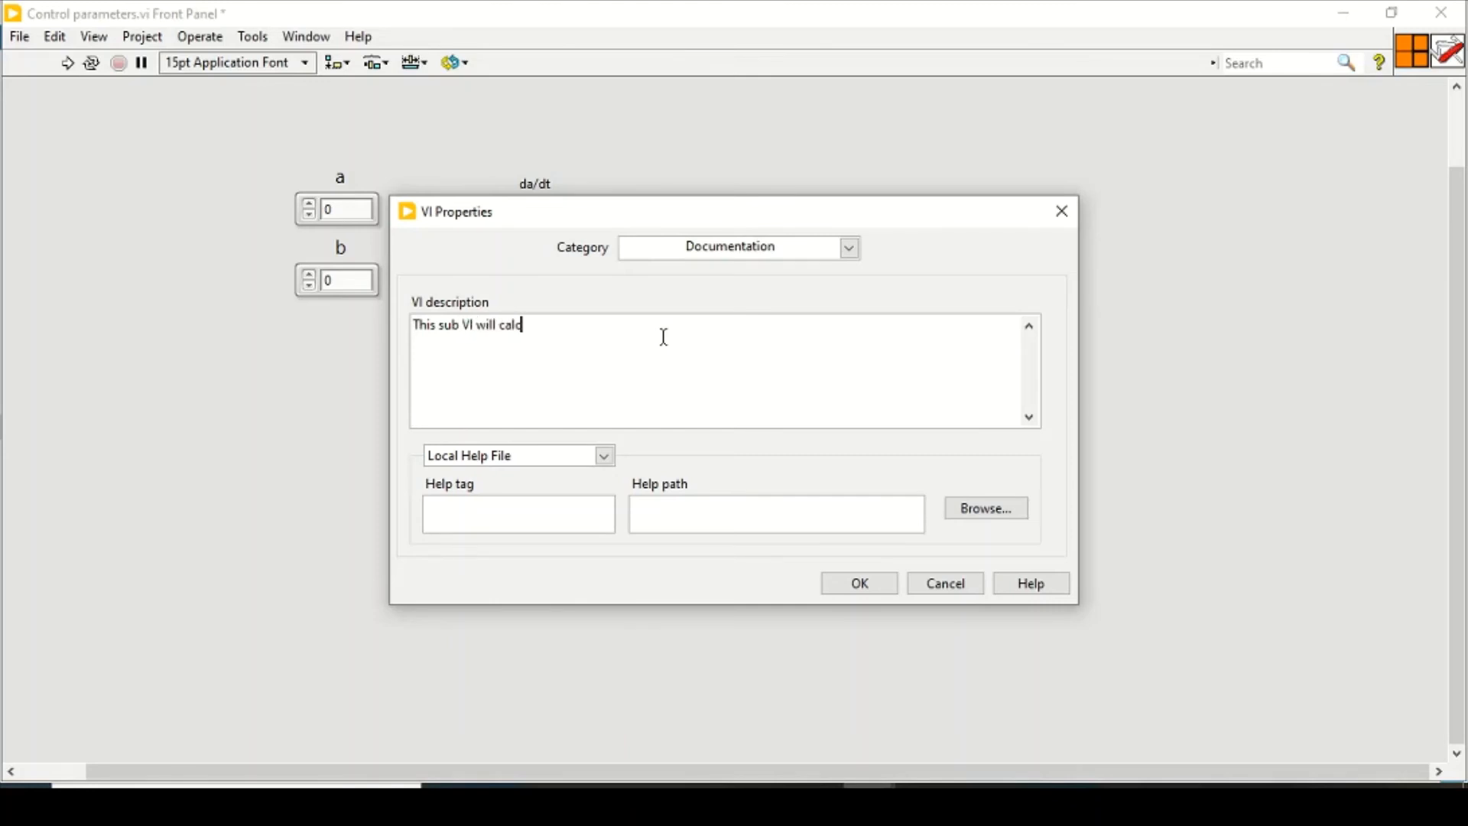
{"action": "type", "text": "ulate some"}
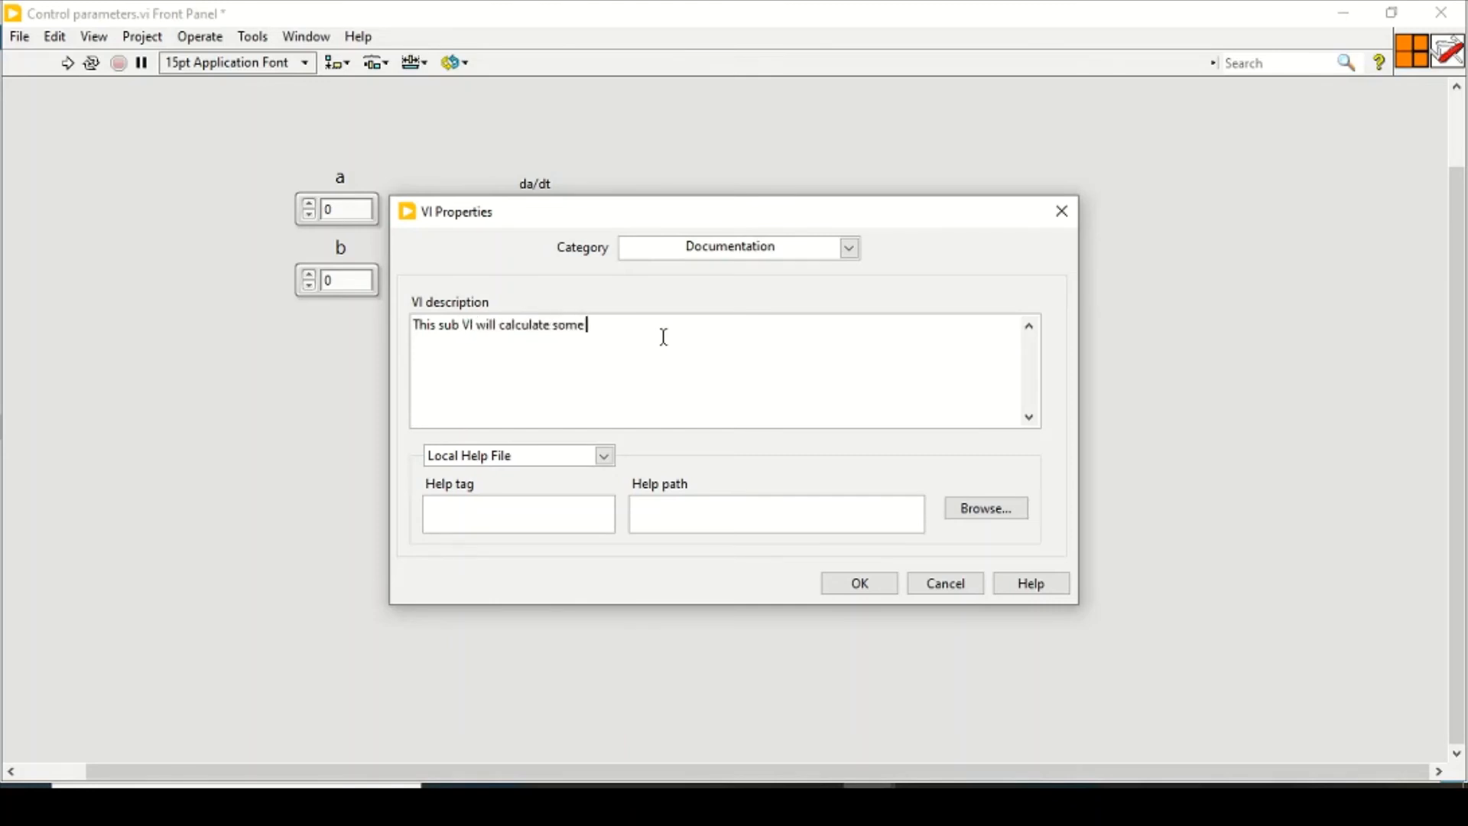
{"action": "type", "text": "control param"}
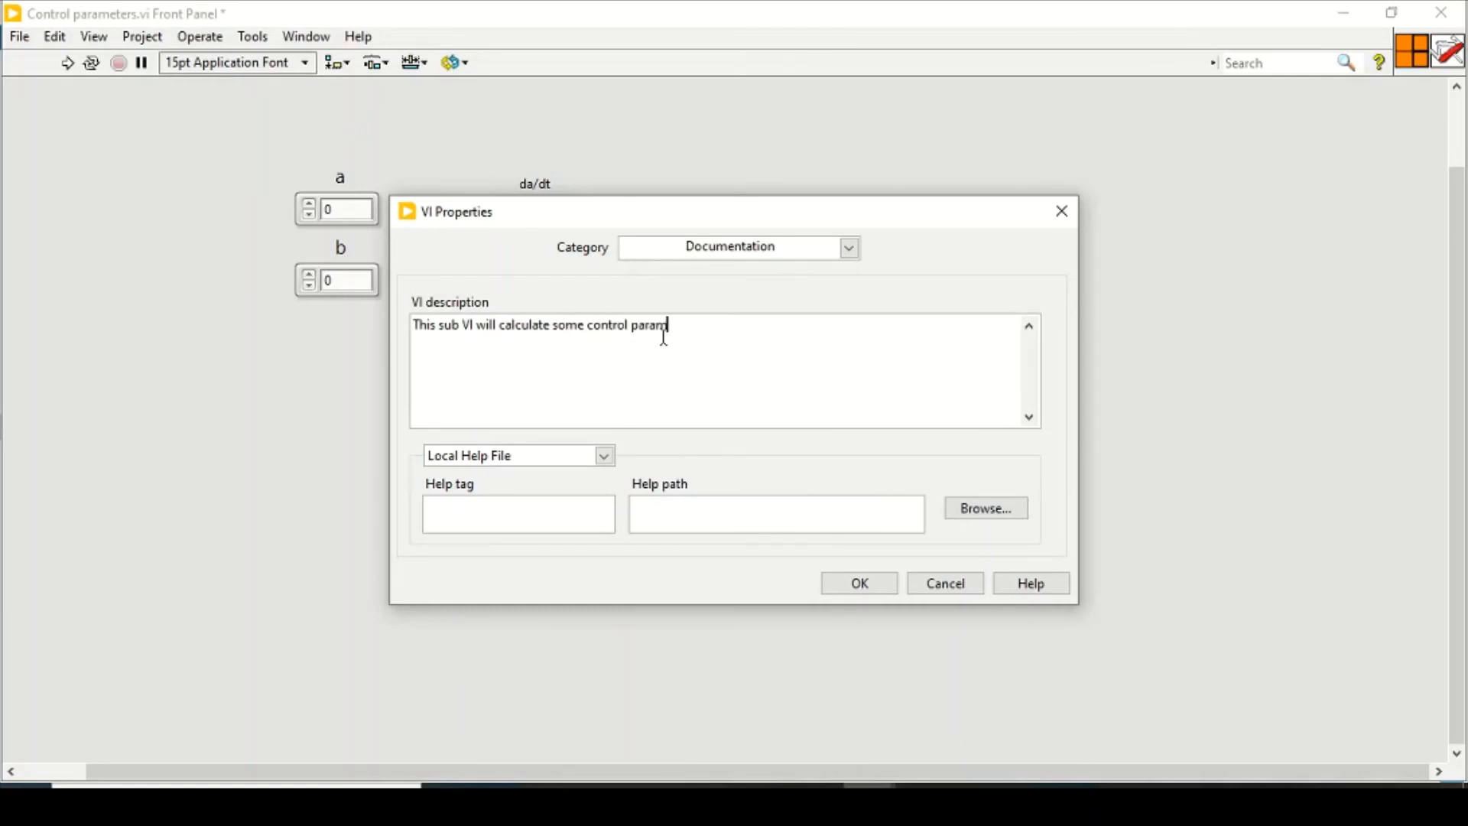
{"action": "type", "text": "eters."}
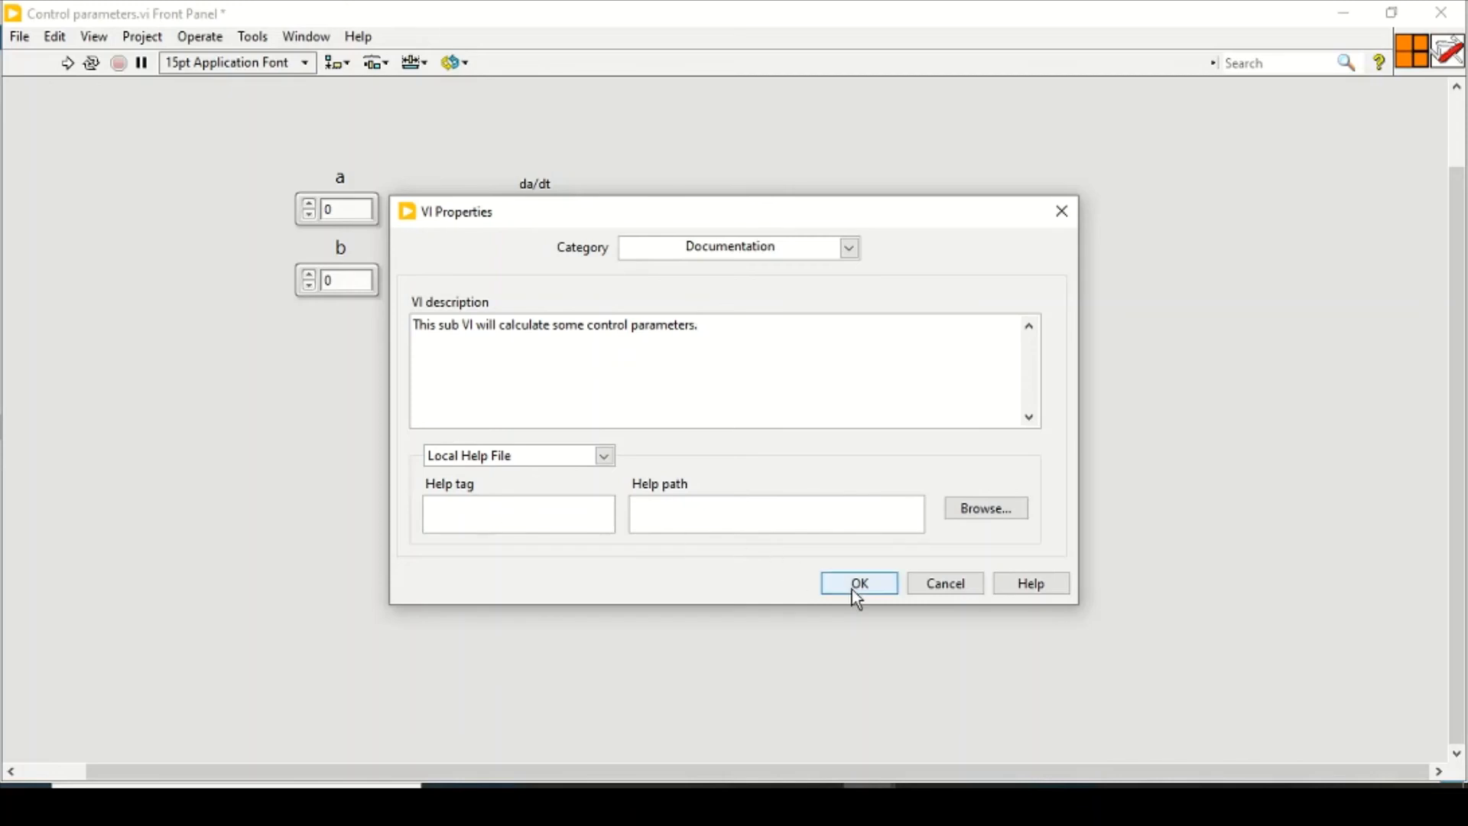
{"action": "left_click", "coordinate": [858, 583]}
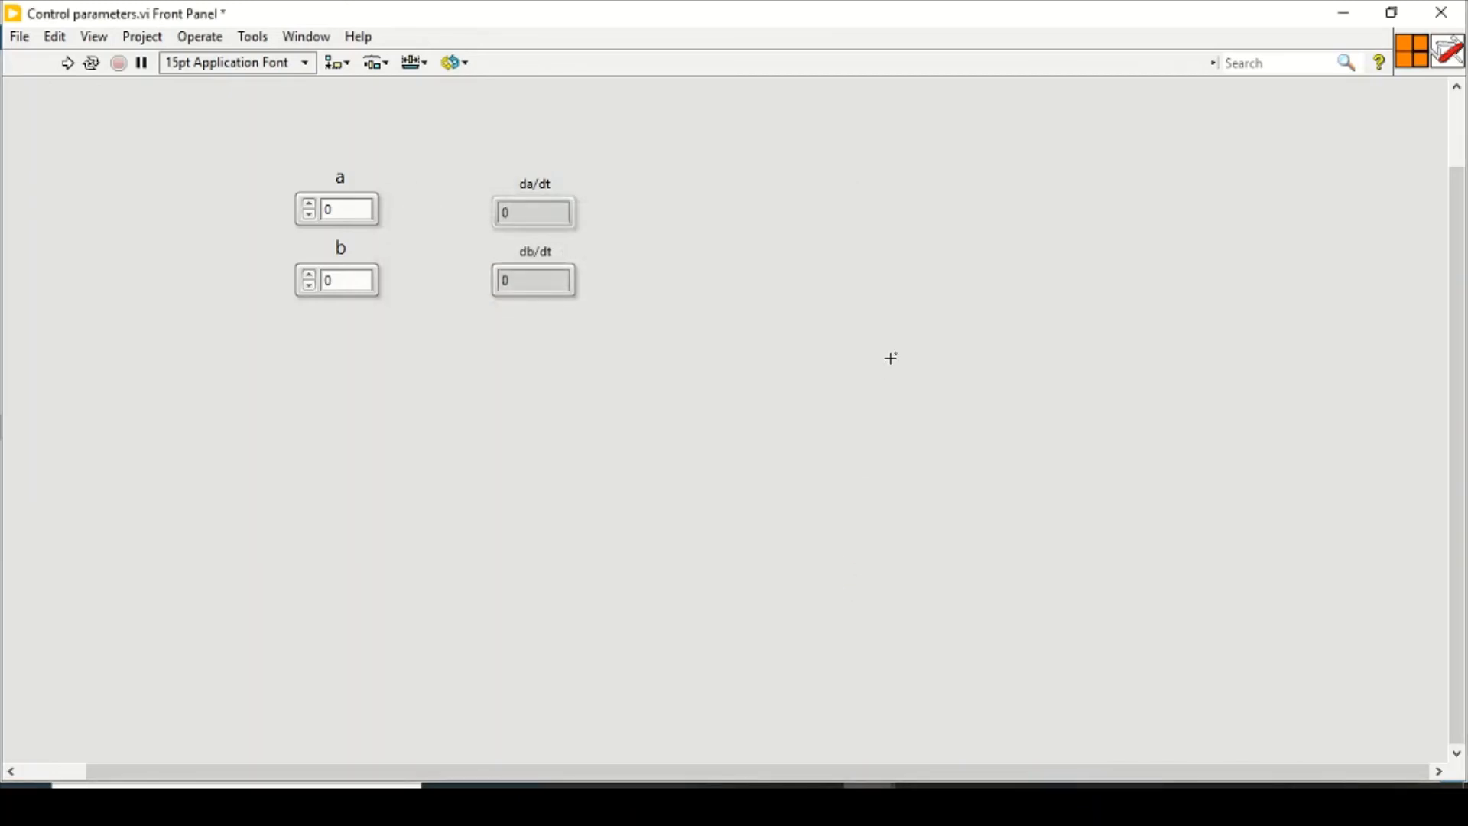
{"action": "mouse_move", "coordinate": [963, 287]}
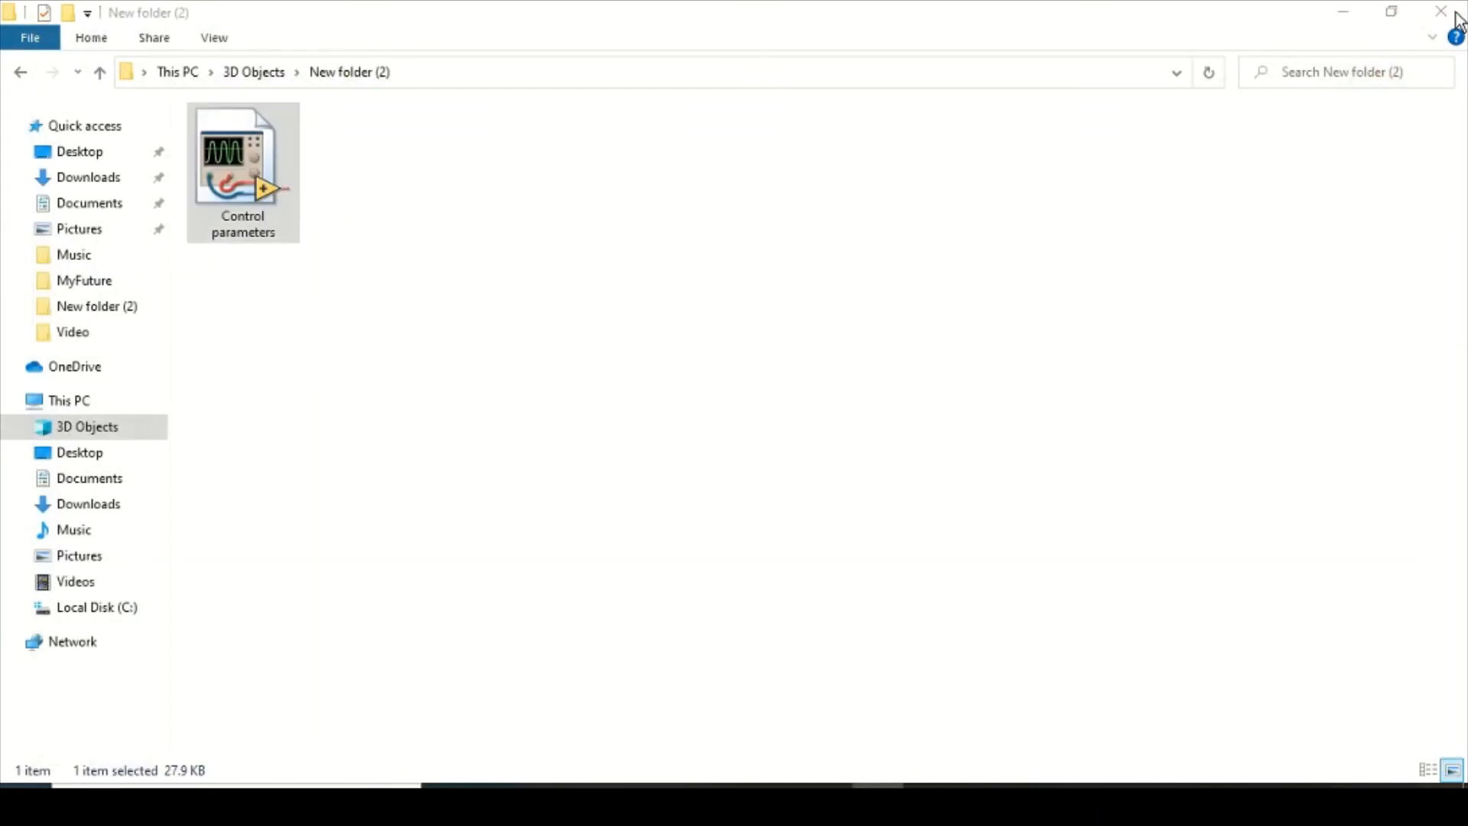
- Create a new blank VI from the File menu of the start window
{"action": "left_click", "coordinate": [302, 130]}
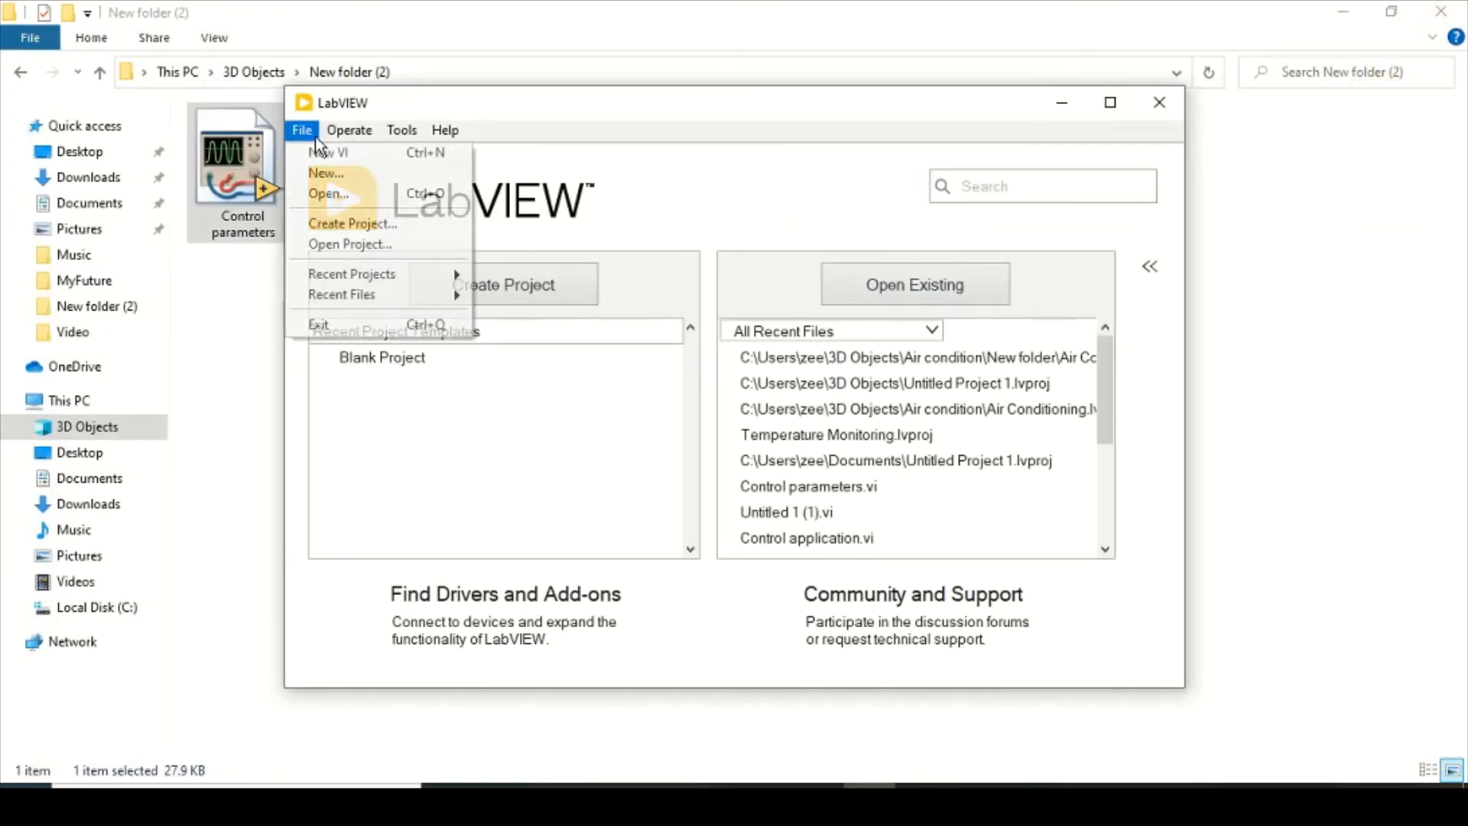
{"action": "left_click", "coordinate": [327, 153]}
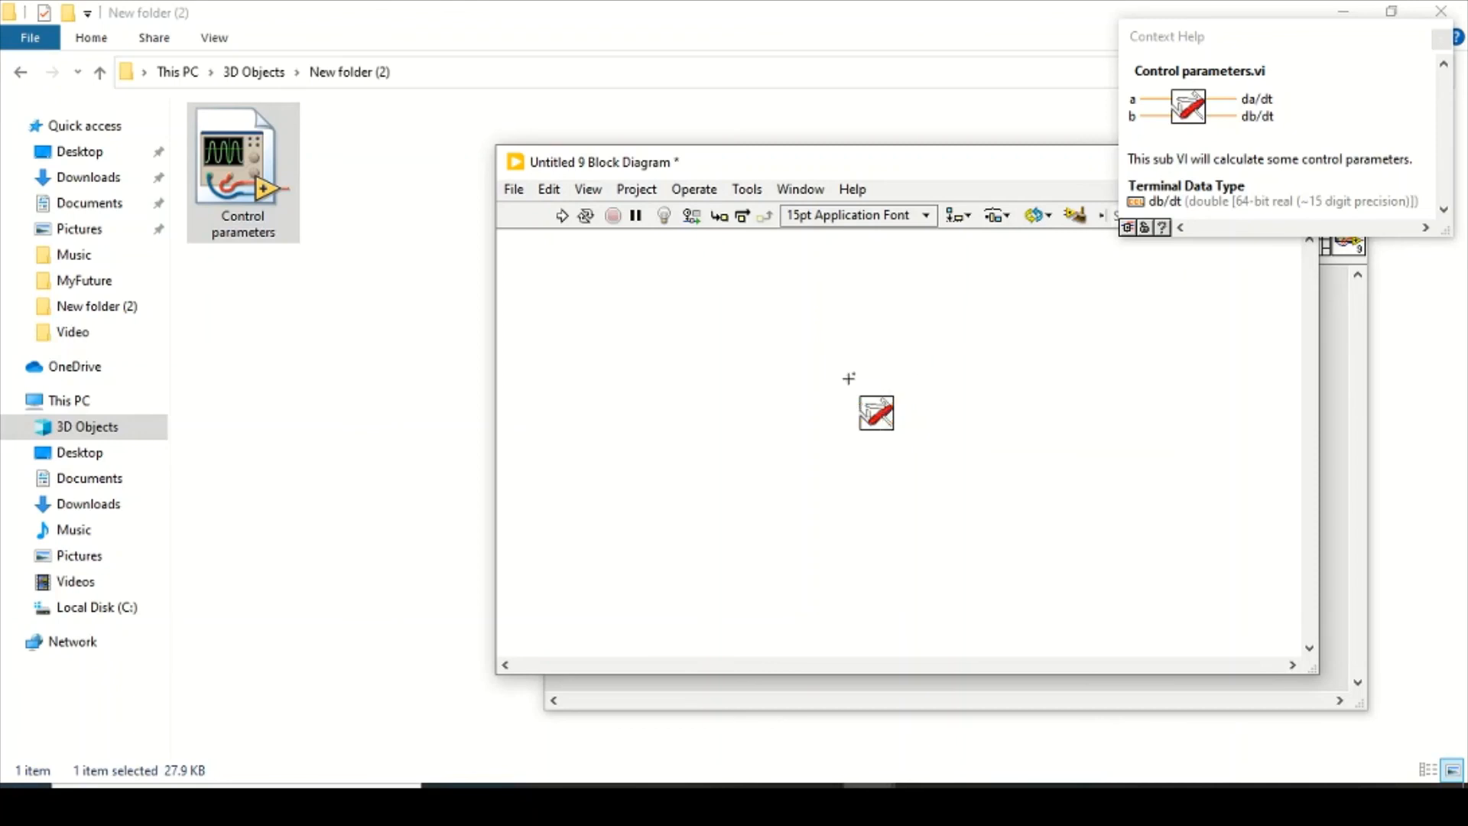
- Create front-panel terminals for the subVI's a input and da/dt output
{"action": "right_click", "coordinate": [875, 412]}
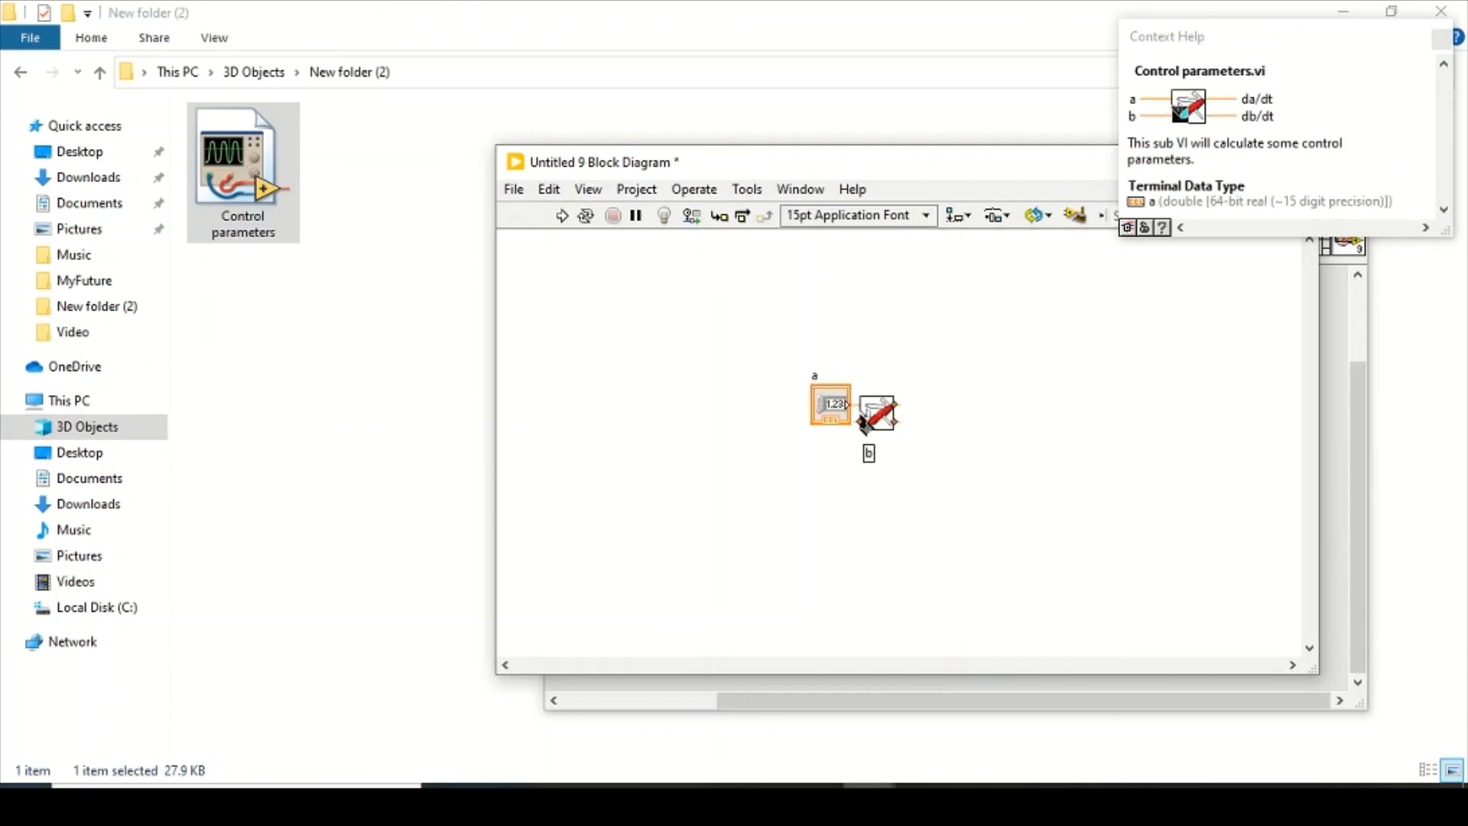
{"action": "right_click", "coordinate": [878, 412]}
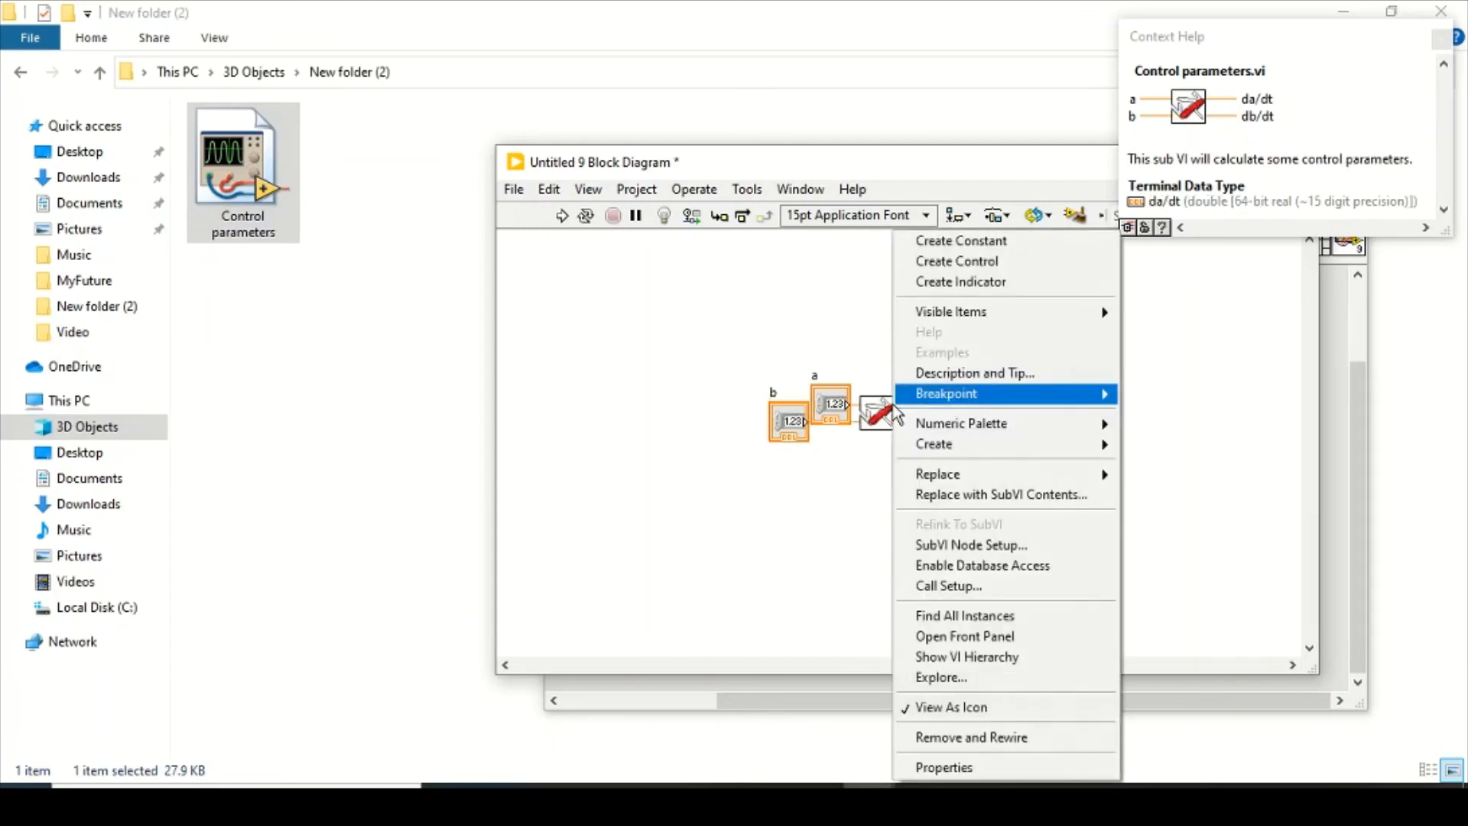
{"action": "left_click", "coordinate": [960, 282]}
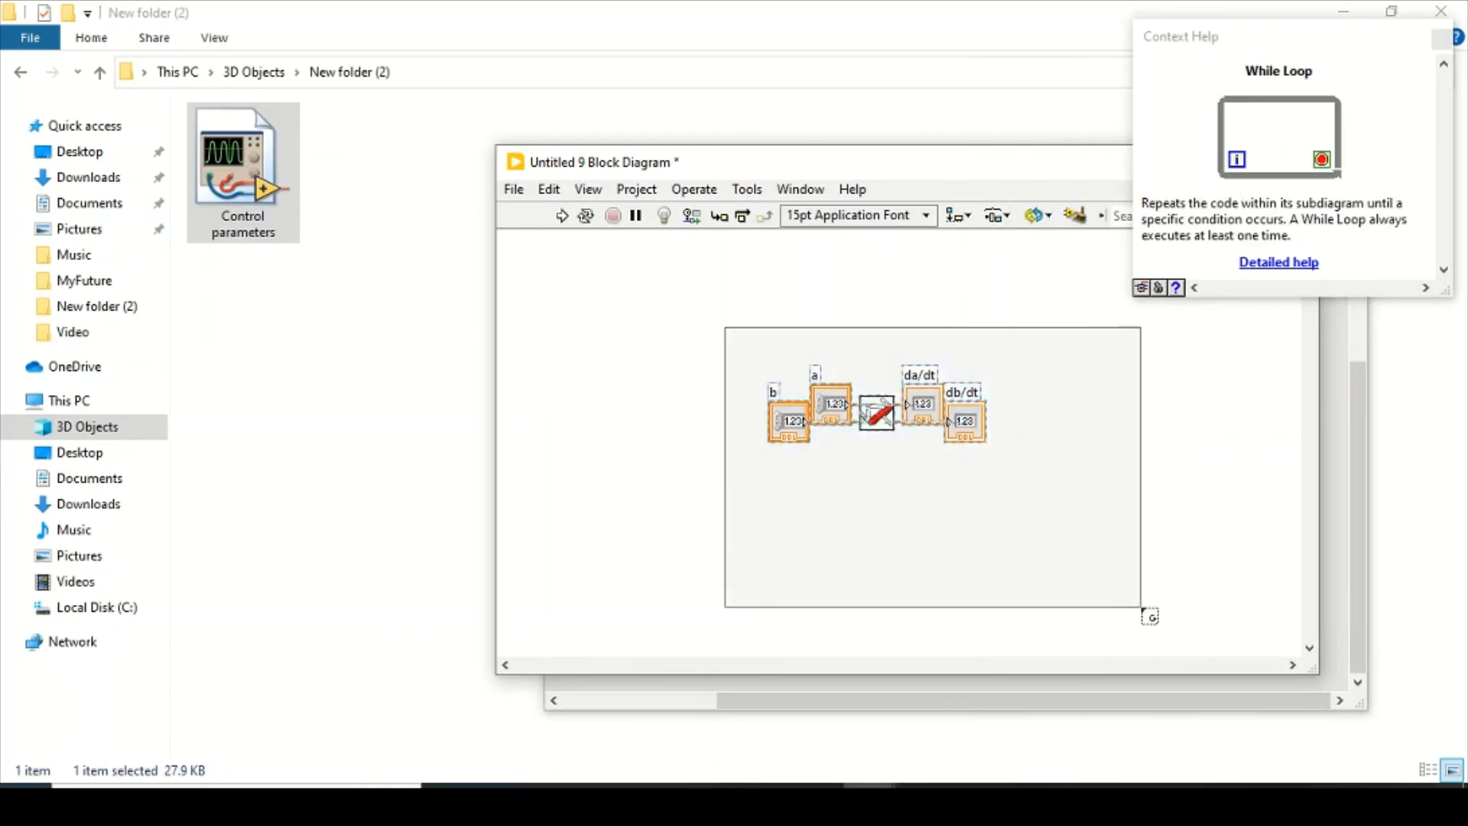
- Add a Wait (ms) function inside the while loop with a constant for its wait time
{"action": "right_click", "coordinate": [1121, 586]}
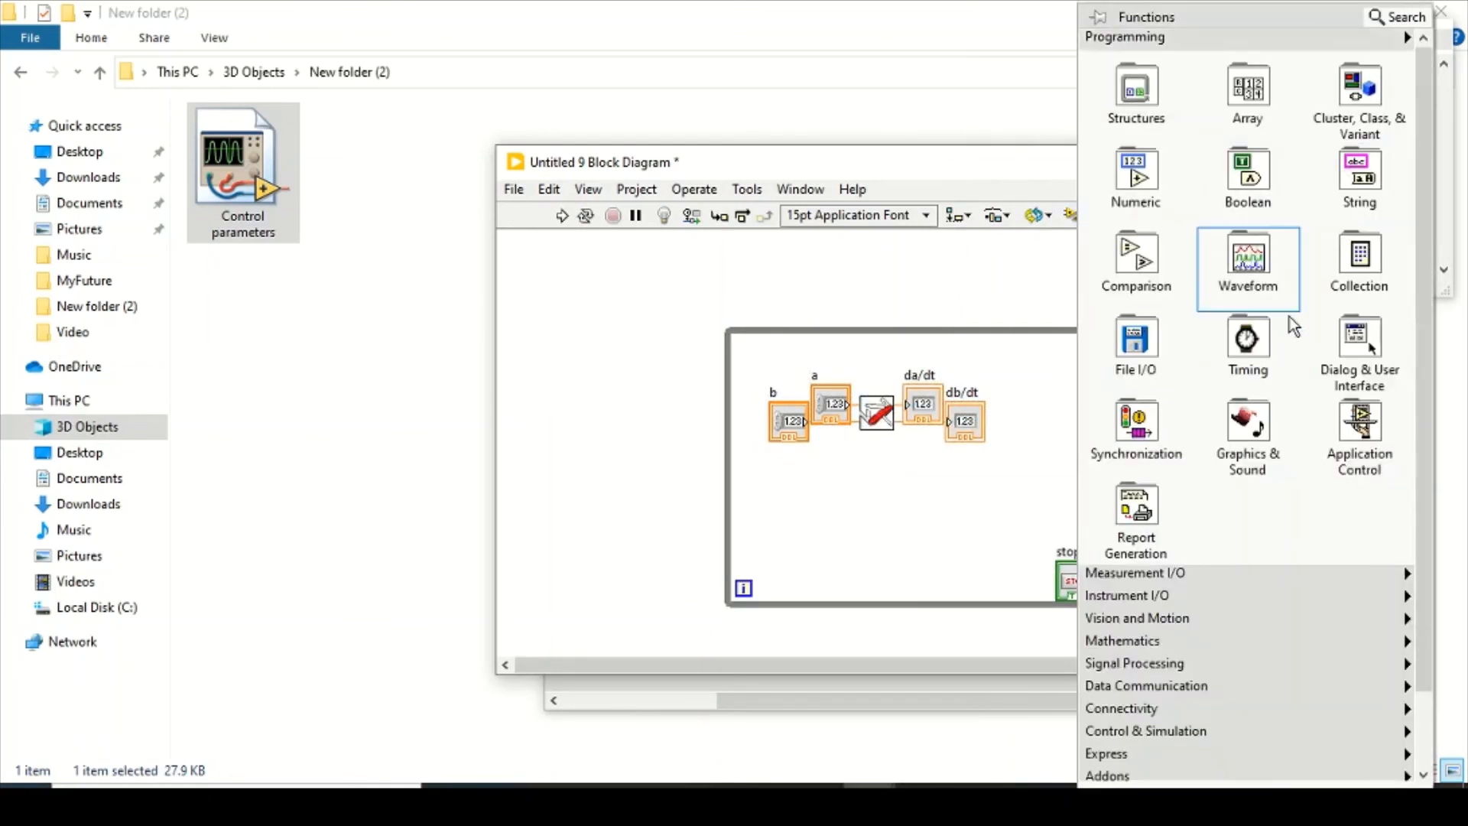
{"action": "left_click", "coordinate": [1249, 262]}
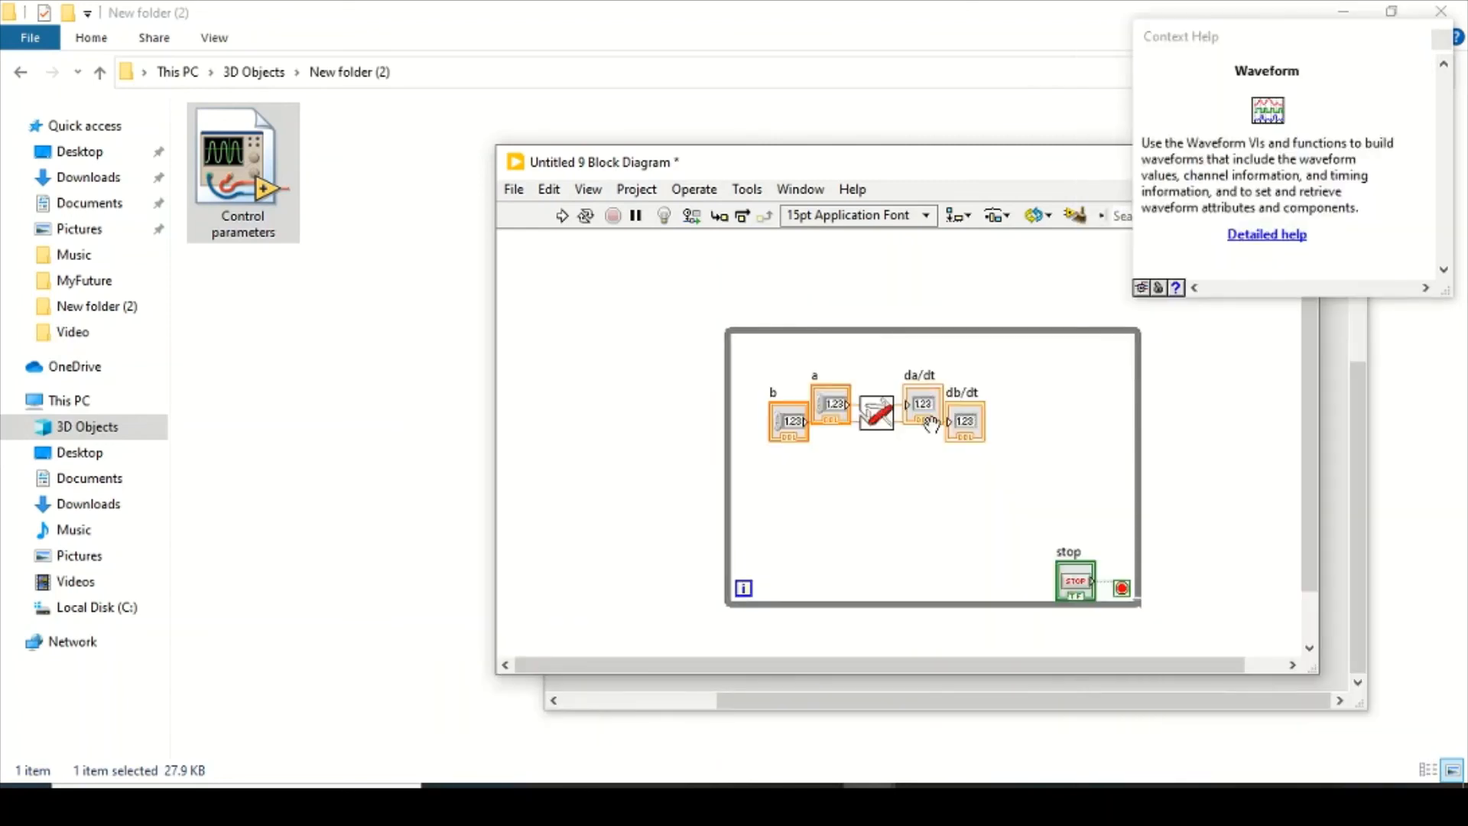
{"action": "right_click", "coordinate": [1084, 424]}
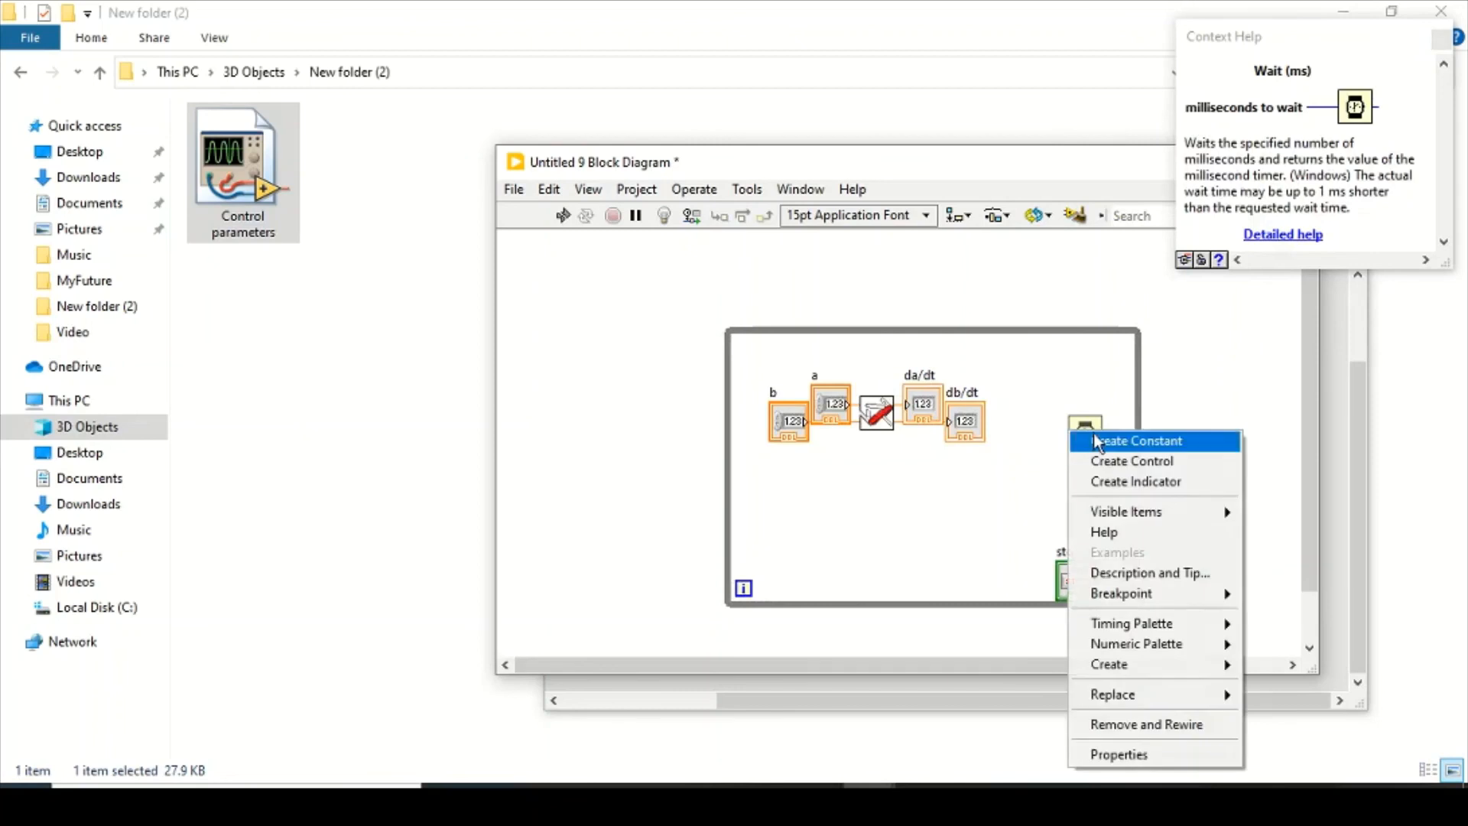
{"action": "left_click", "coordinate": [1135, 441]}
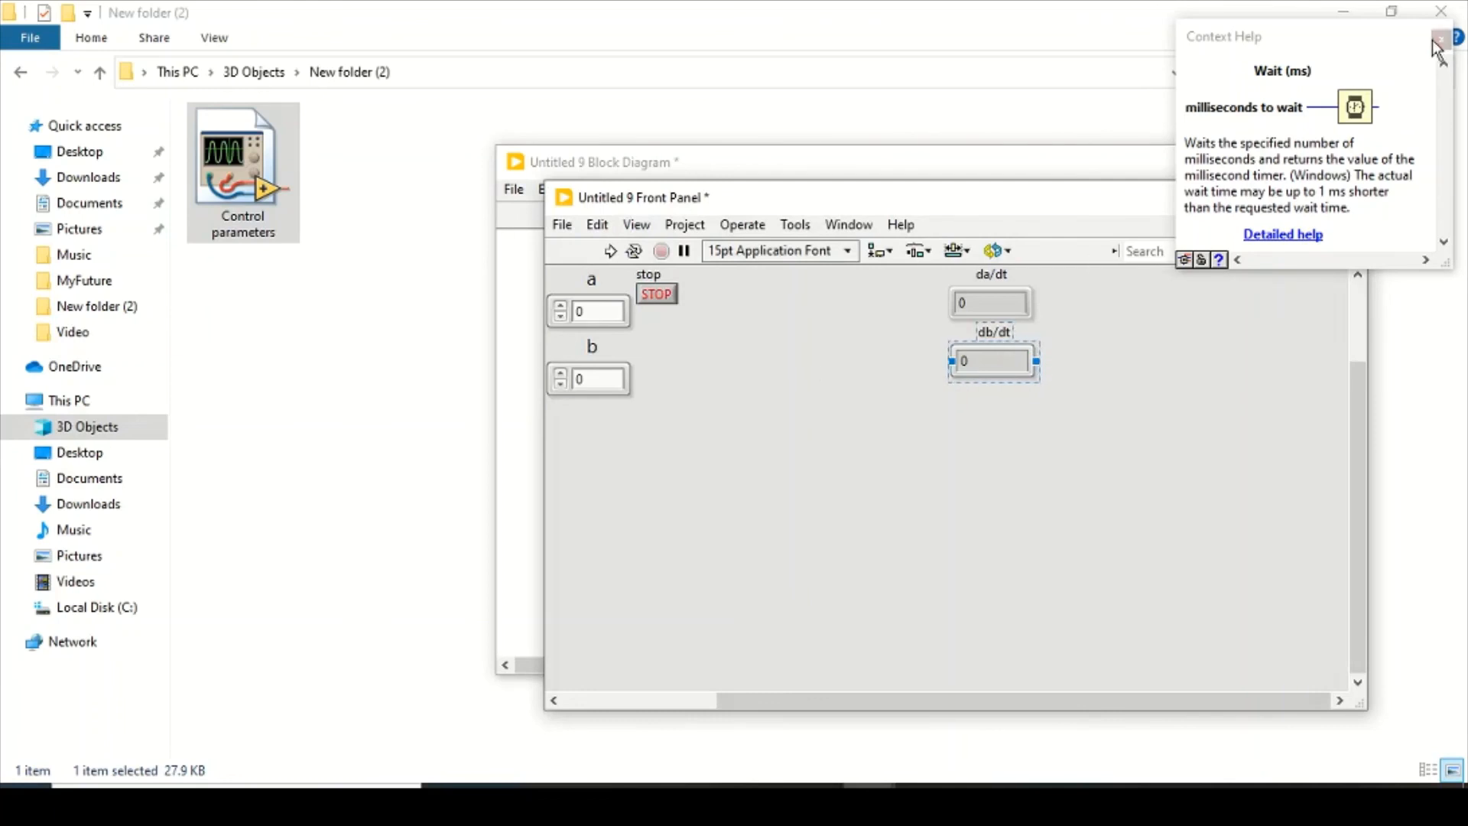
- Dismiss Context Help and run the VI with a = 4 and b = 2, giving da/dt -7.63158 and db/dt -3.85714
{"action": "left_click", "coordinate": [1442, 37]}
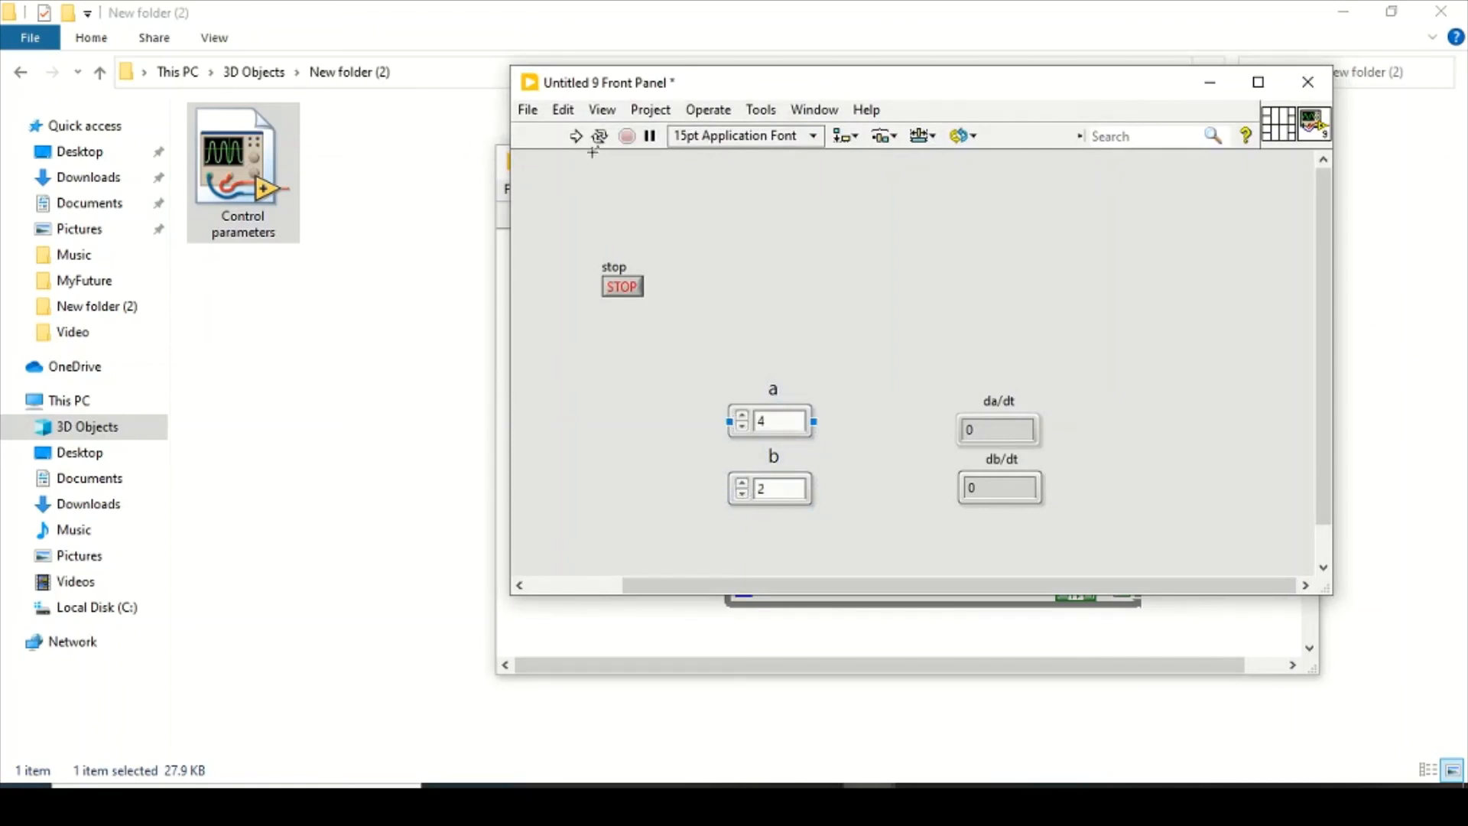
{"action": "left_click", "coordinate": [575, 136]}
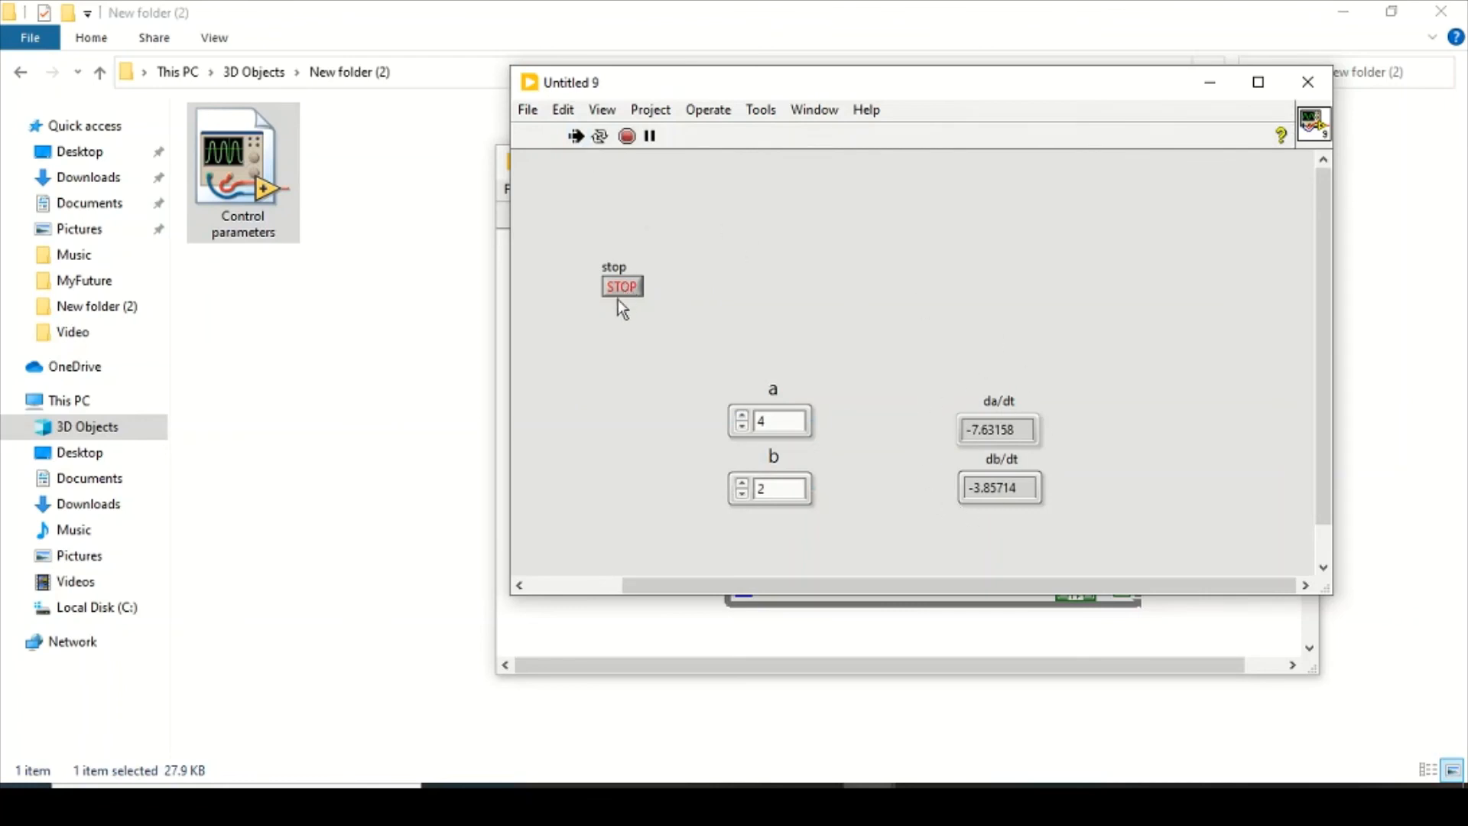
{"action": "mouse_move", "coordinate": [719, 260]}
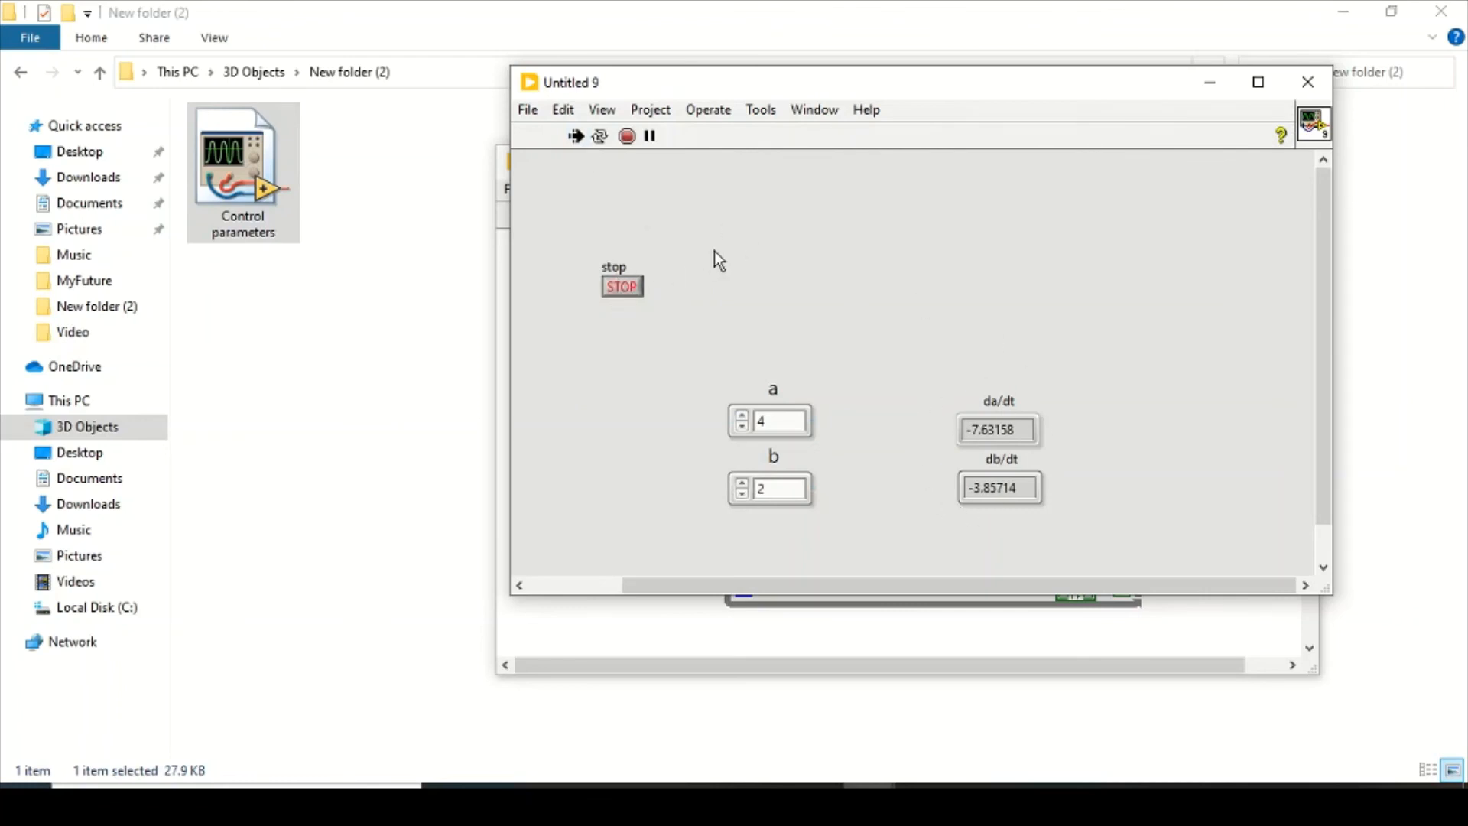